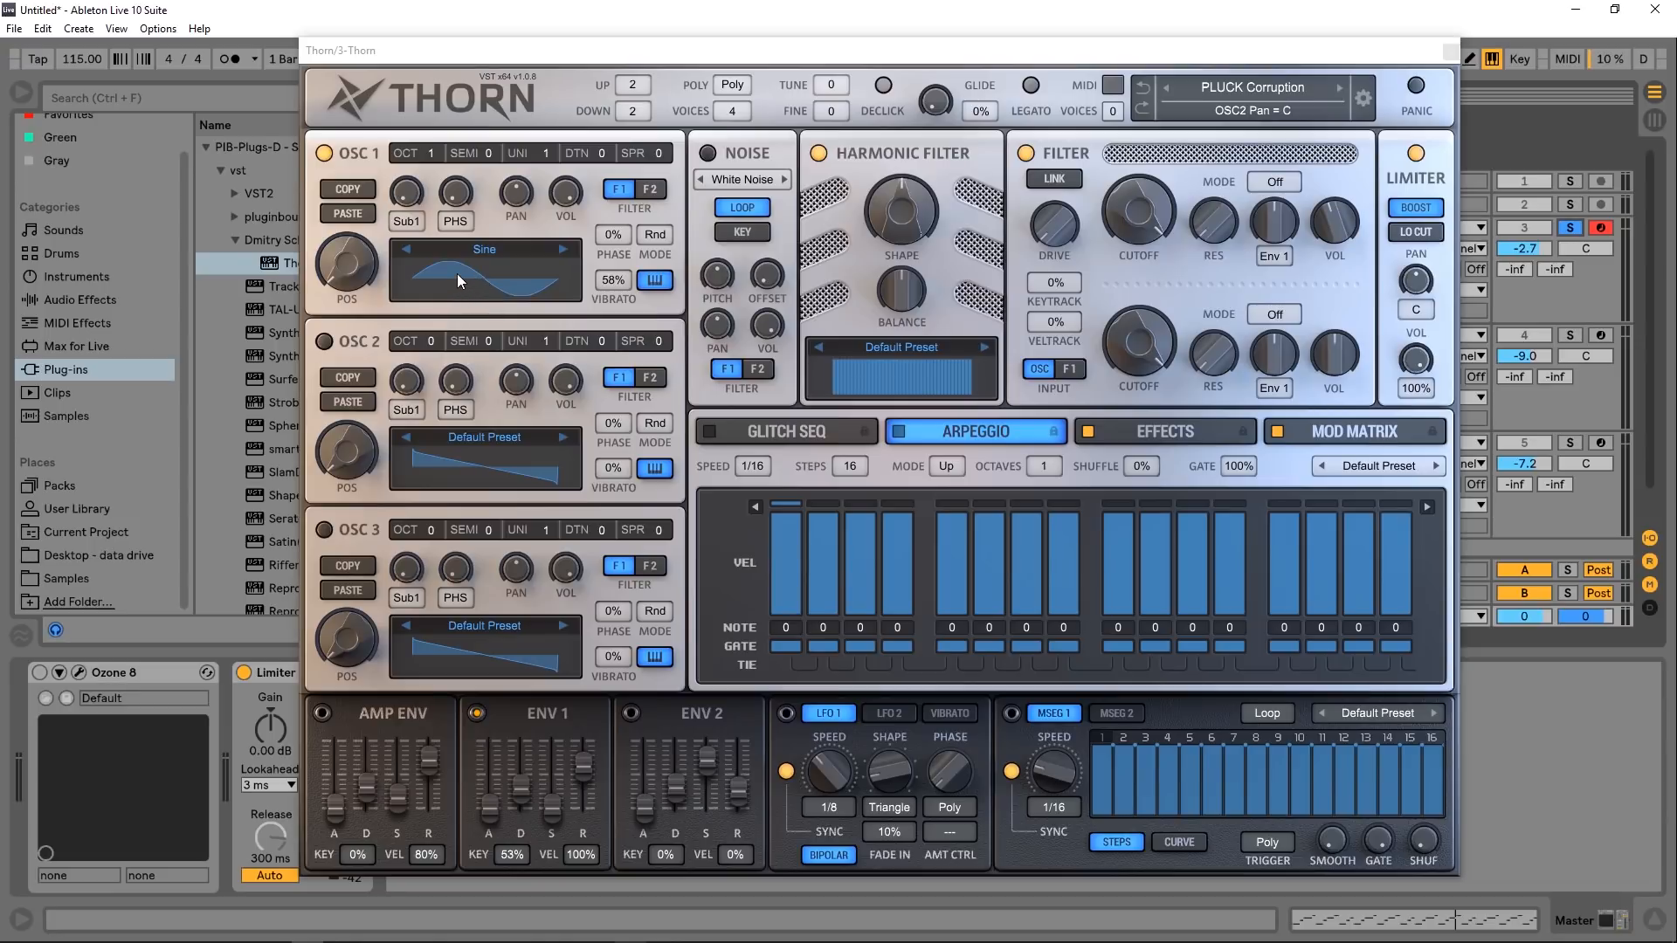
# Step: Open OSC 1's spectral editor and draw harmonic amplitudes with FREE, ODD and EVEN modes
pyautogui.click(485, 271)
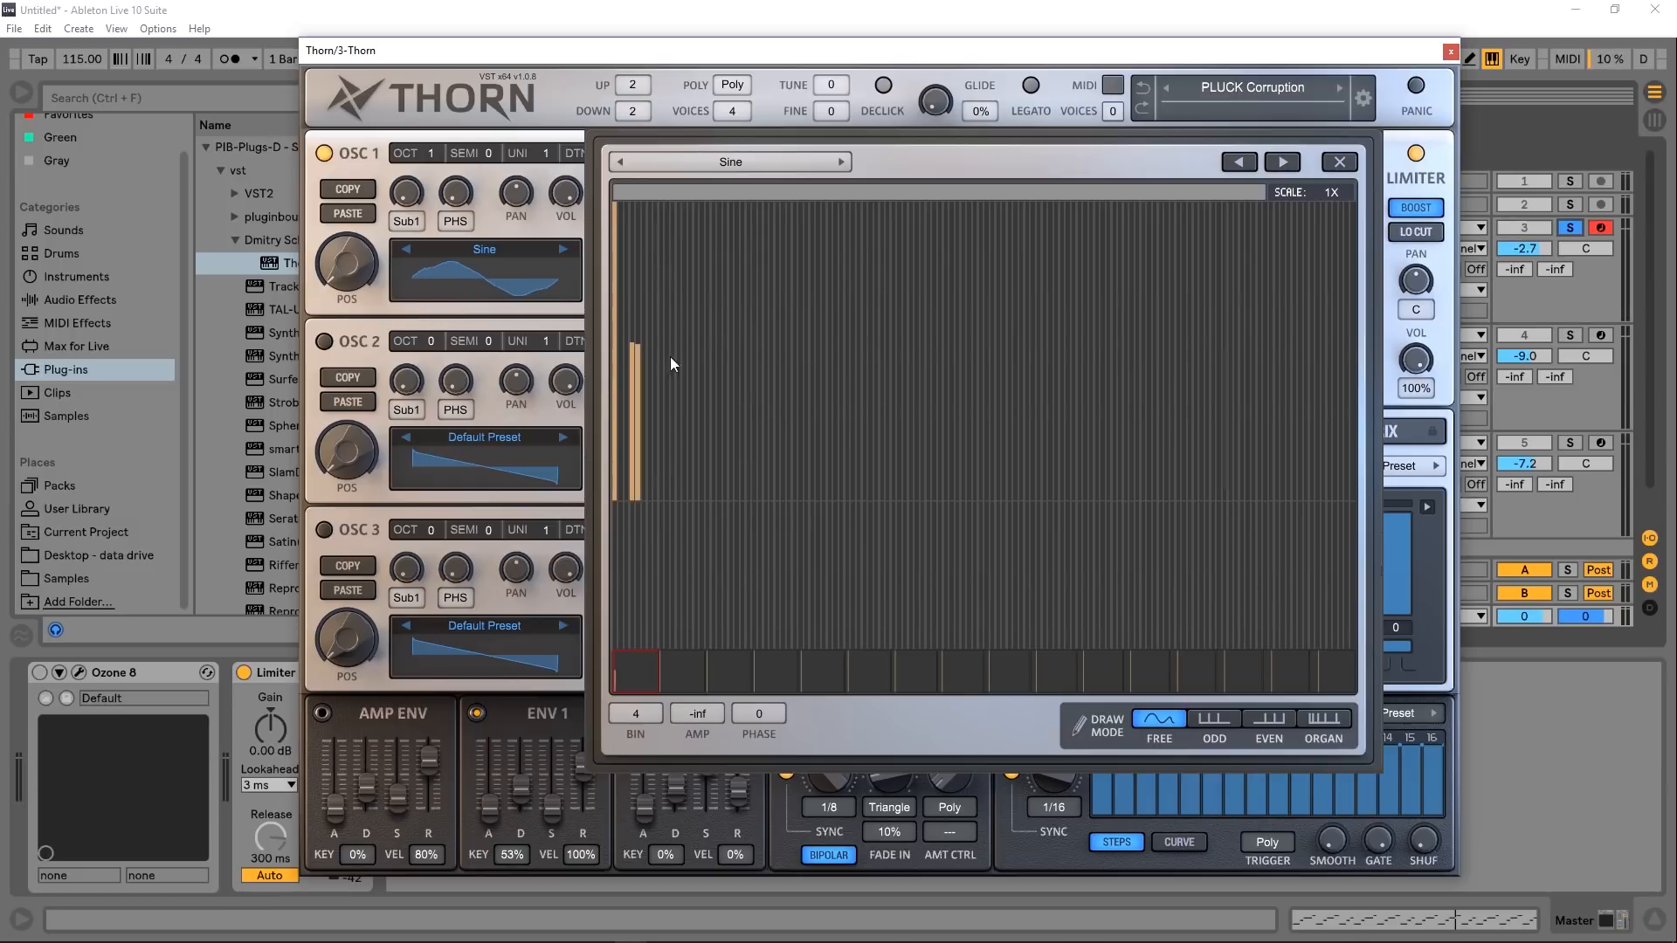
pyautogui.moveTo(637, 353); pyautogui.dragTo(1299, 353)
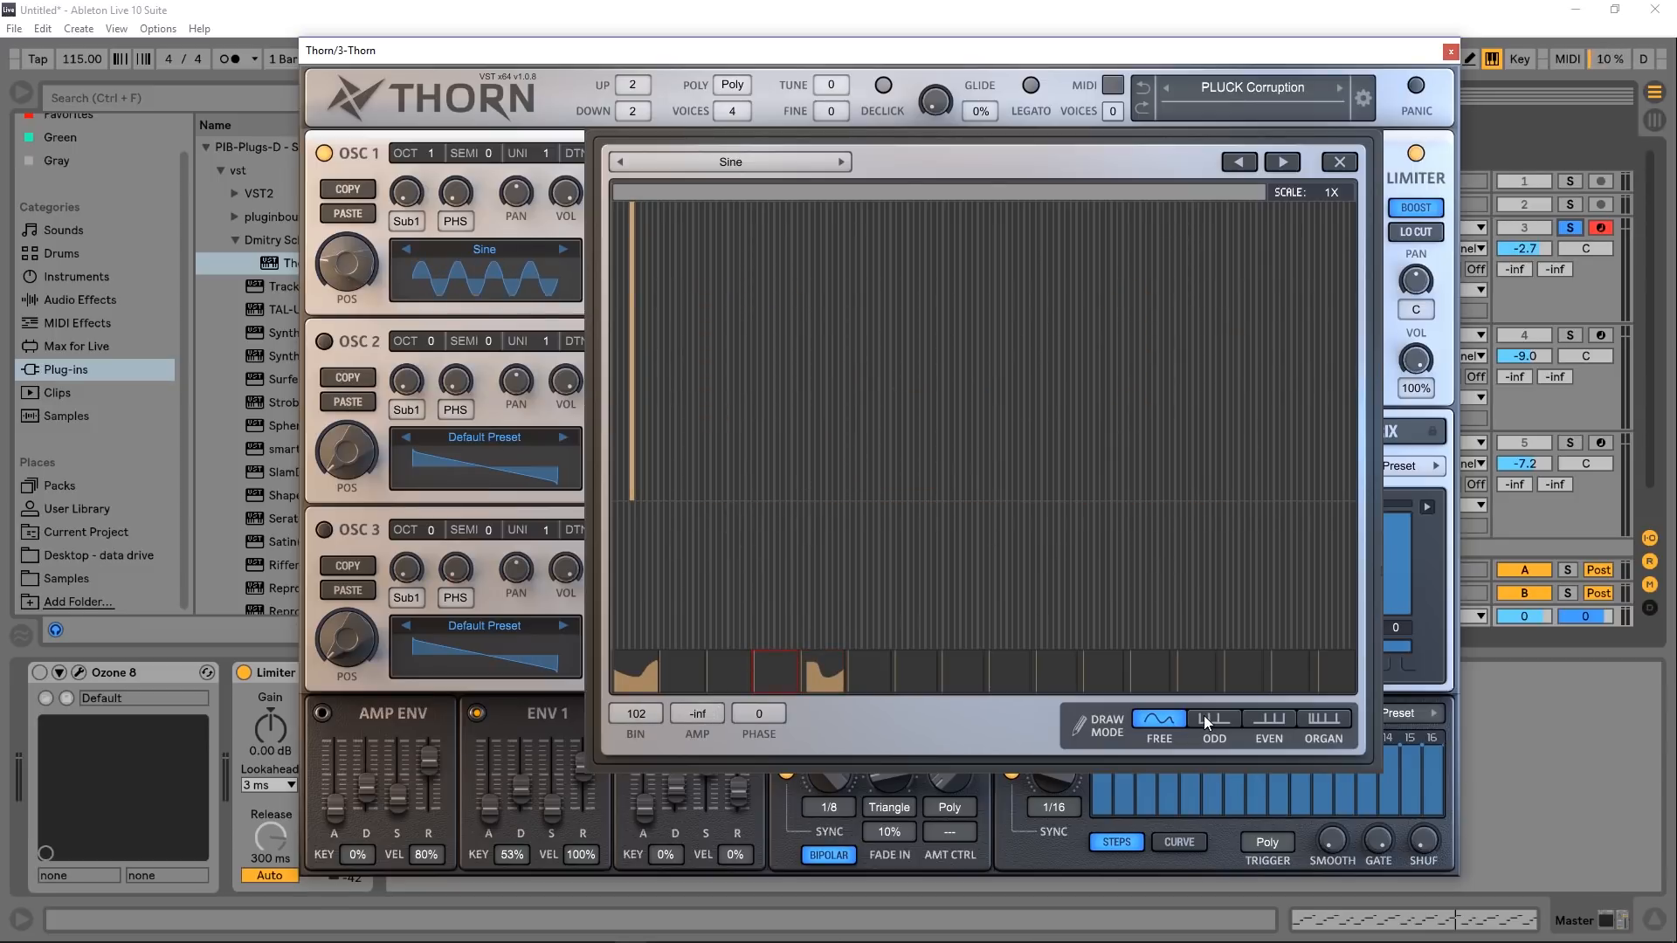
pyautogui.click(1213, 718)
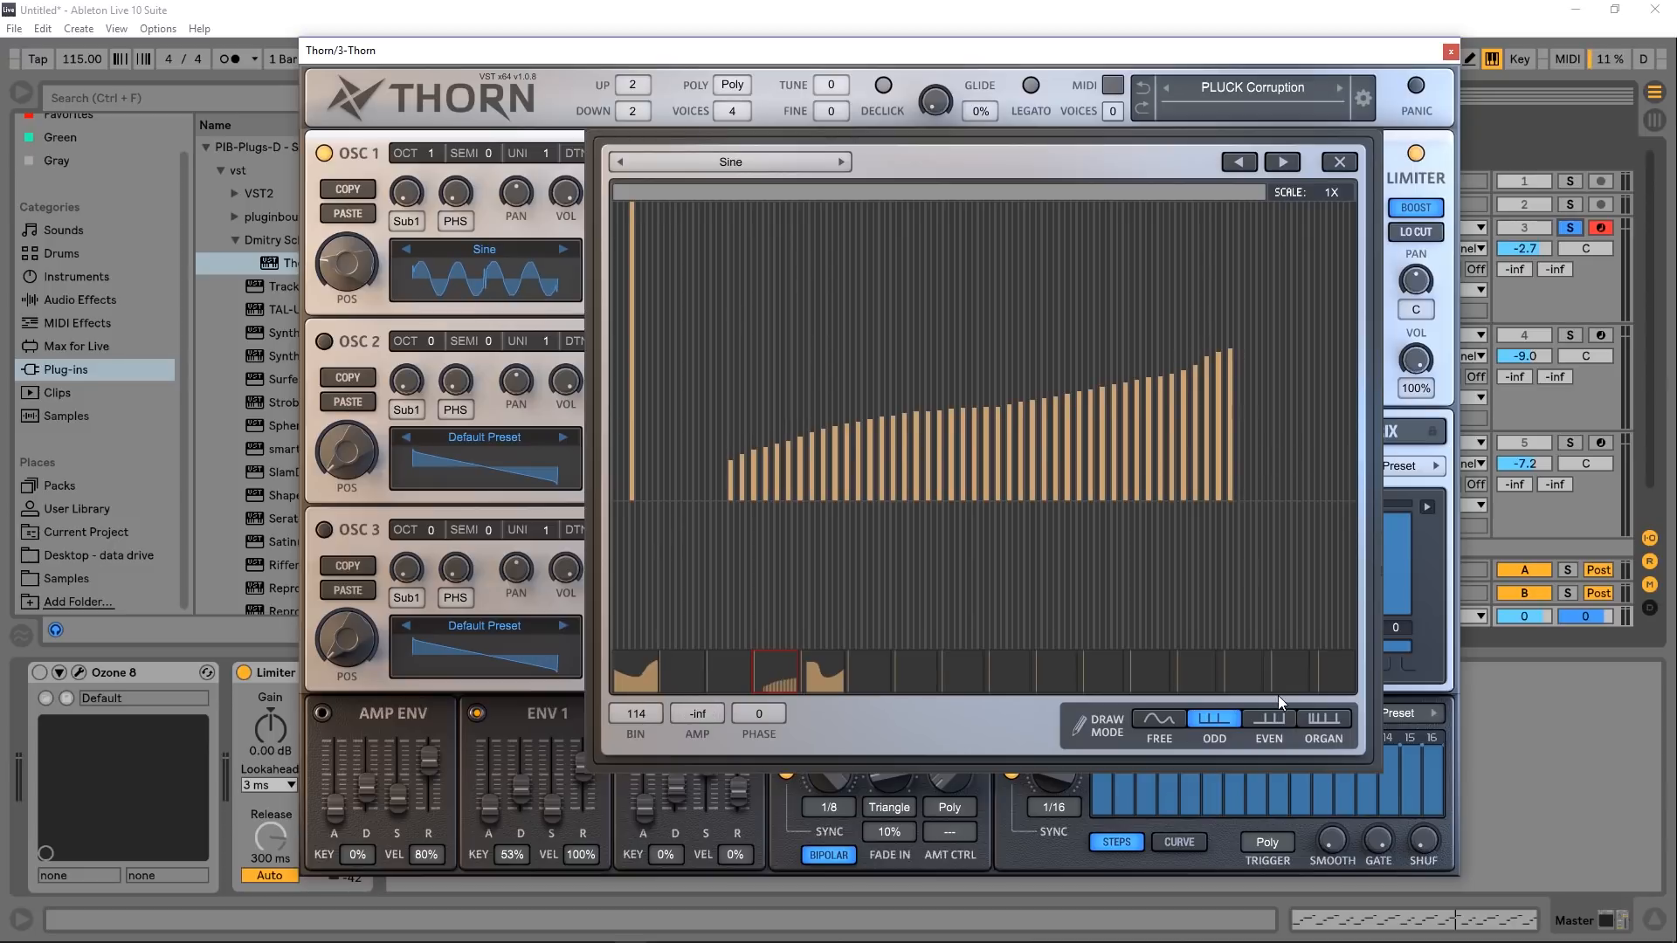
pyautogui.click(1269, 718)
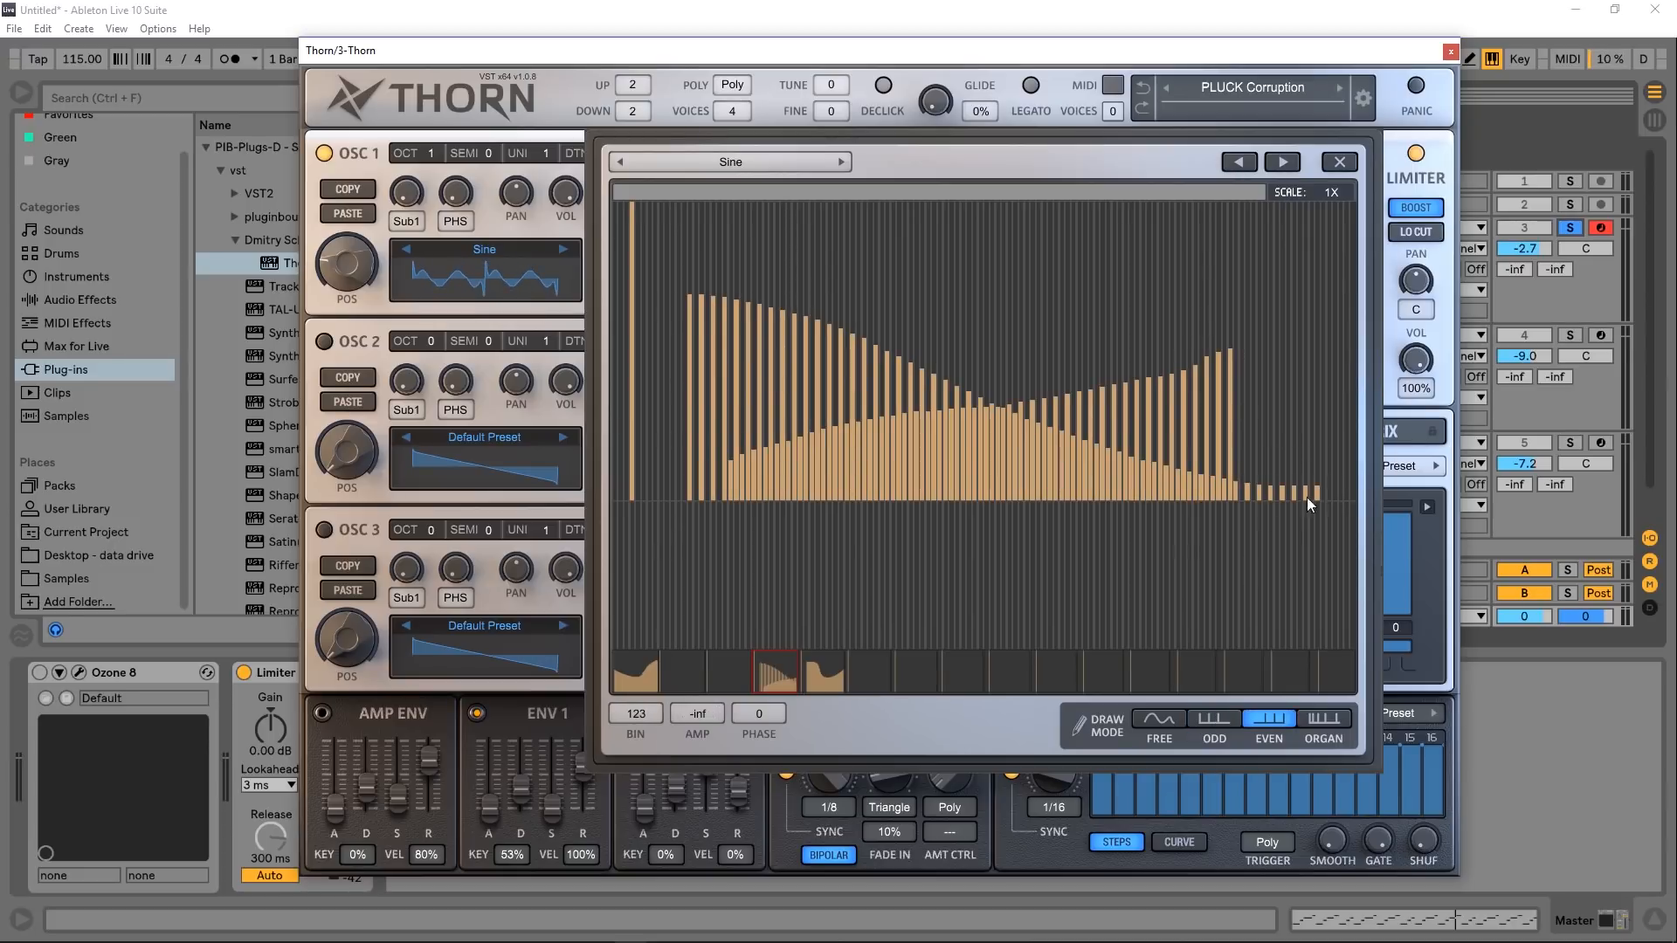
pyautogui.click(1323, 718)
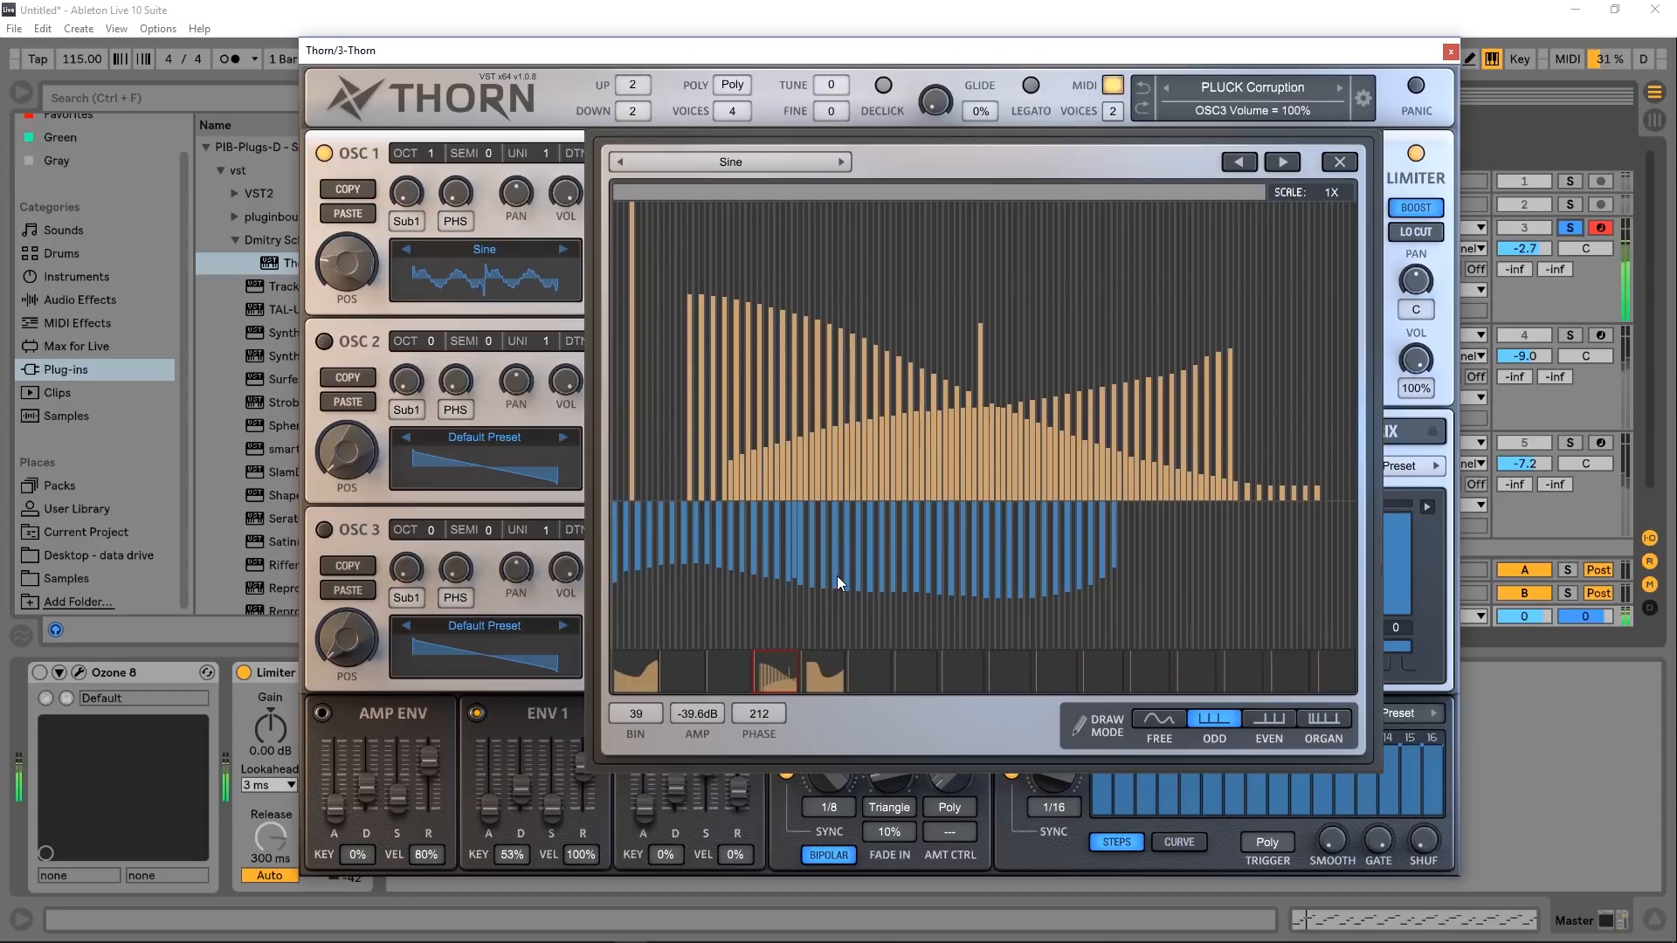
# Step: On another wavetable frame, draw even harmonics and sketch phase values in the lower pane
pyautogui.click(820, 671)
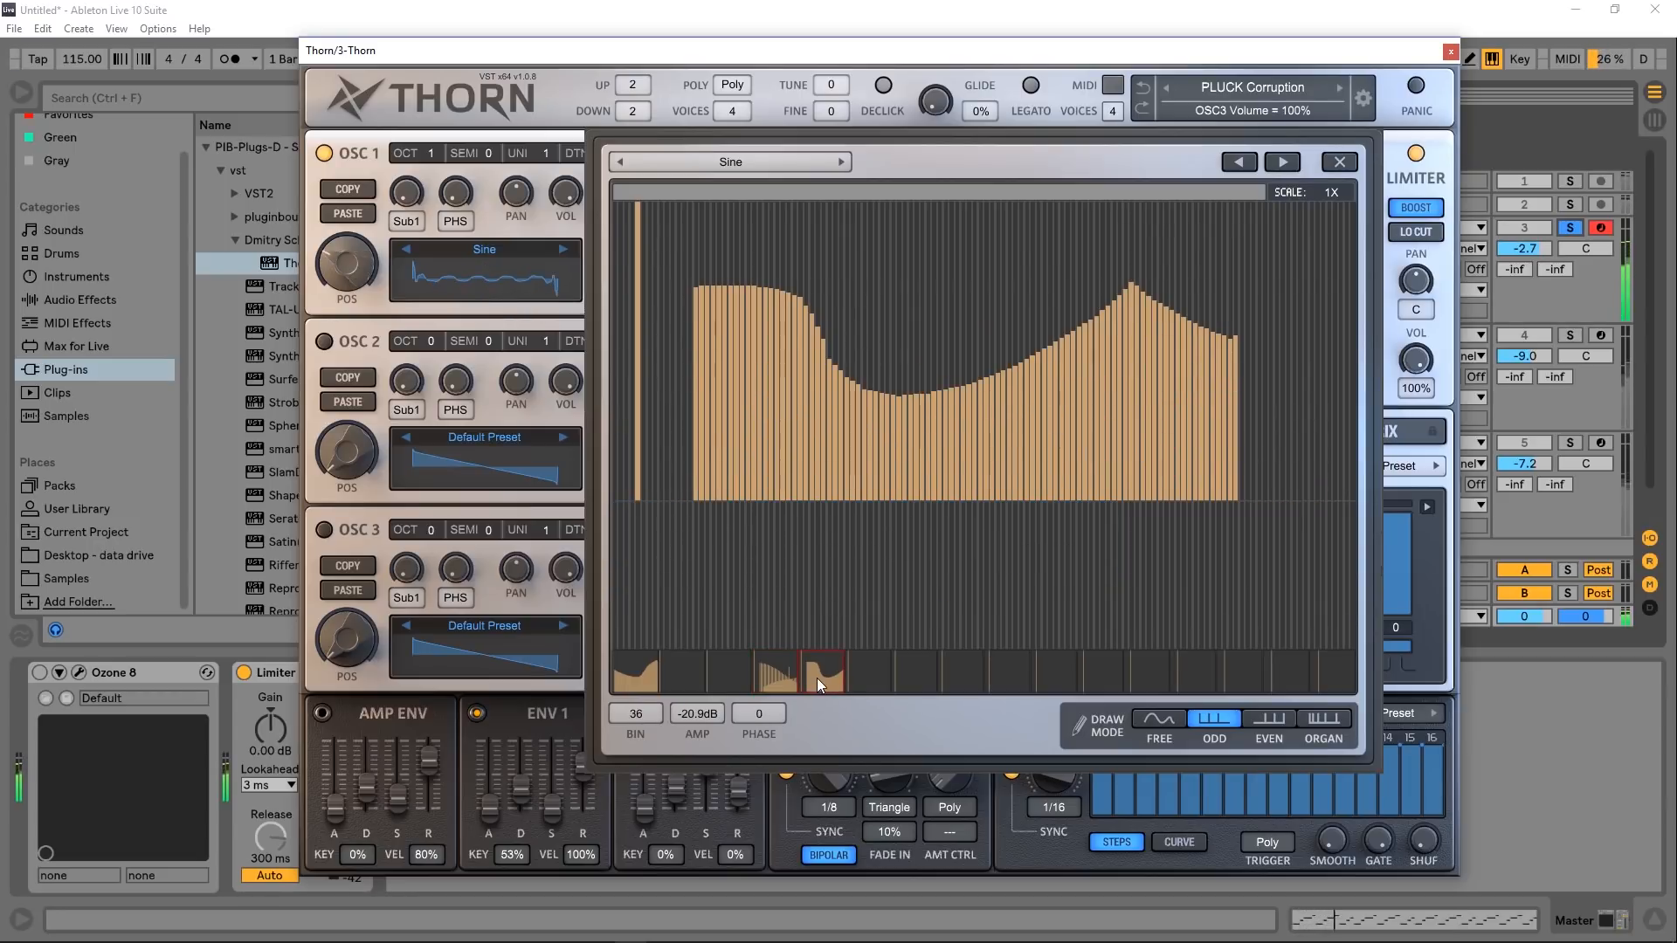
pyautogui.moveTo(818, 679); pyautogui.dragTo(765, 672)
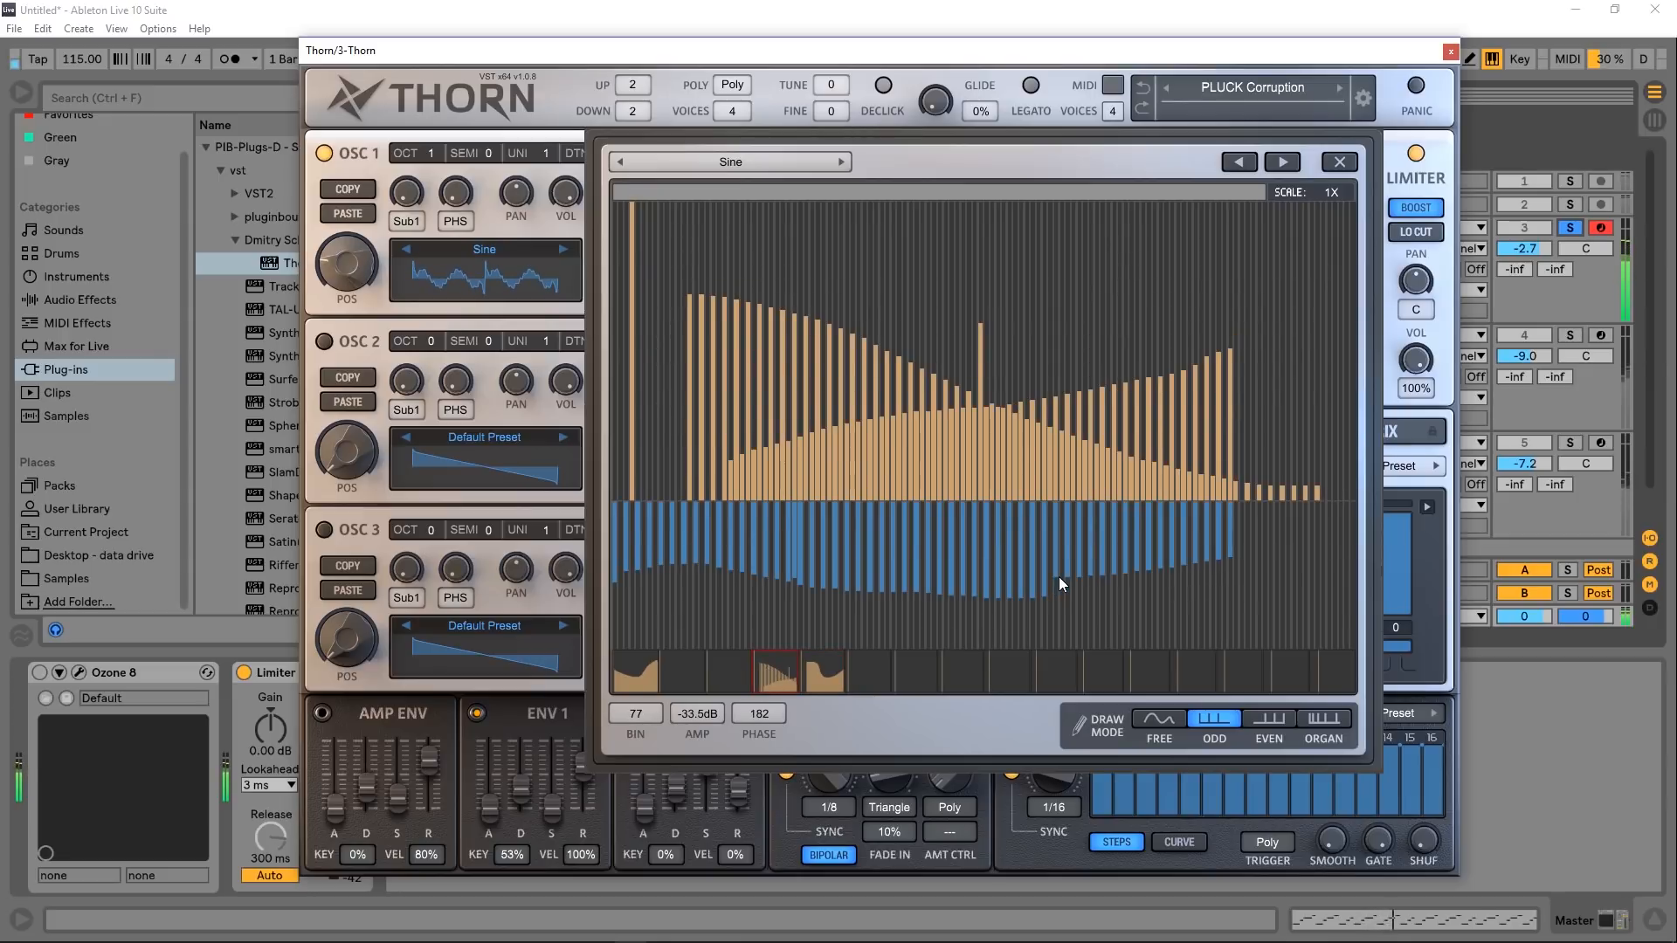
pyautogui.click(1268, 719)
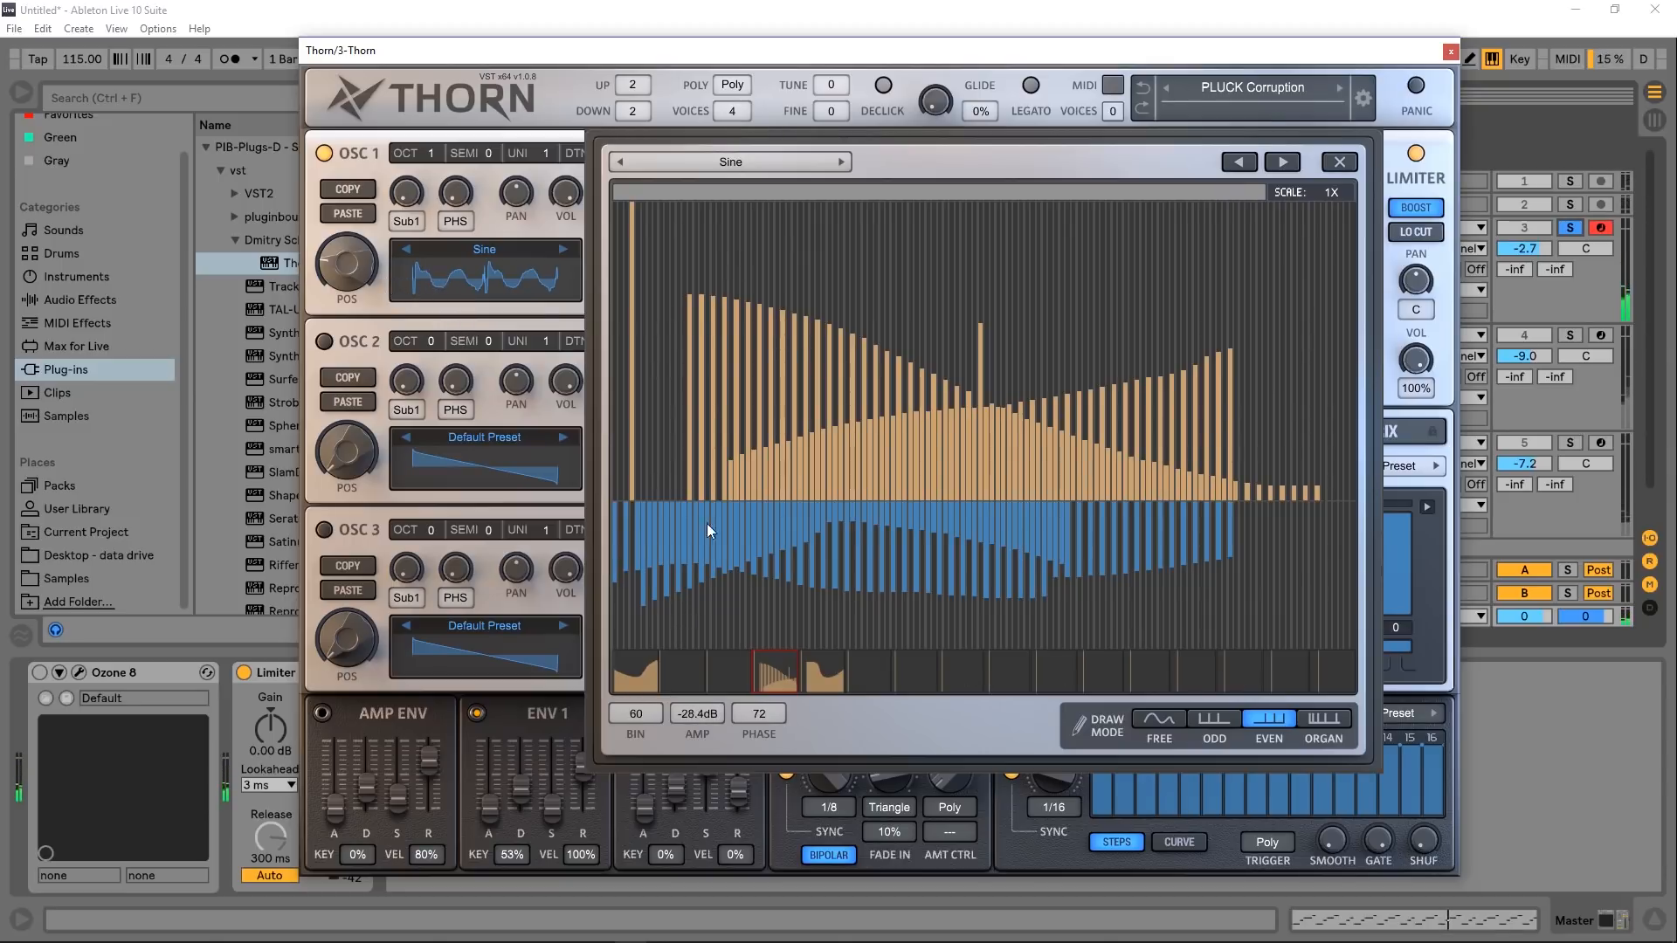
pyautogui.moveTo(346, 267); pyautogui.dragTo(346, 225)
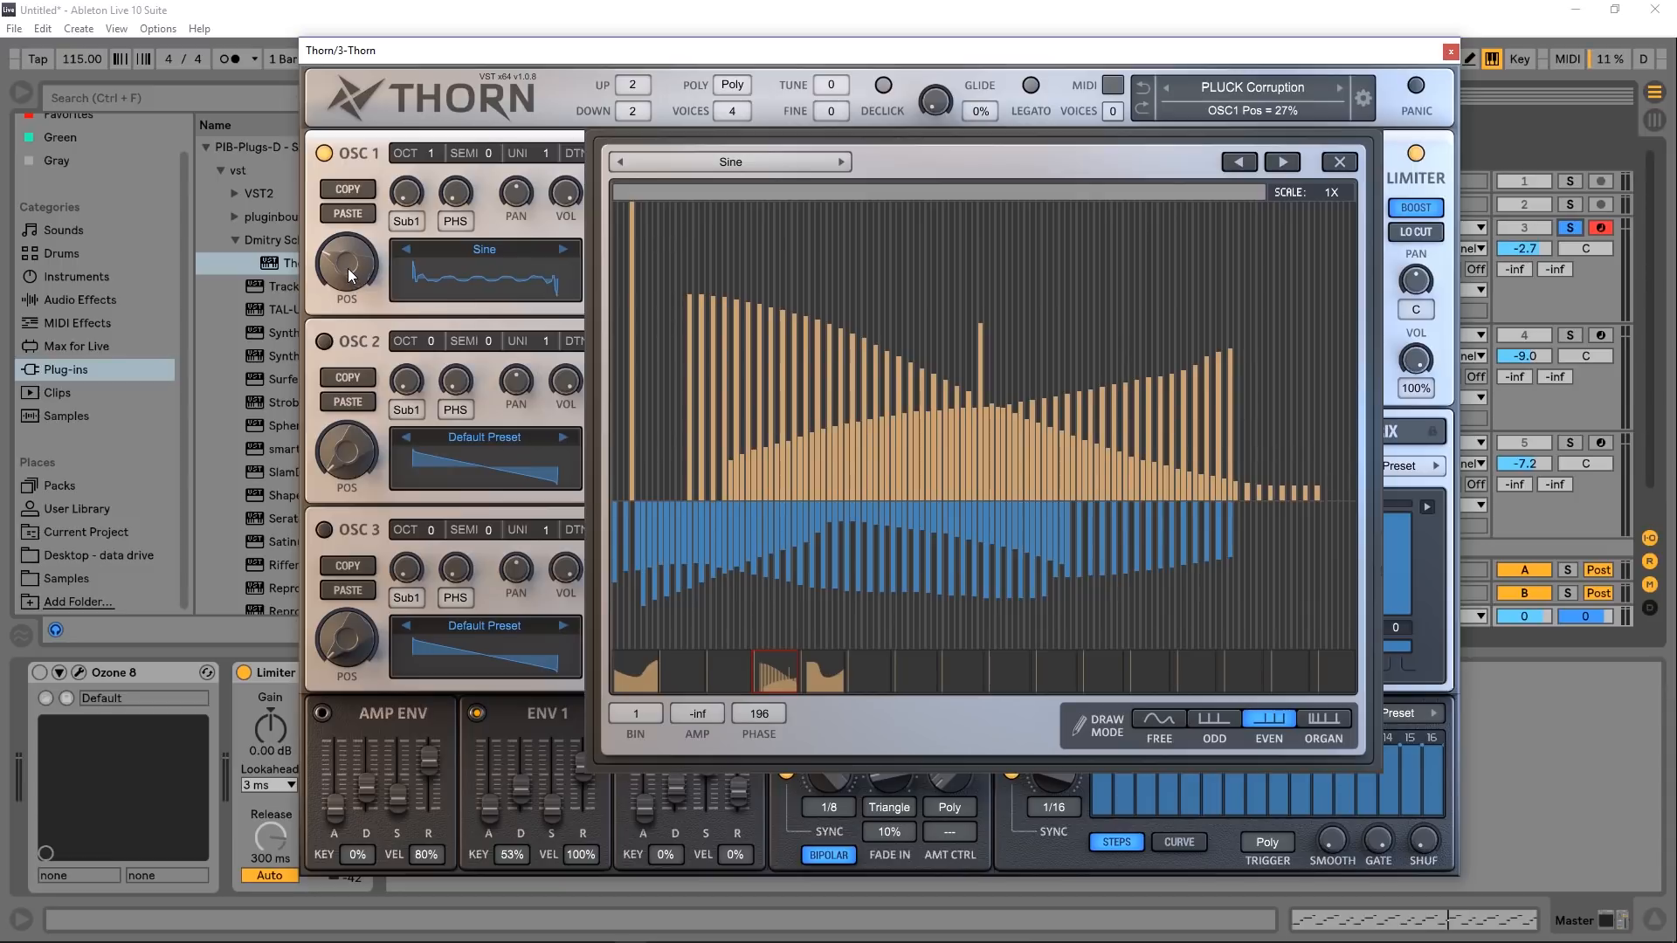
# Step: Close the spectral editor, toggle OSC 1's filter 2 routing, and step presets to PLUCK Distant
pyautogui.click(843, 162)
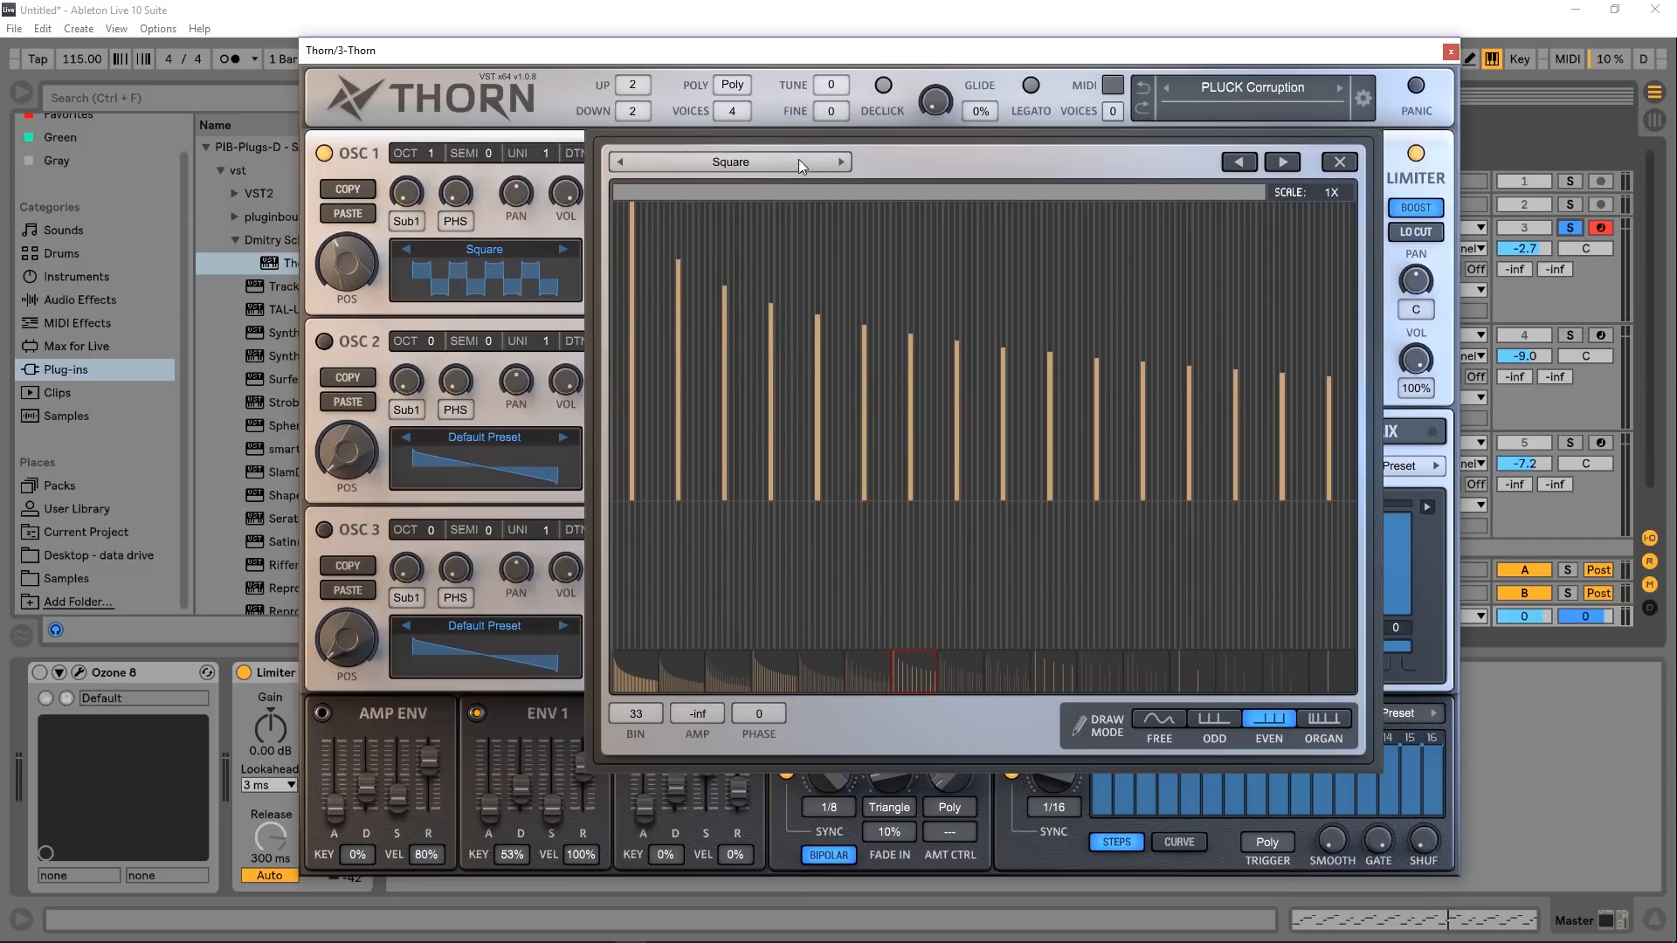
pyautogui.click(1338, 162)
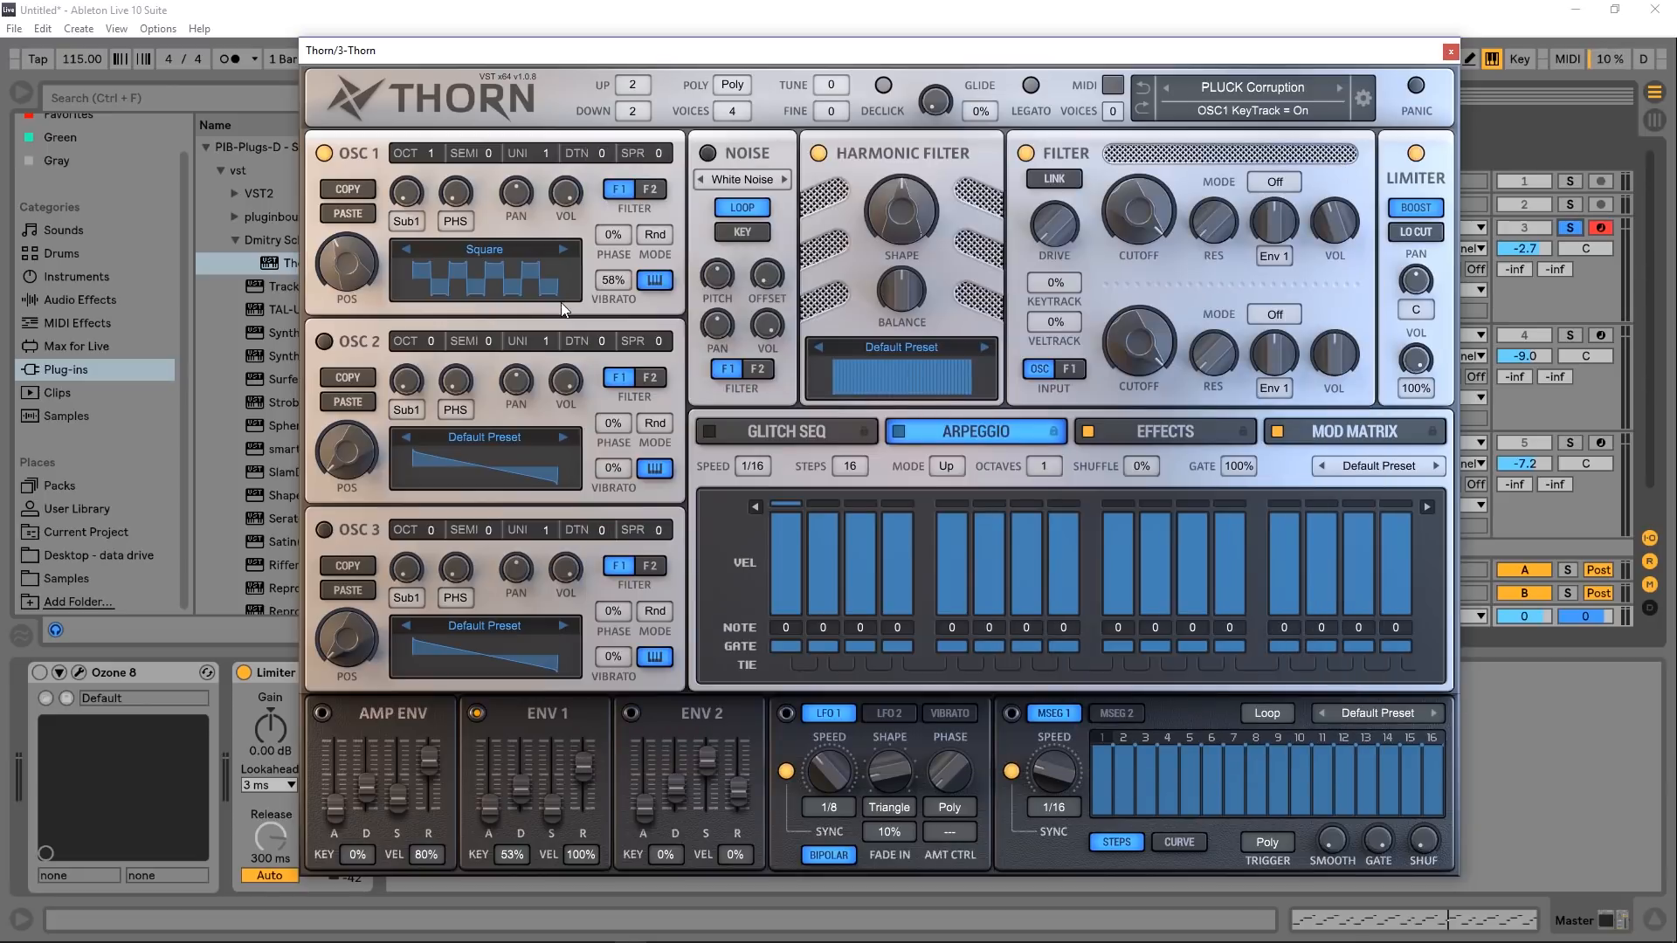
pyautogui.click(620, 190)
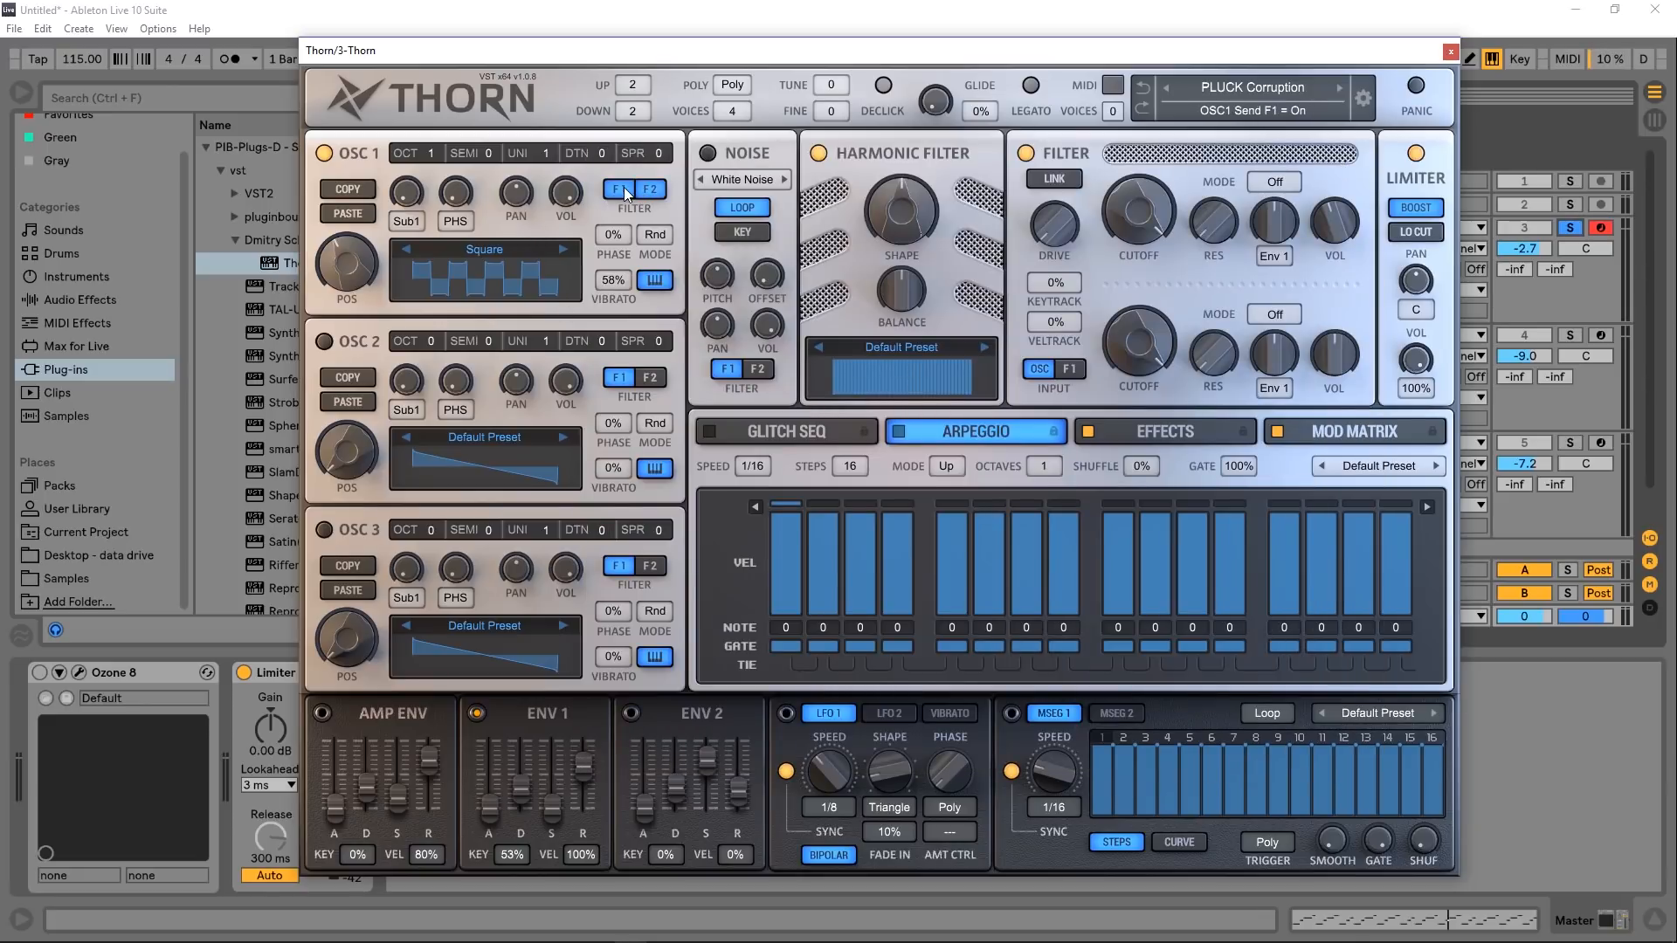
pyautogui.click(619, 189)
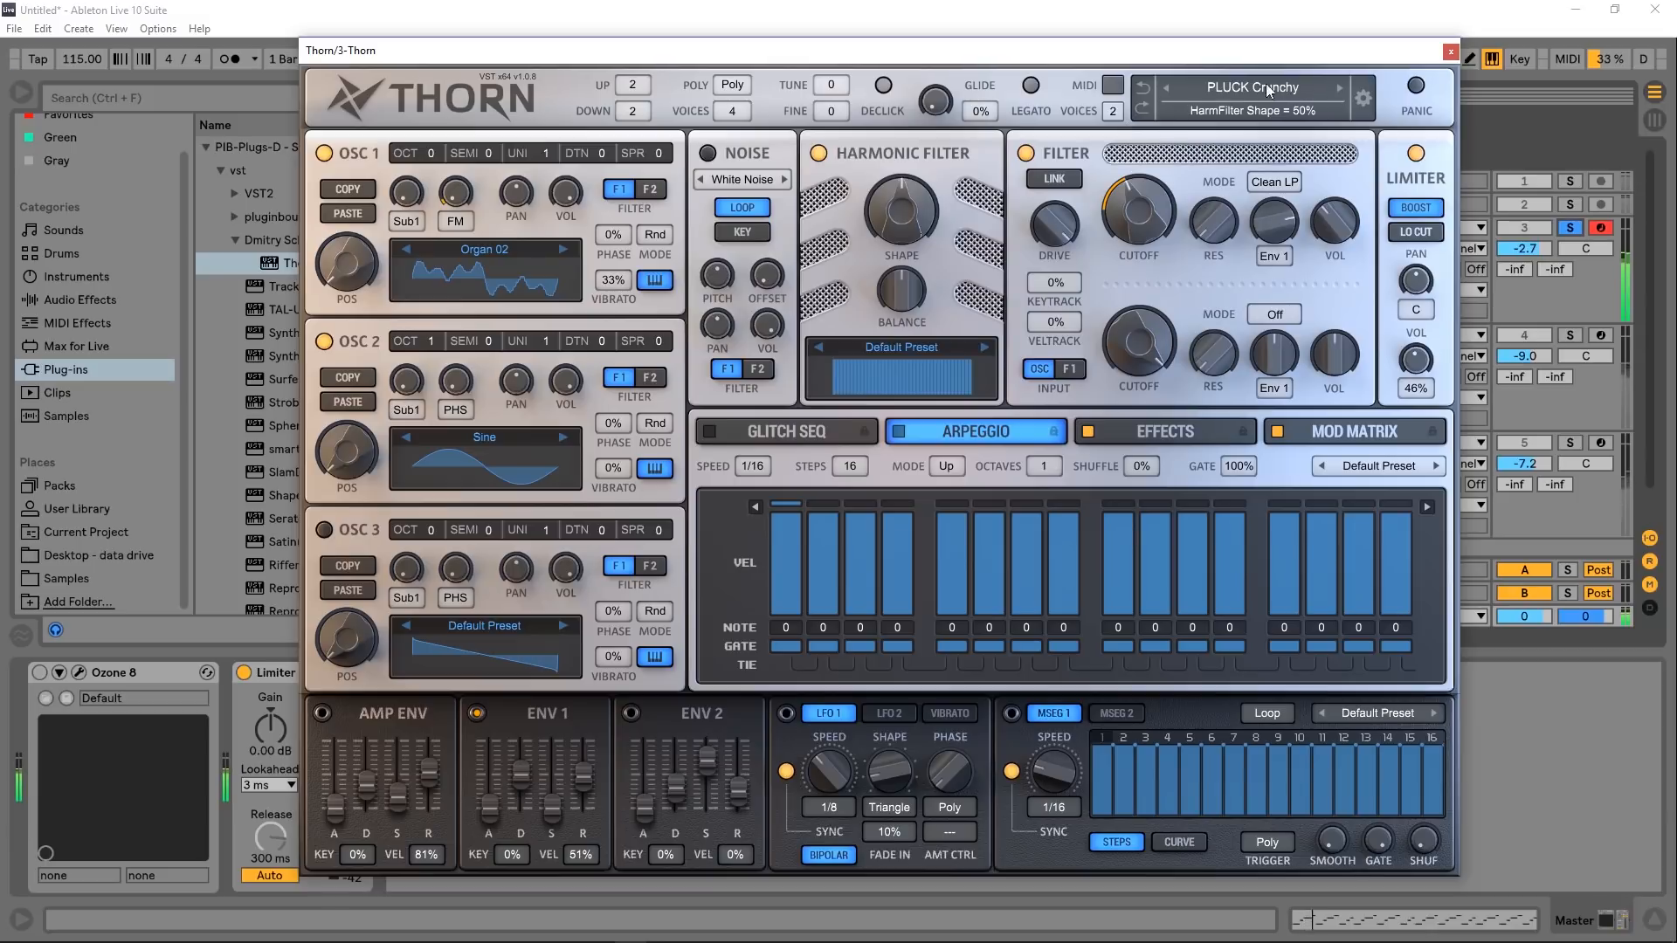
pyautogui.click(1341, 87)
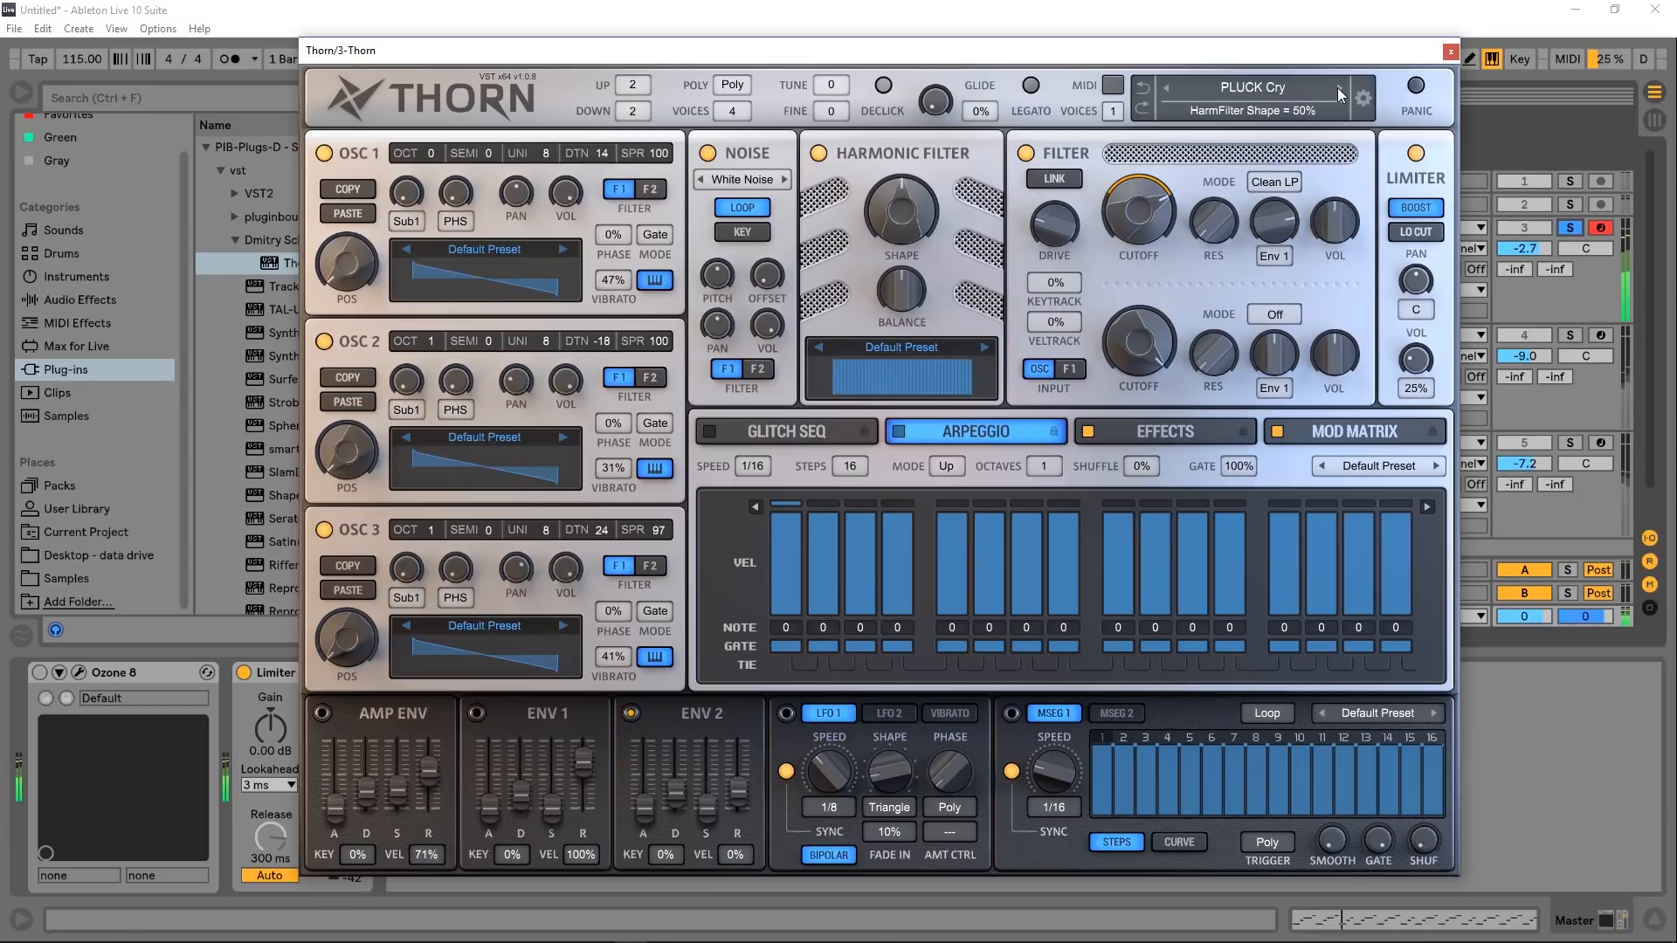
pyautogui.click(1340, 87)
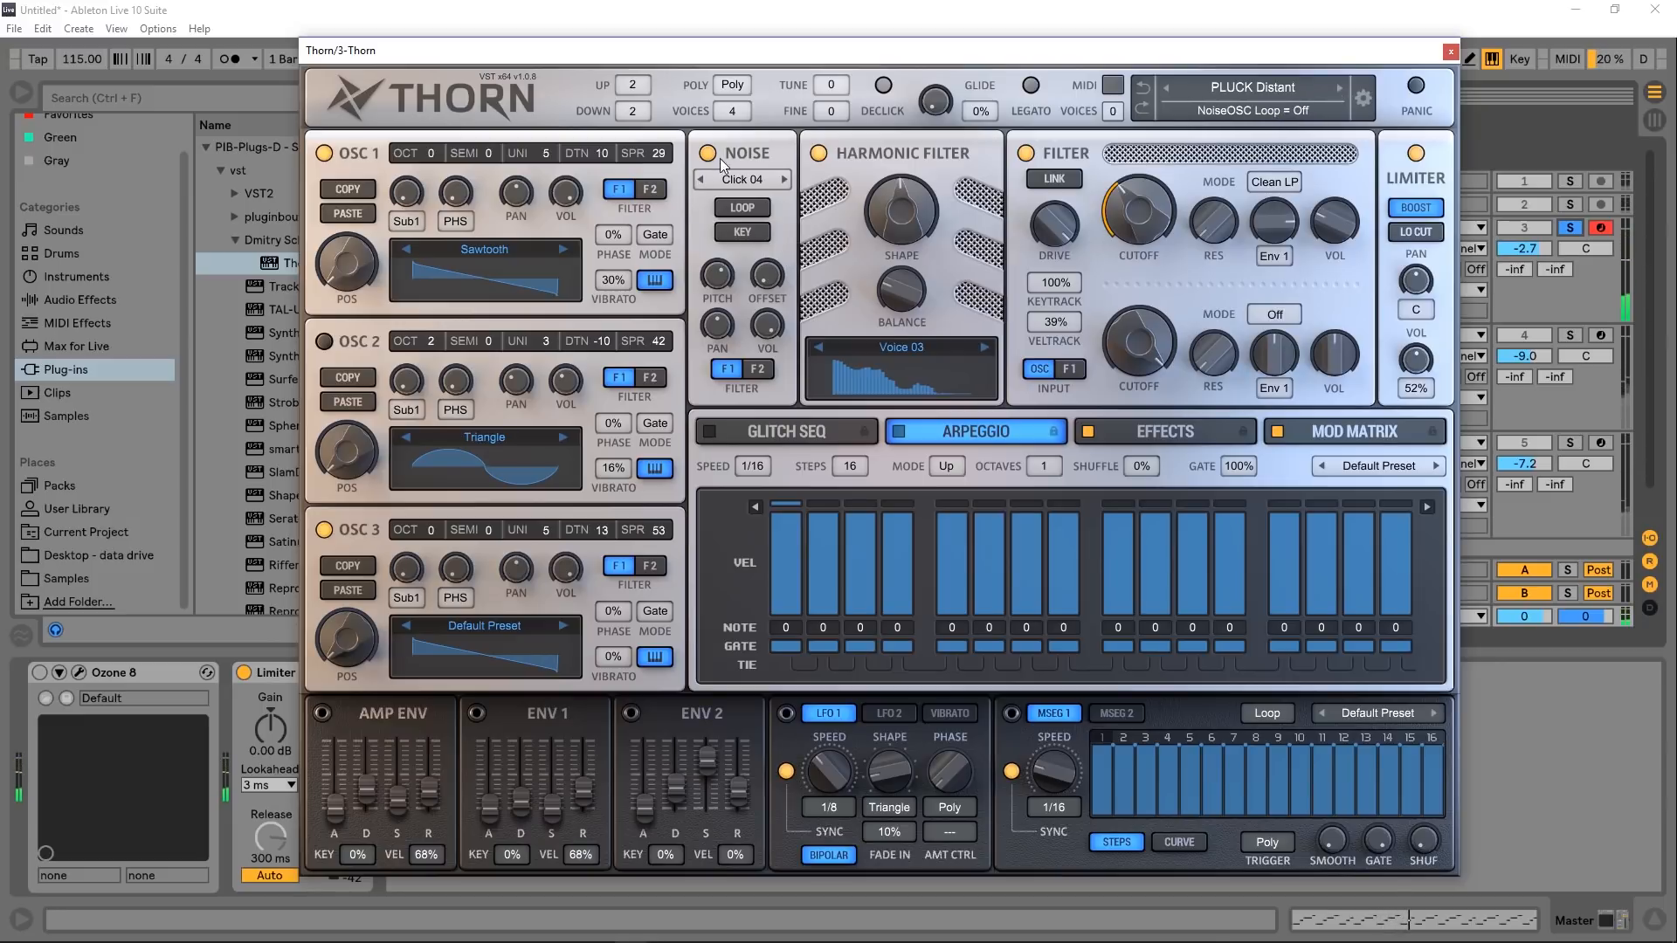
# Step: Browse noise sources, toggle noise LOOP and KEY, and open the Voice 03 harmonic filter editor
pyautogui.click(742, 179)
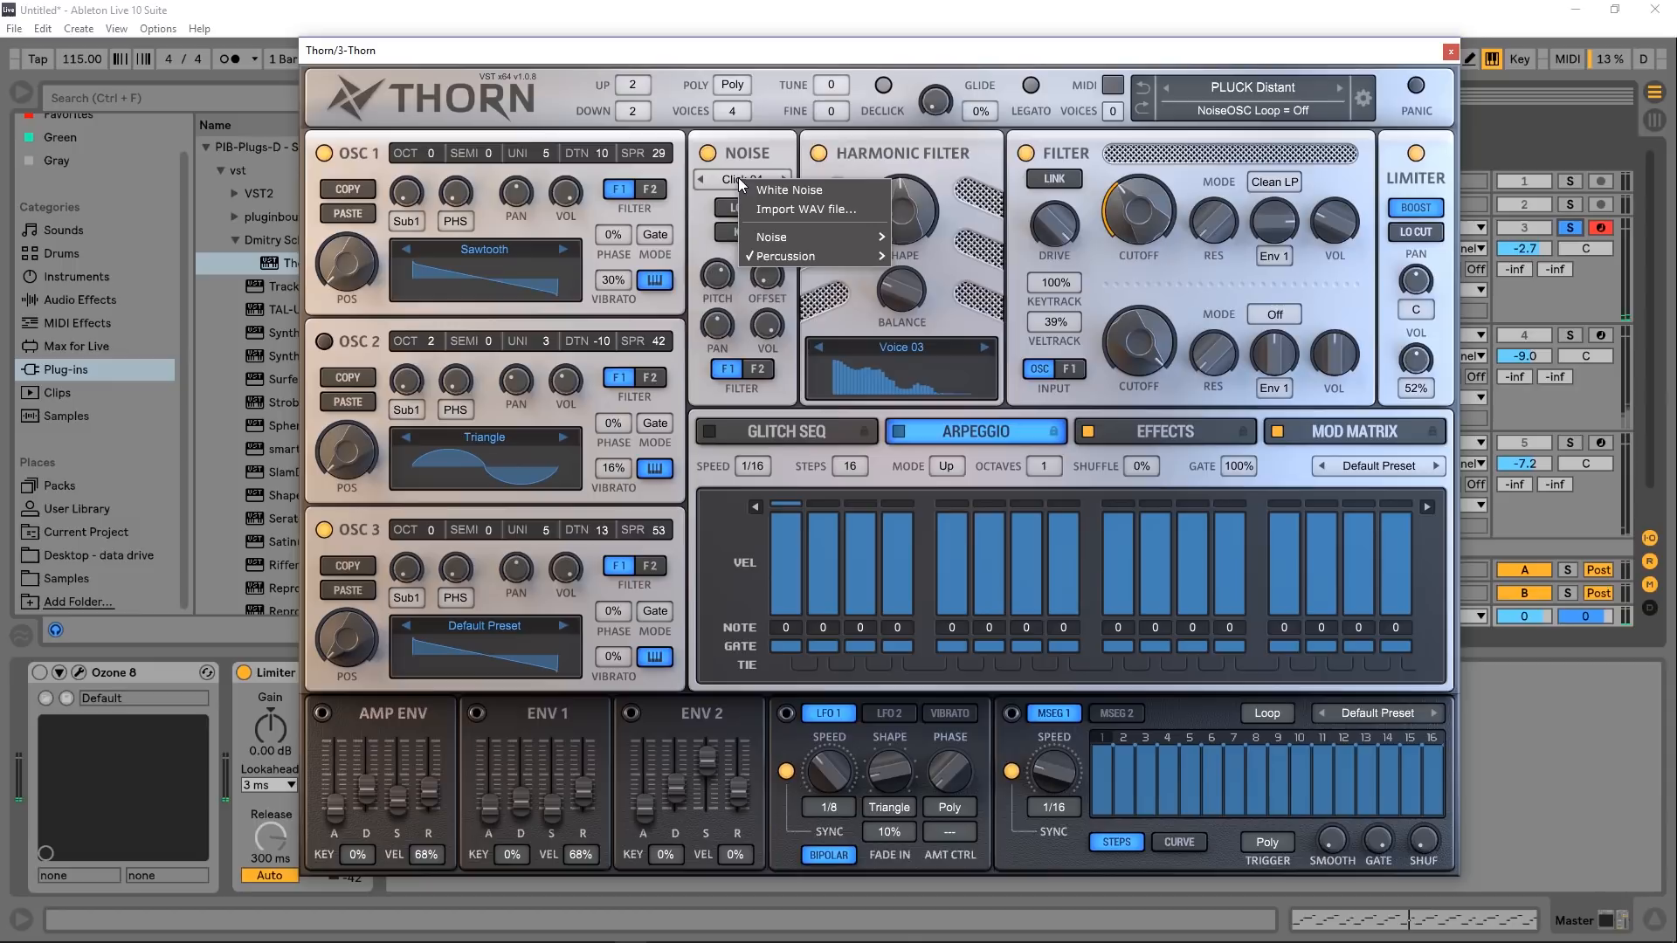
pyautogui.moveTo(735, 183)
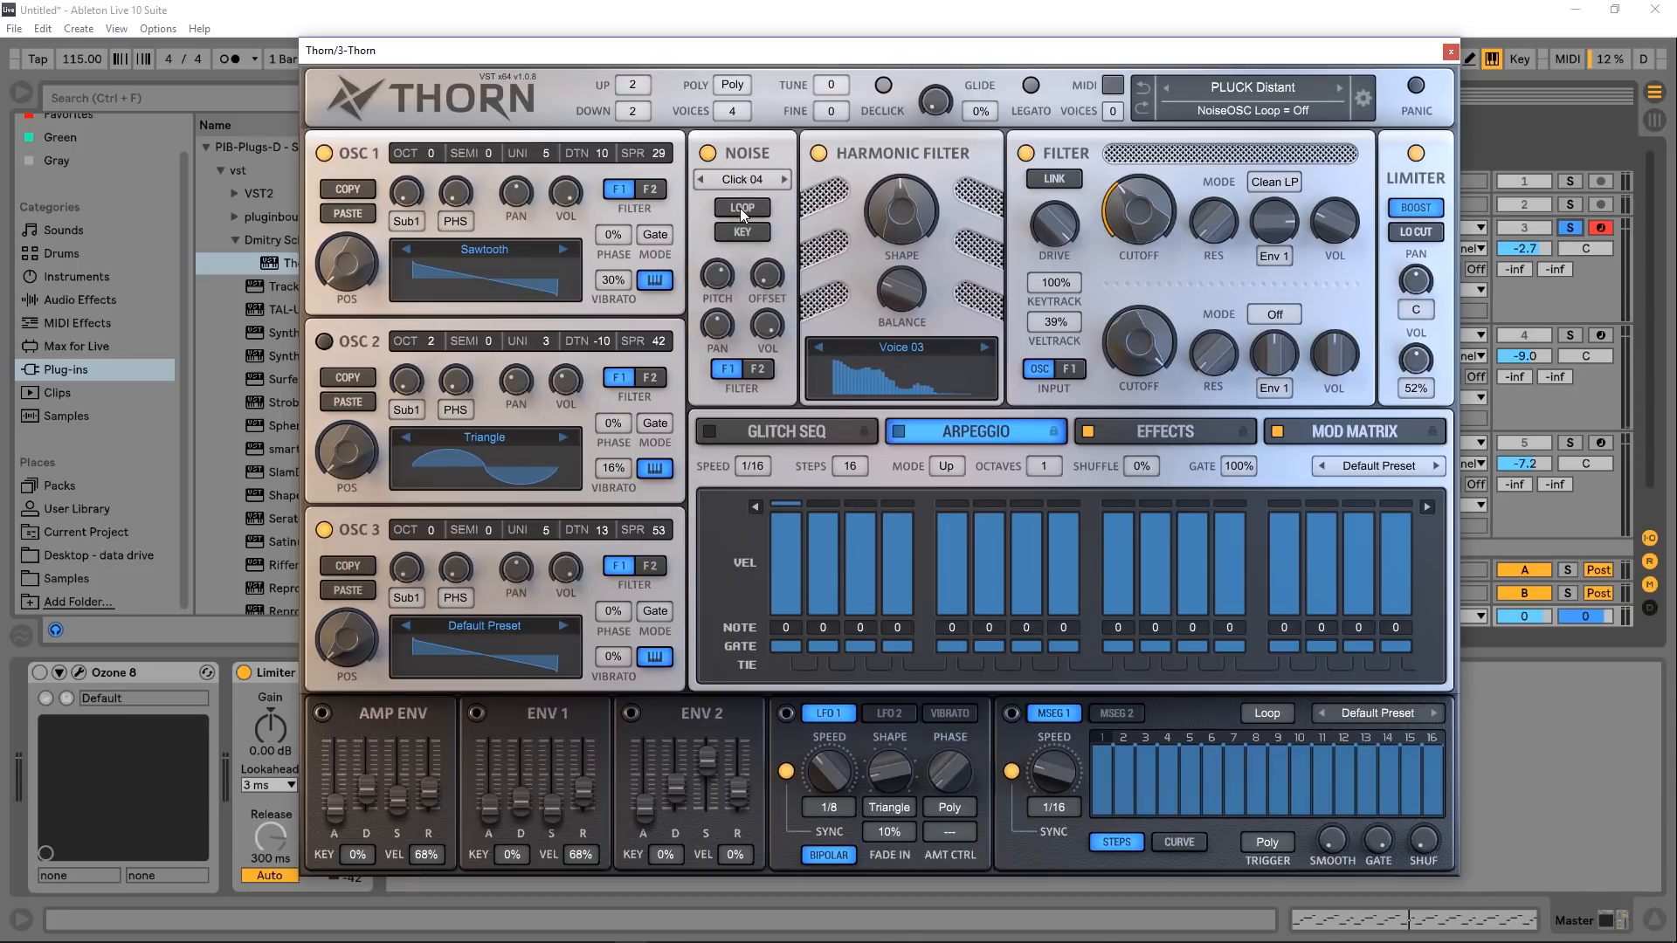
pyautogui.click(741, 232)
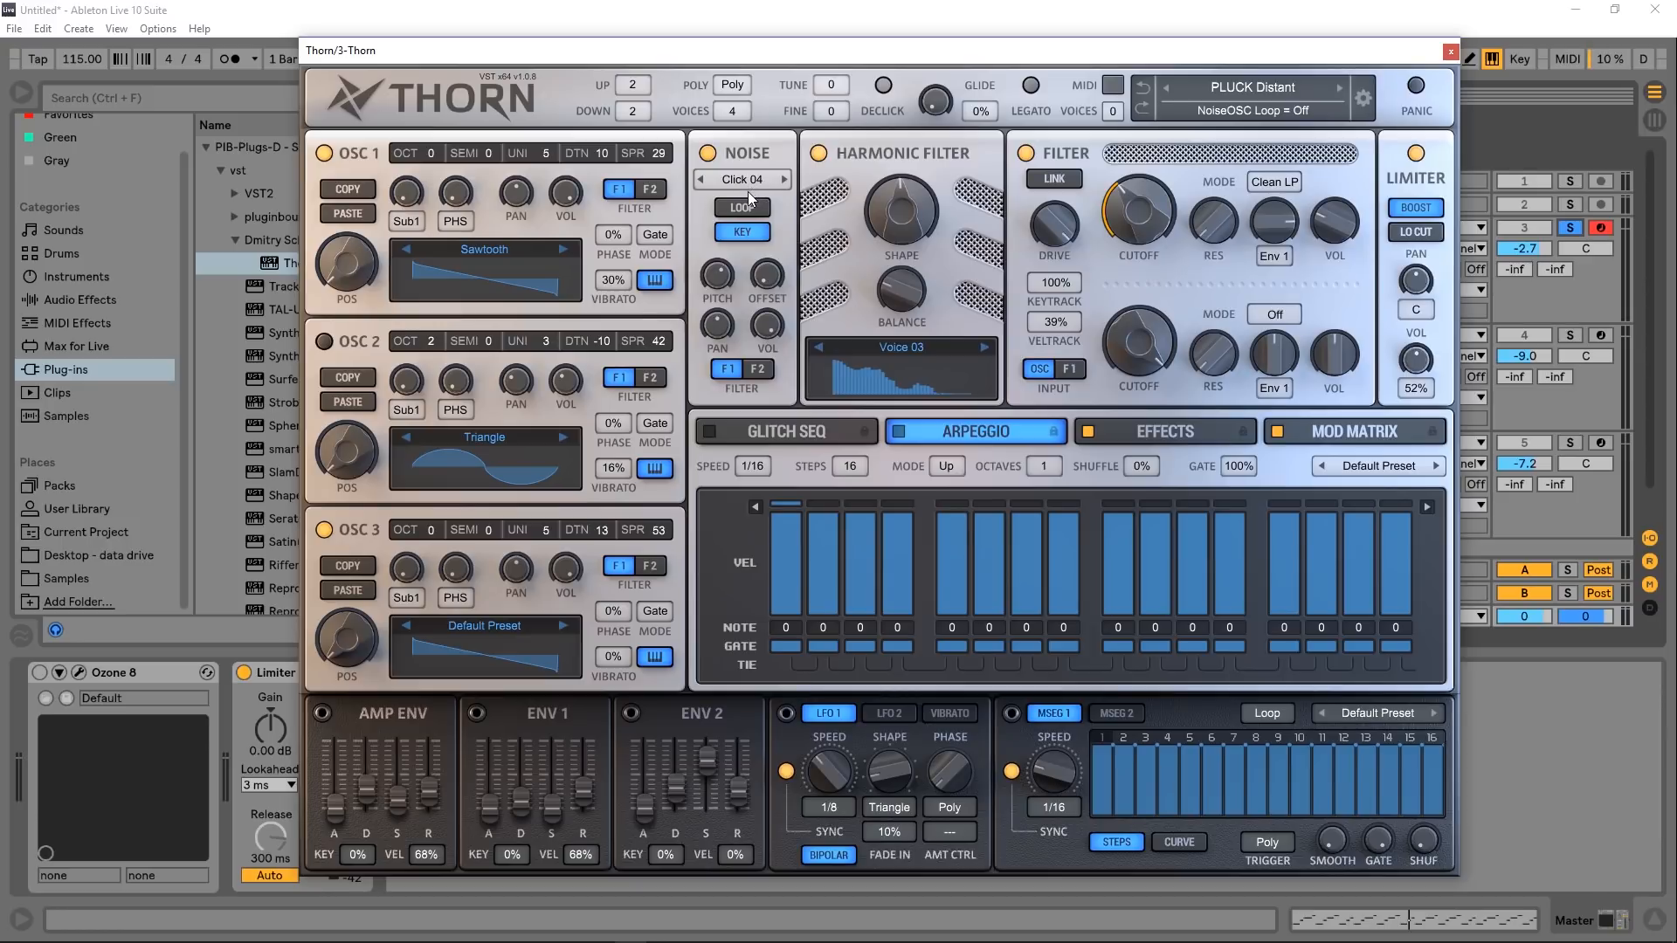
pyautogui.click(742, 231)
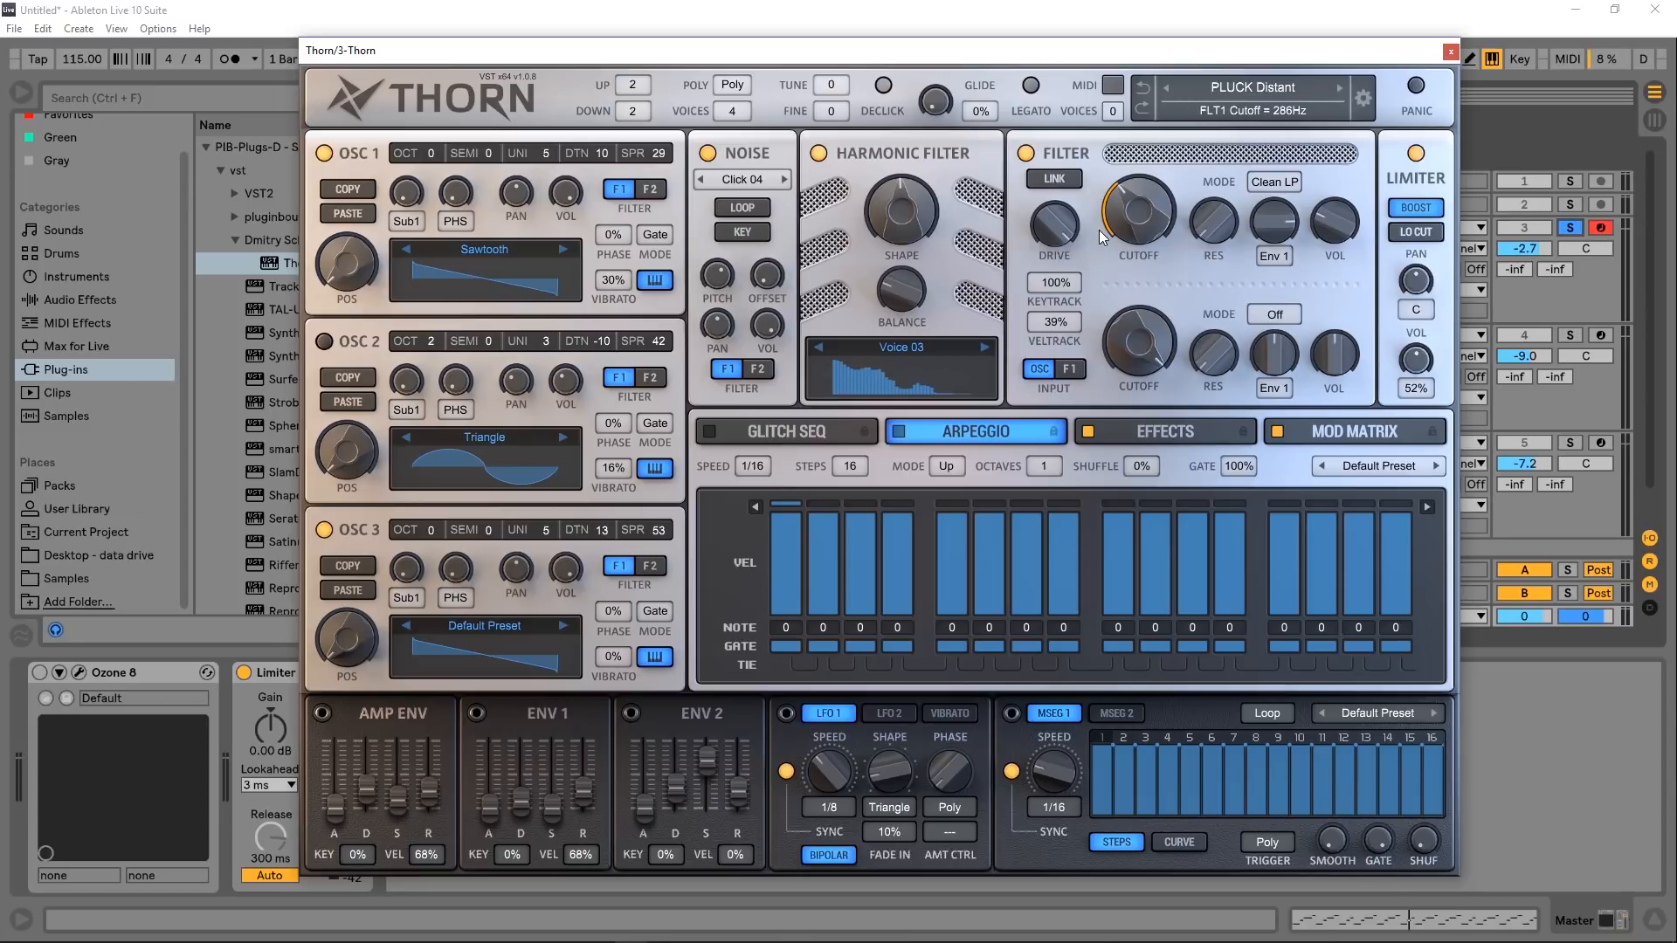
pyautogui.click(1273, 180)
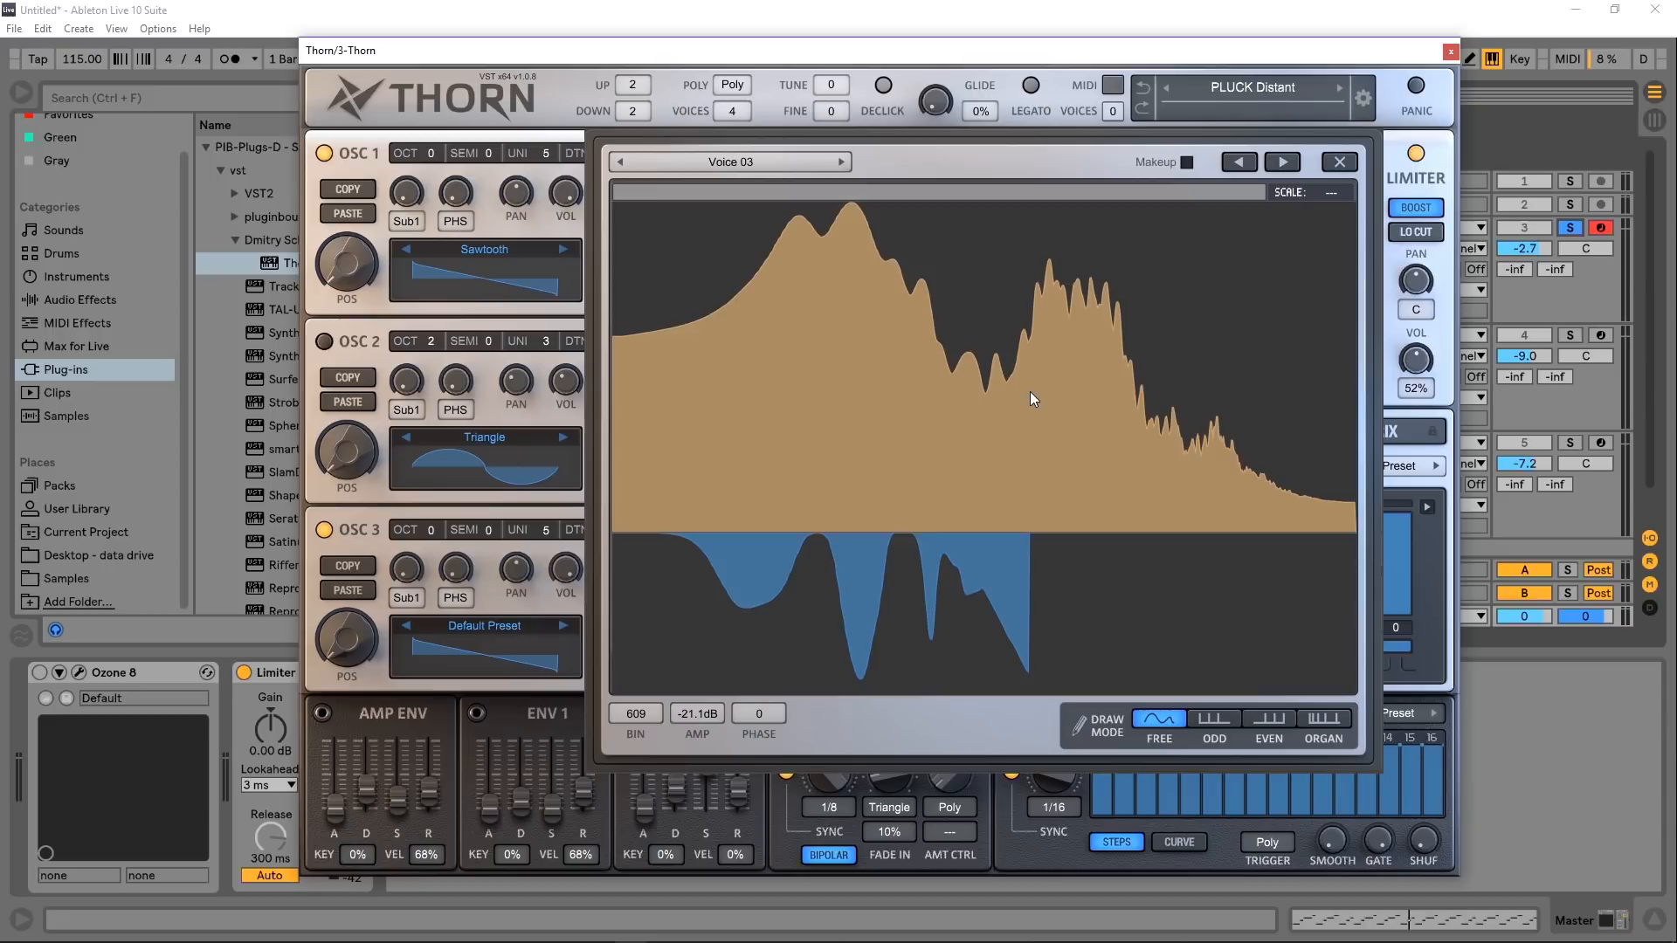
# Step: Step the harmonic filter shape through Amp 03 and Amp 04 to Amp 05, then close the editor
pyautogui.click(842, 161)
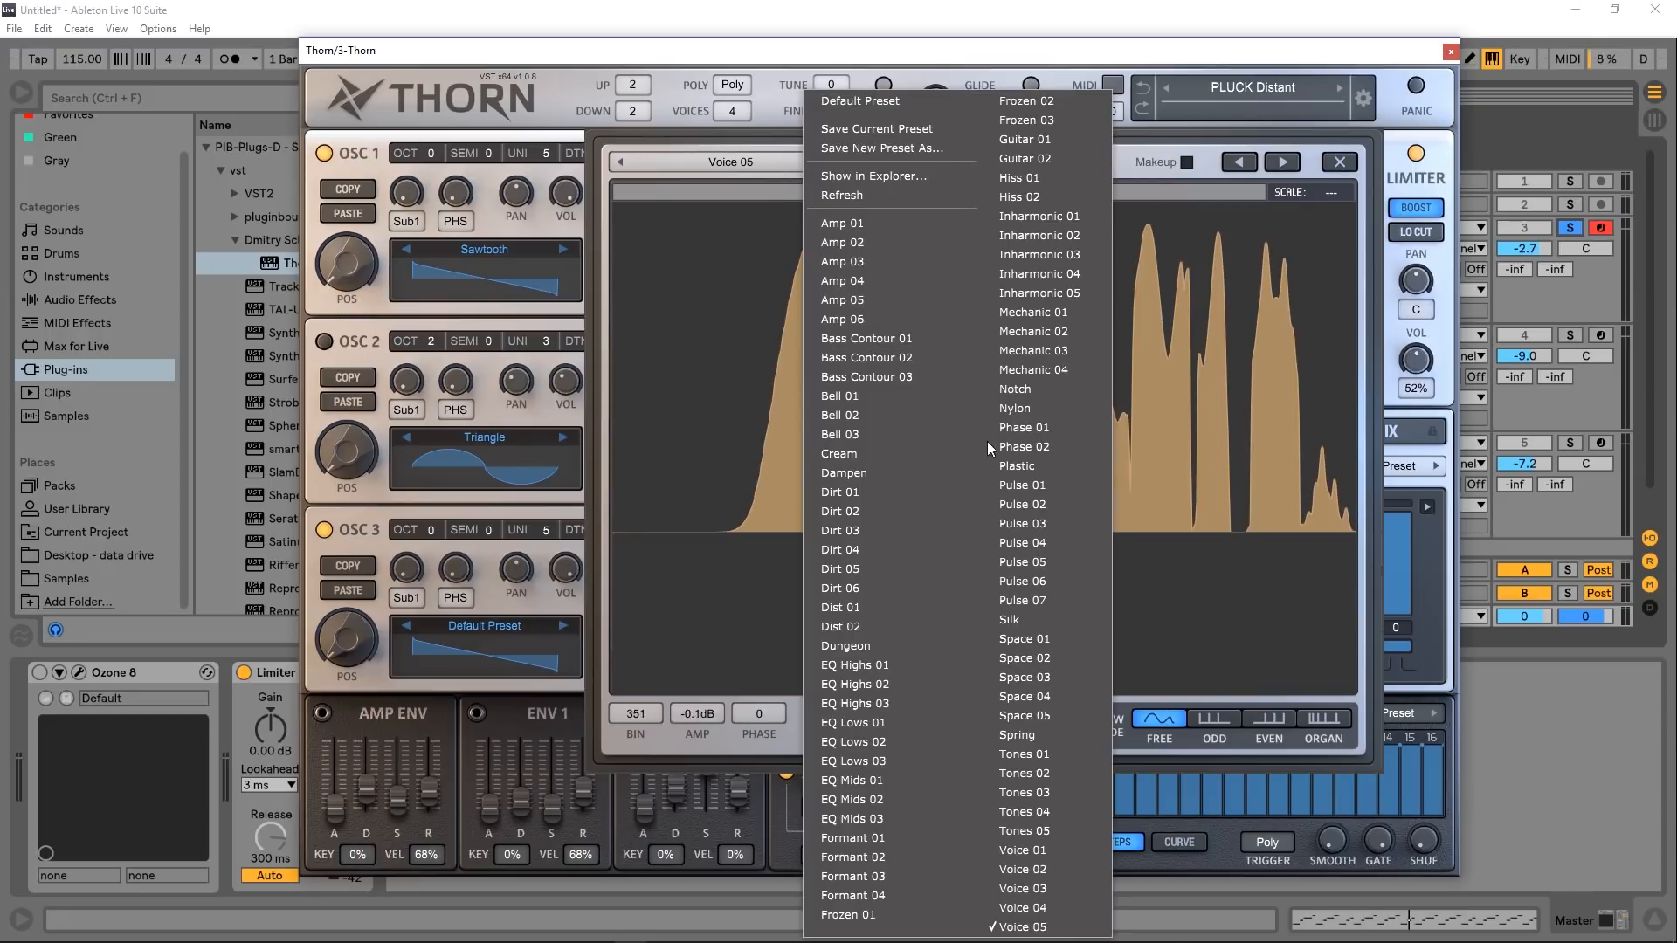
pyautogui.moveTo(1040, 273)
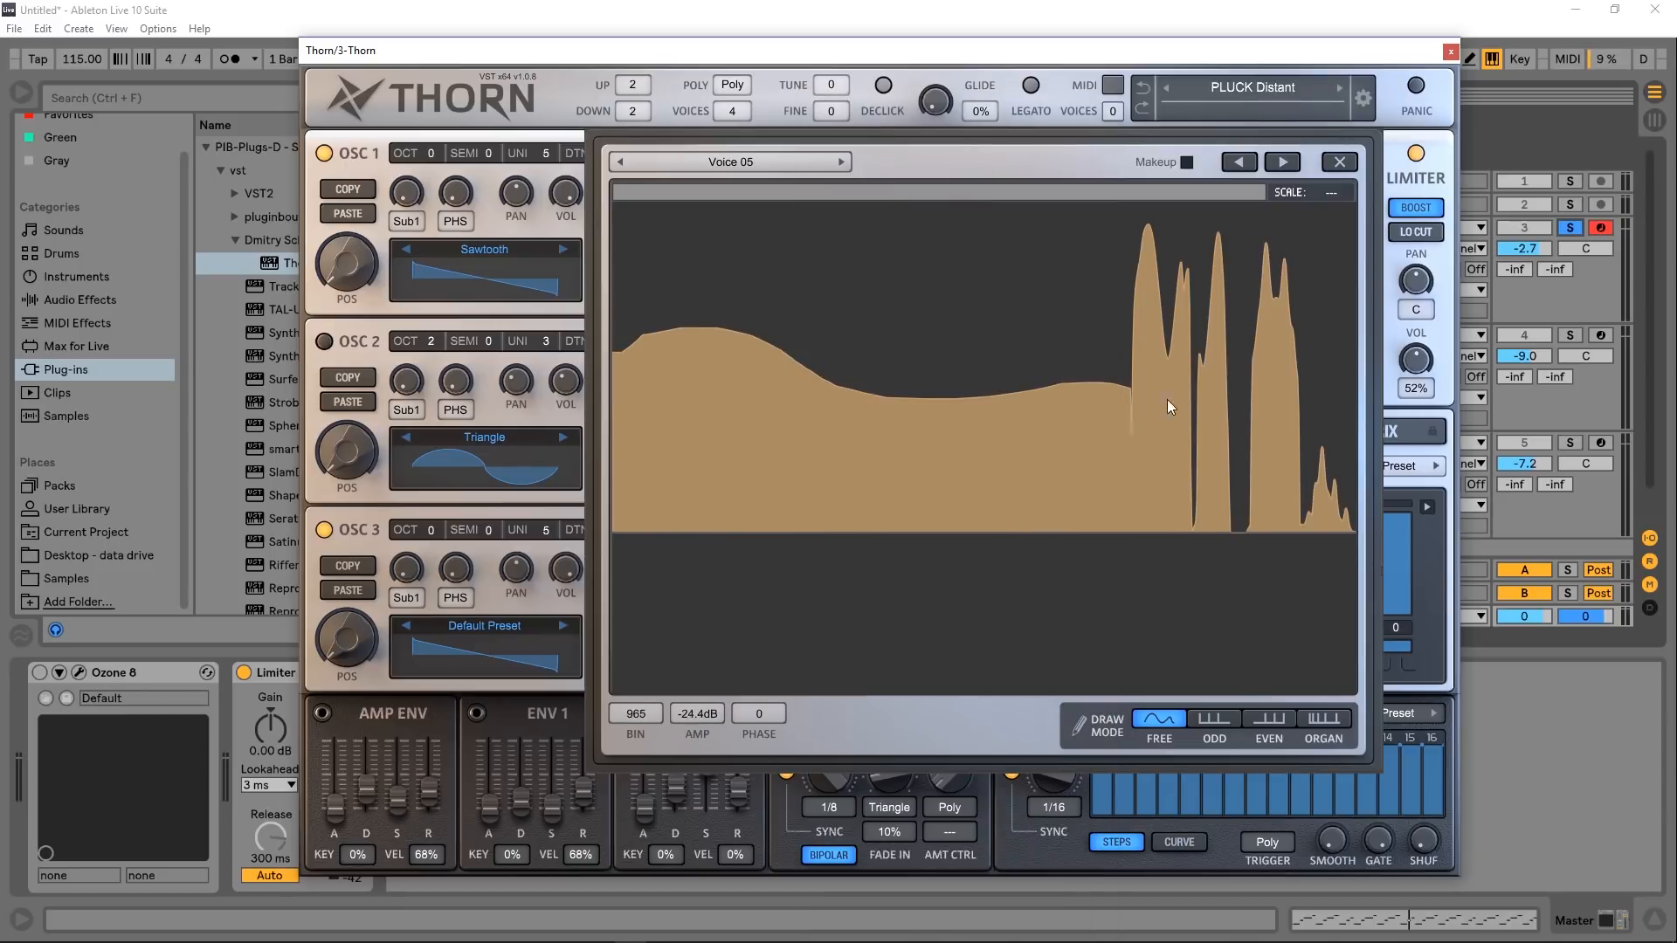
pyautogui.click(841, 161)
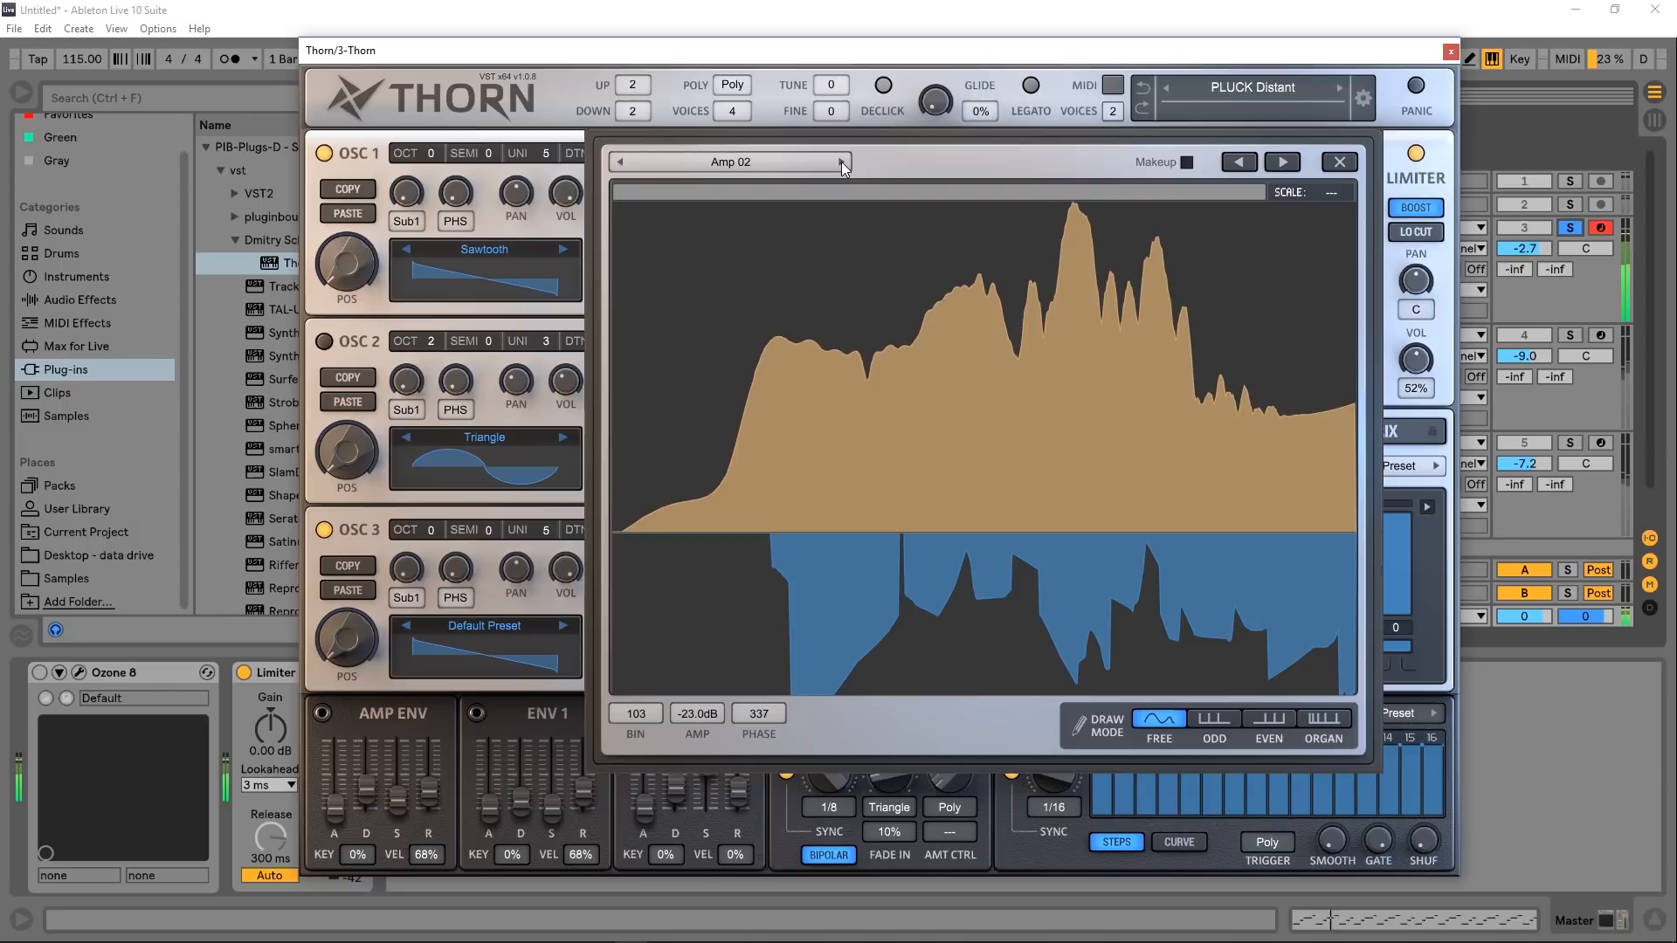
pyautogui.click(1281, 162)
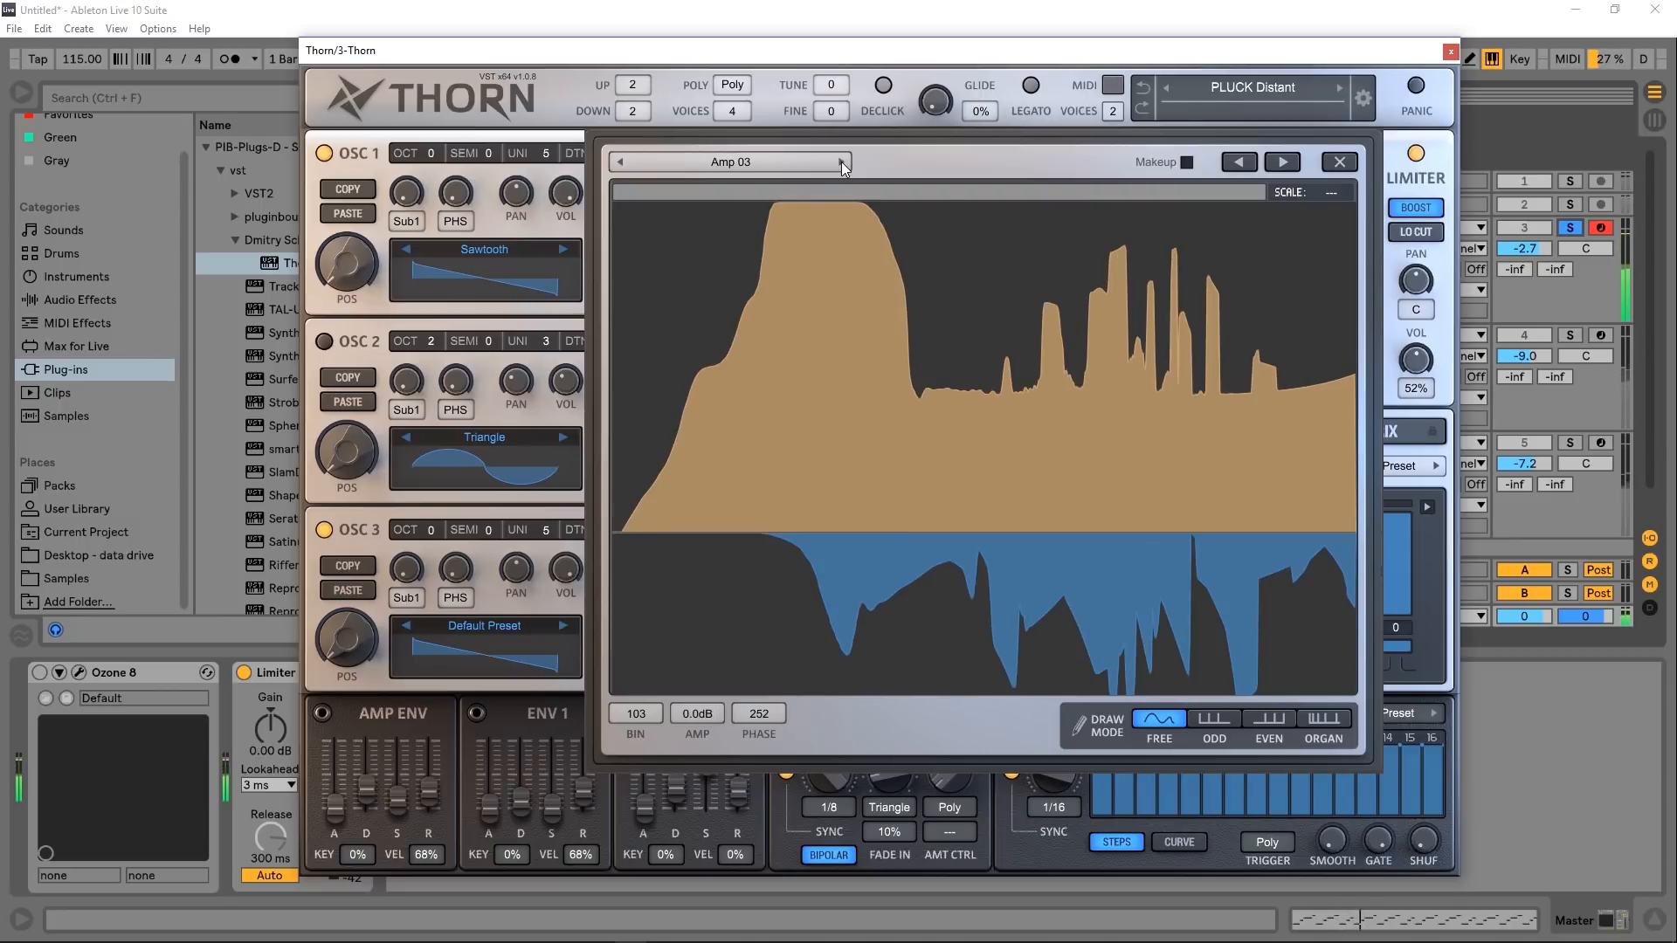
pyautogui.click(1282, 163)
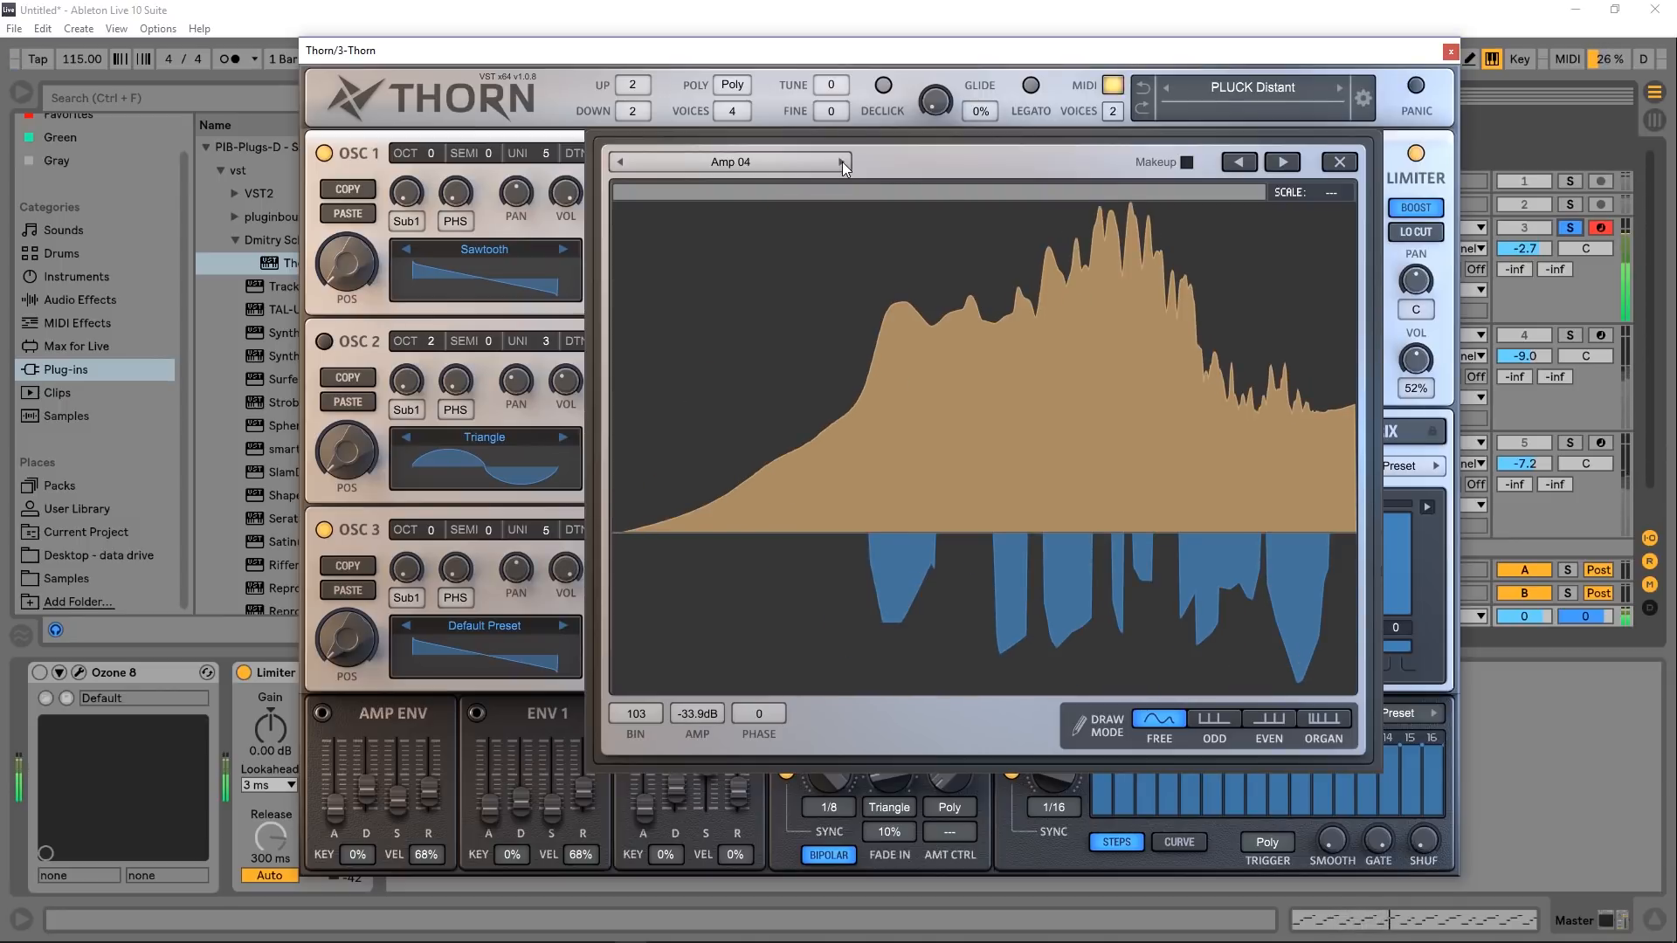
pyautogui.click(1283, 163)
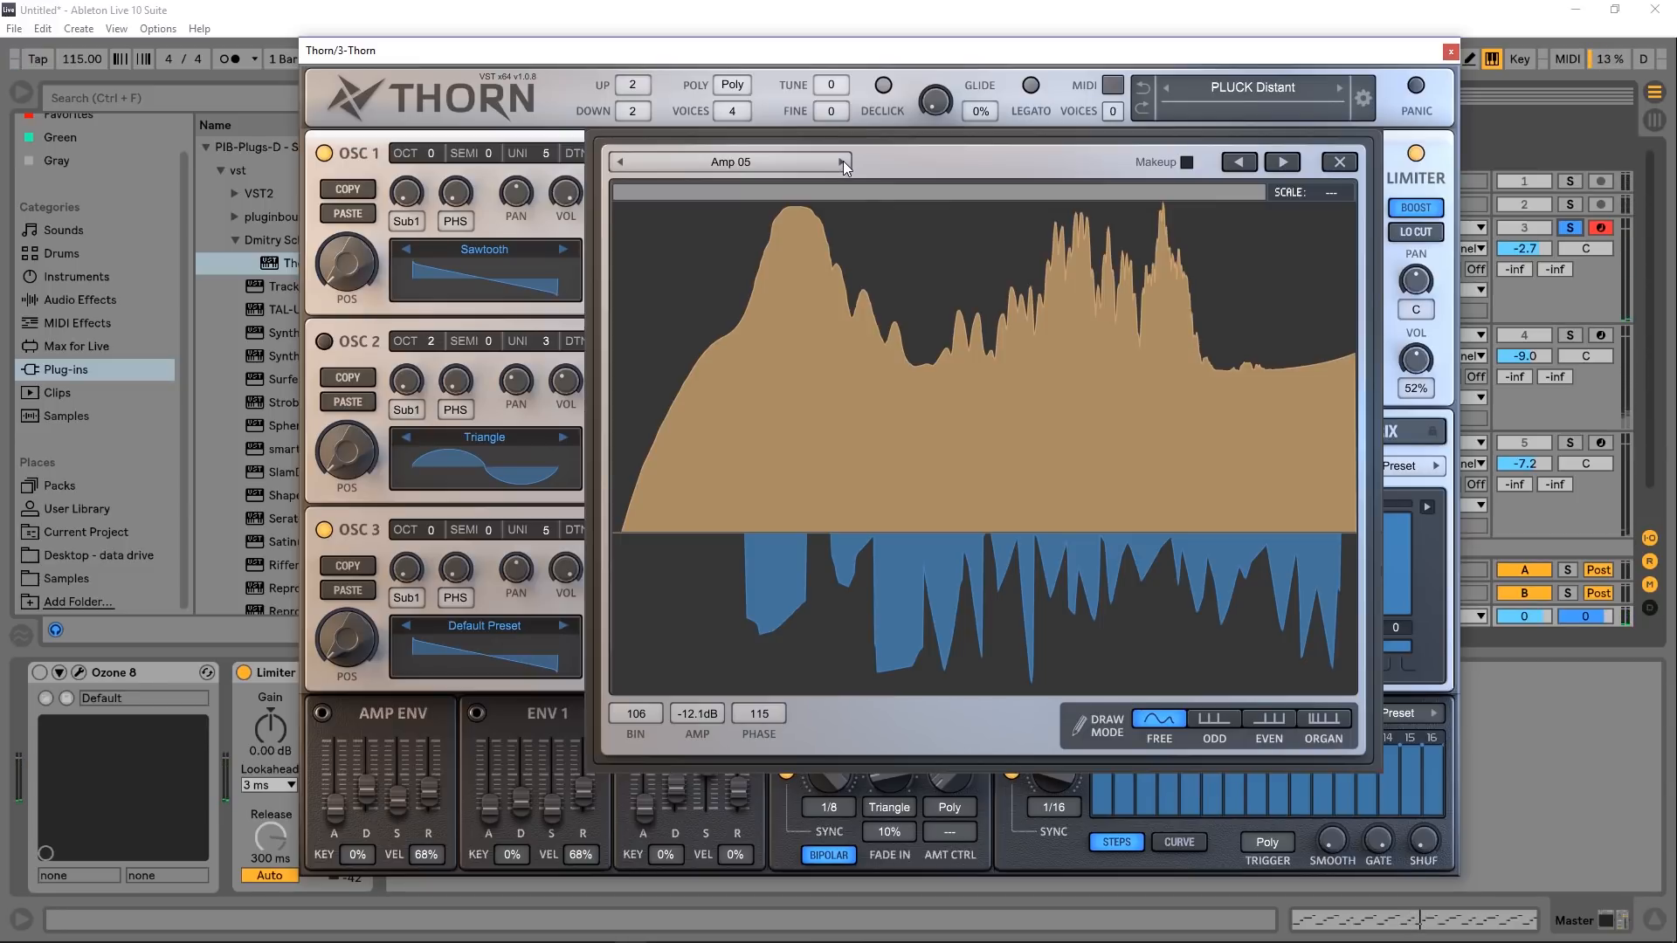
pyautogui.click(1339, 162)
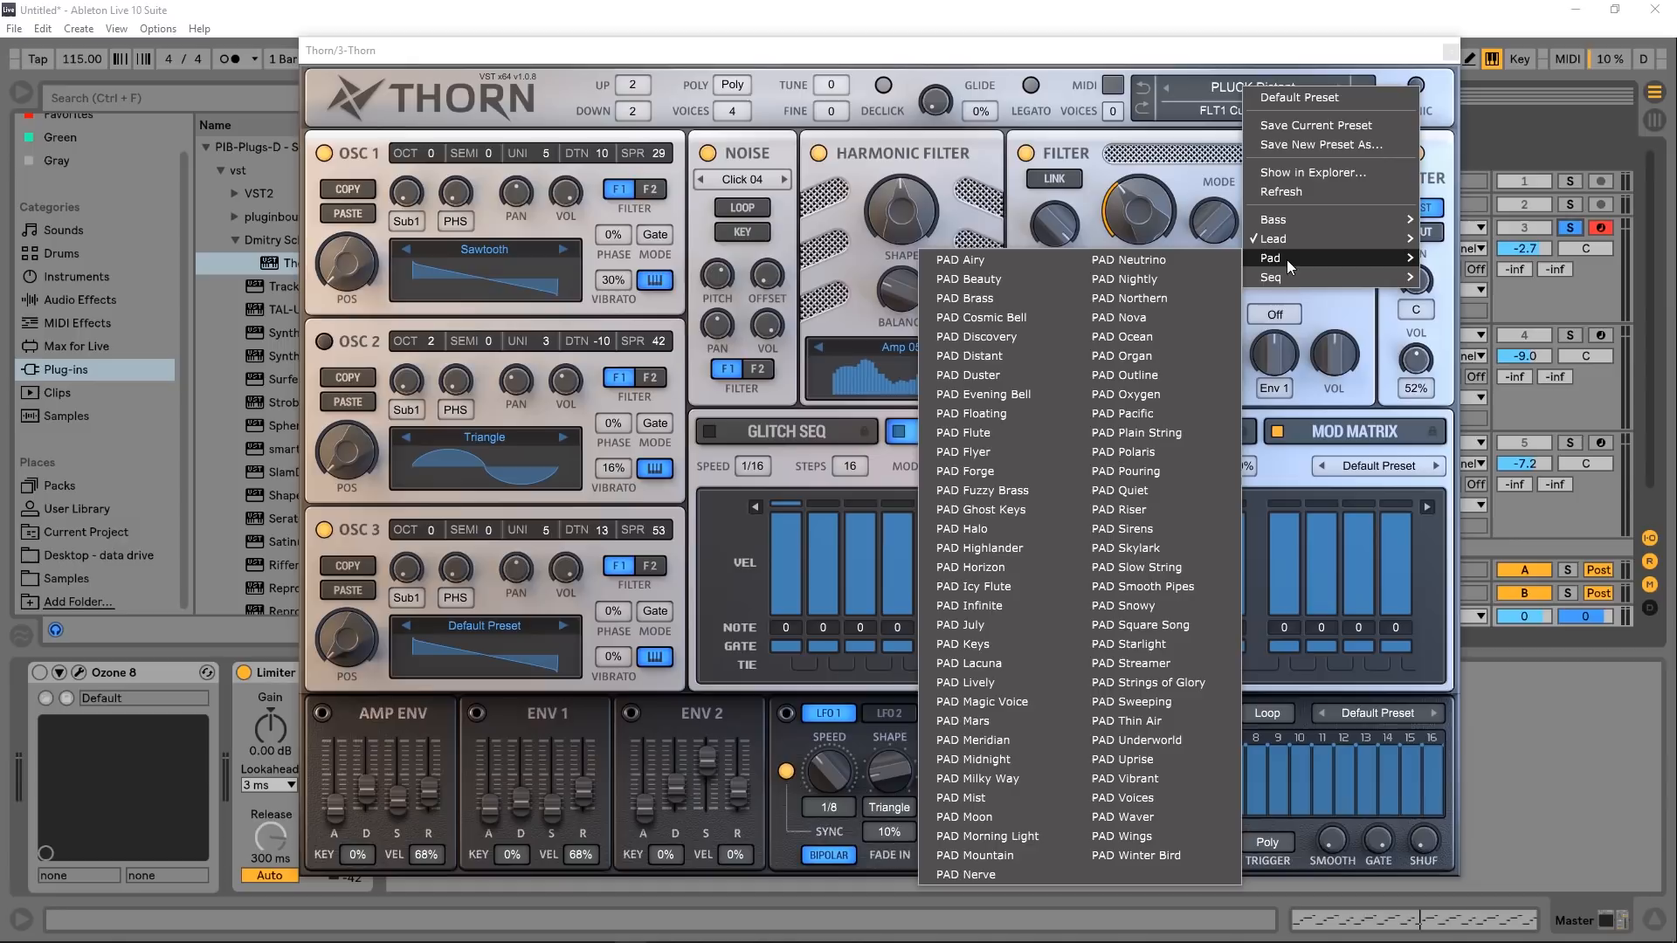
pyautogui.moveTo(1277, 278)
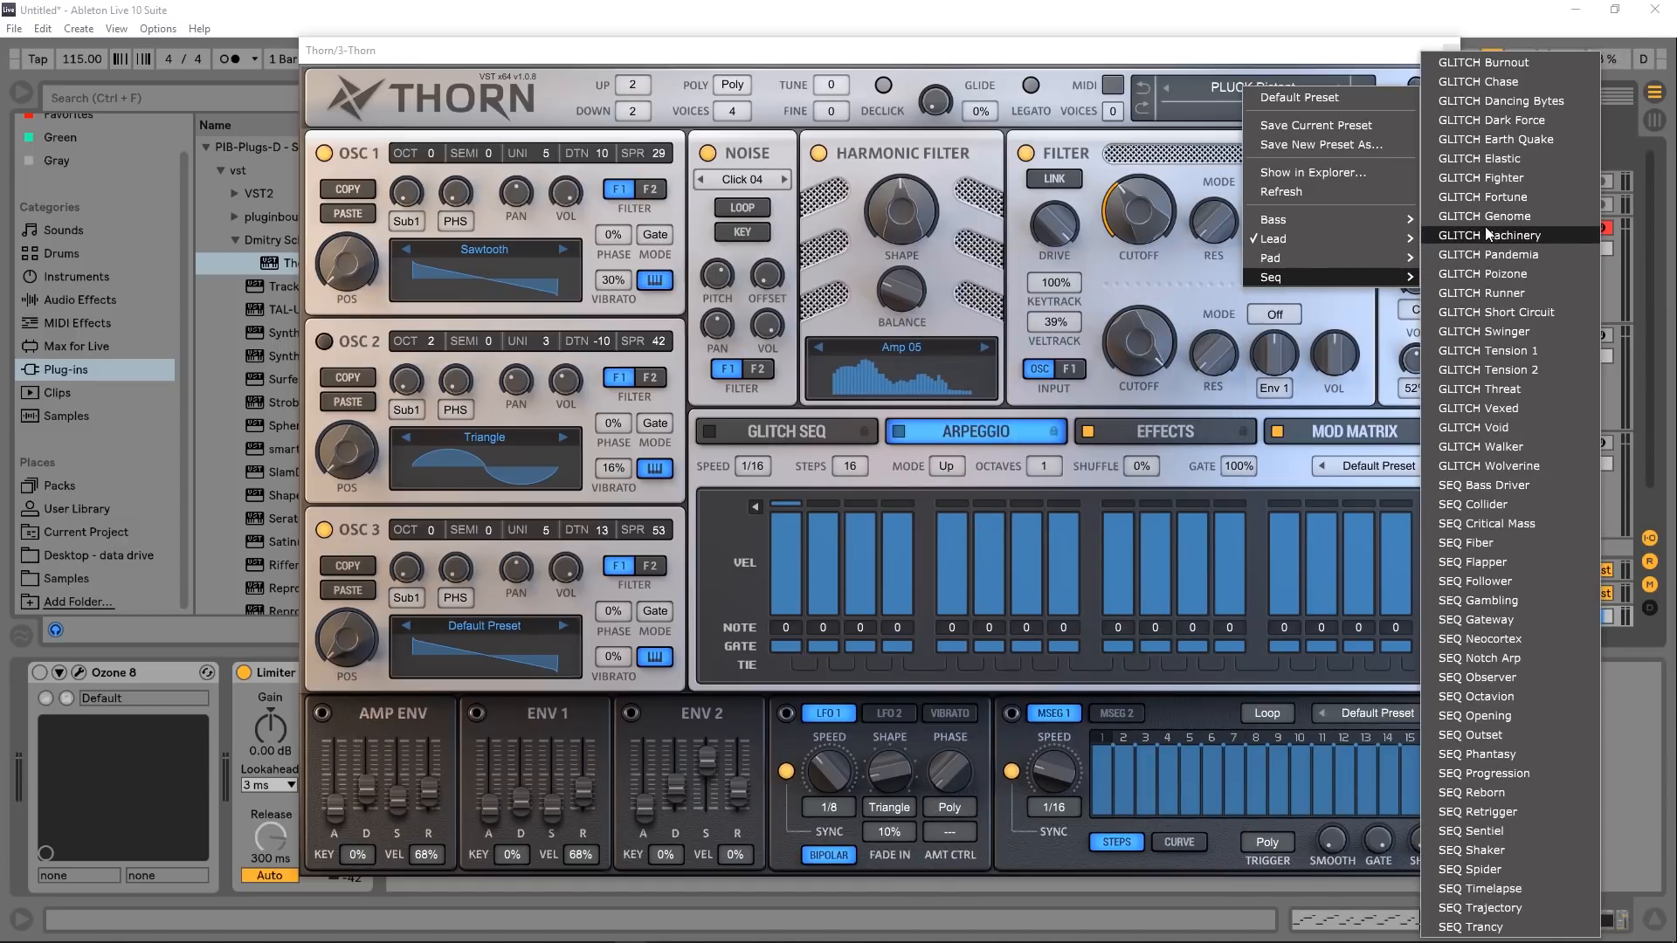
pyautogui.moveTo(1464, 242)
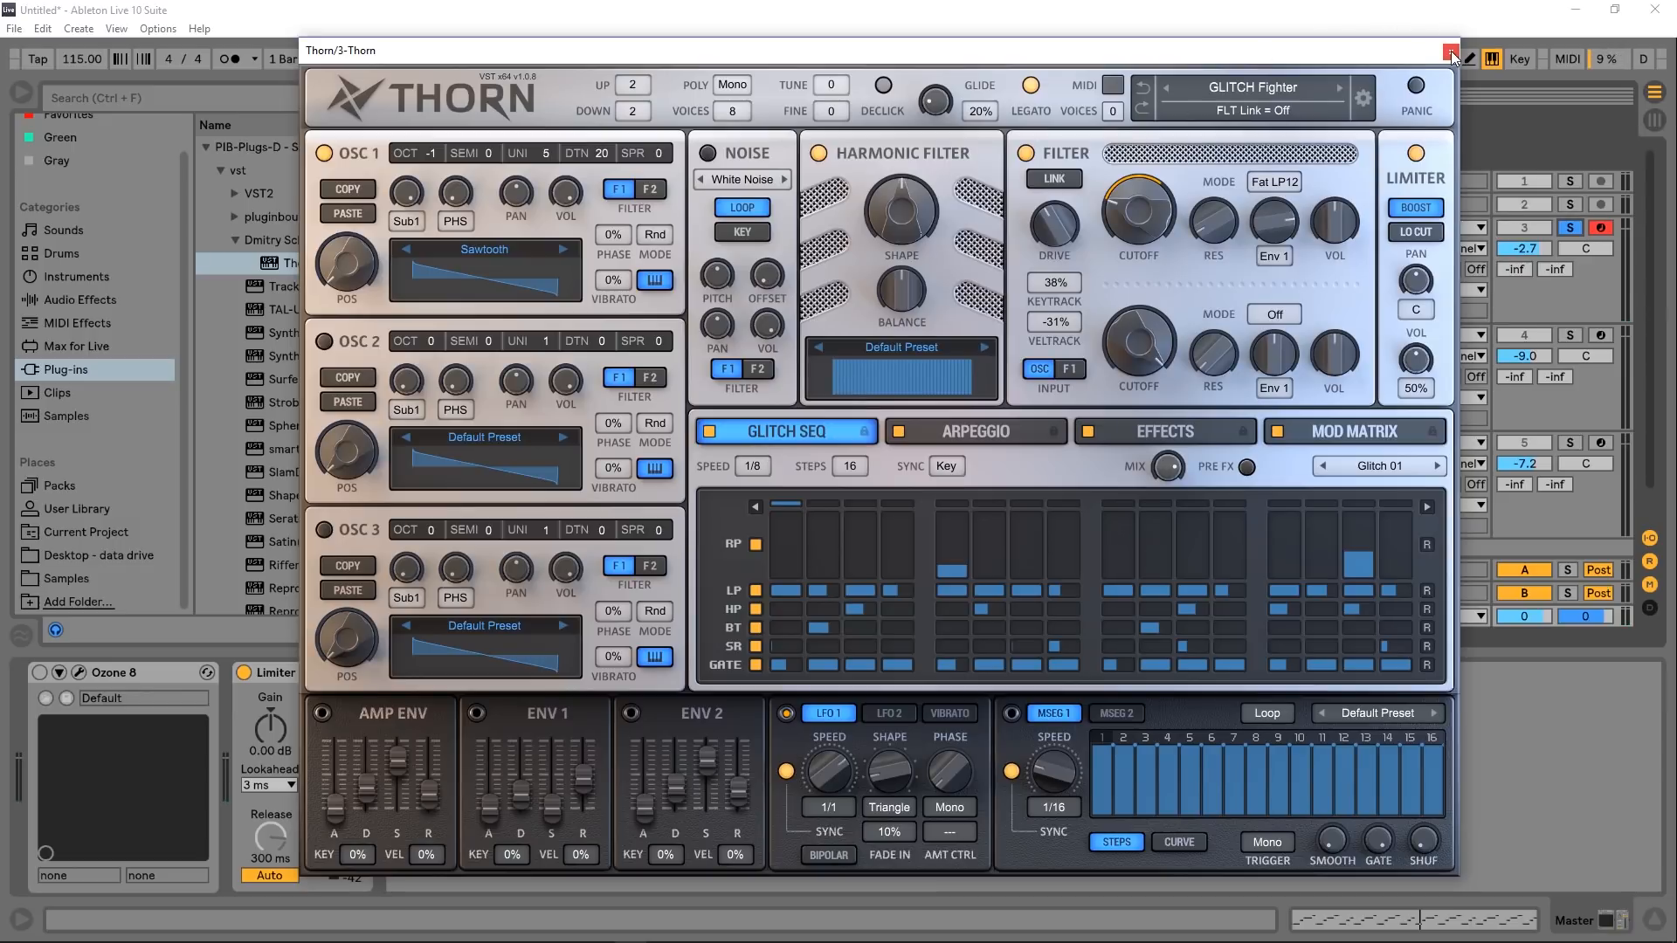
# Step: Close the Thorn plugin window with the GLITCH Fighter preset loaded
pyautogui.click(1448, 54)
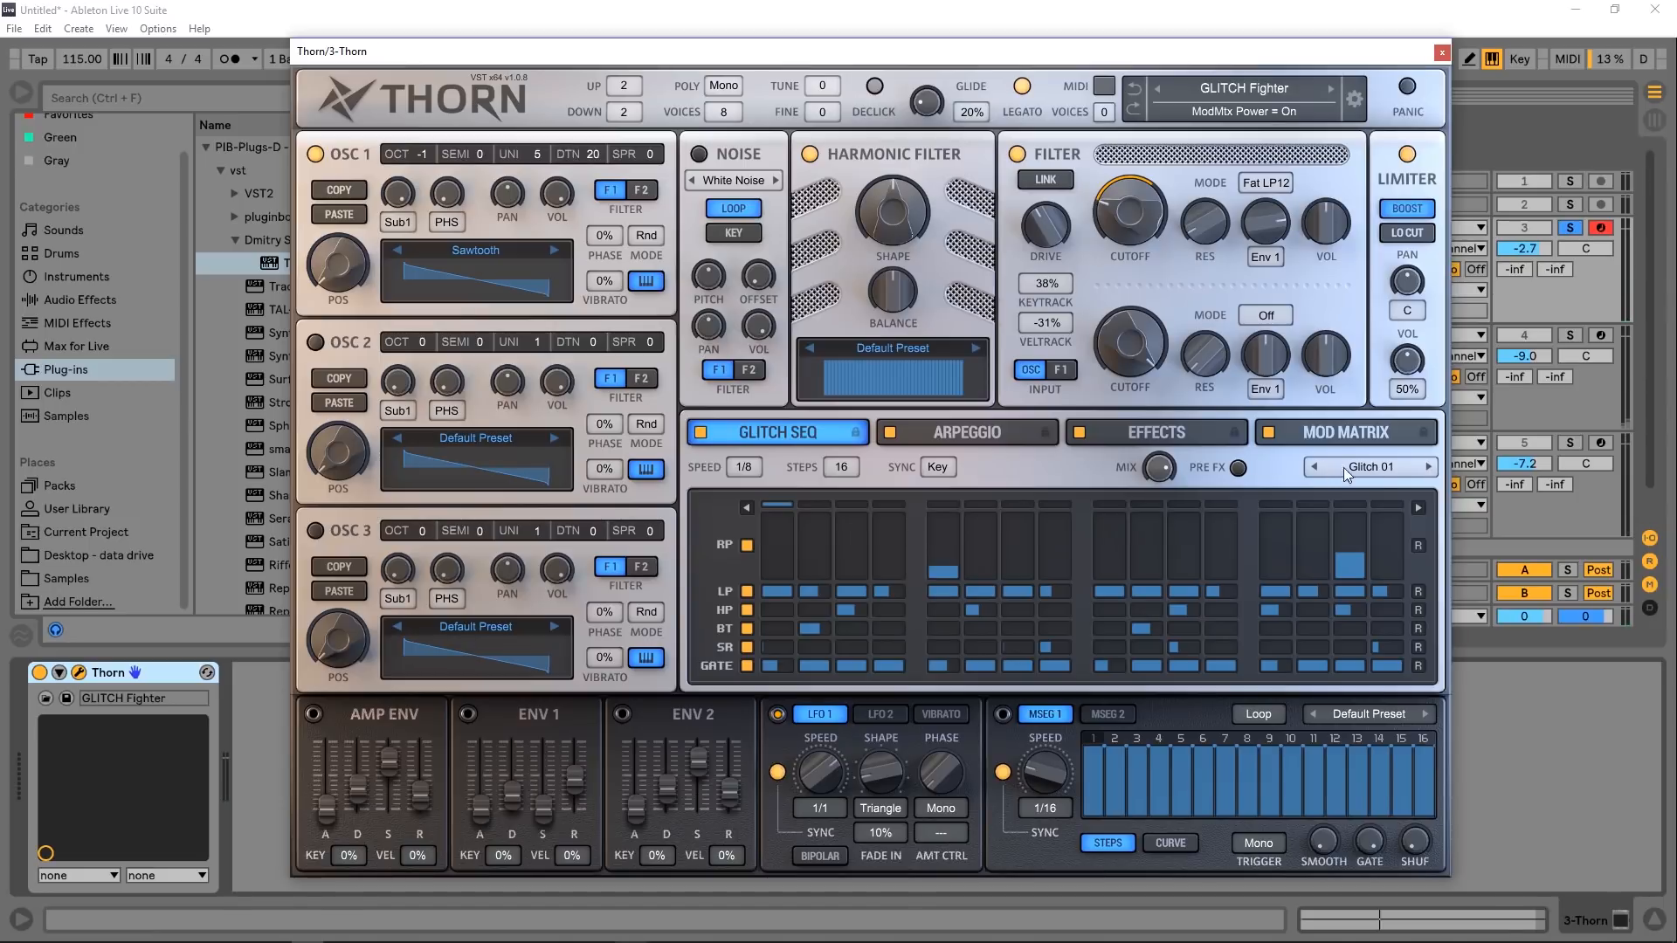
# Step: Load the Glitch 12 pattern in the glitch sequencer, then advance to Glitch 13
pyautogui.click(1368, 466)
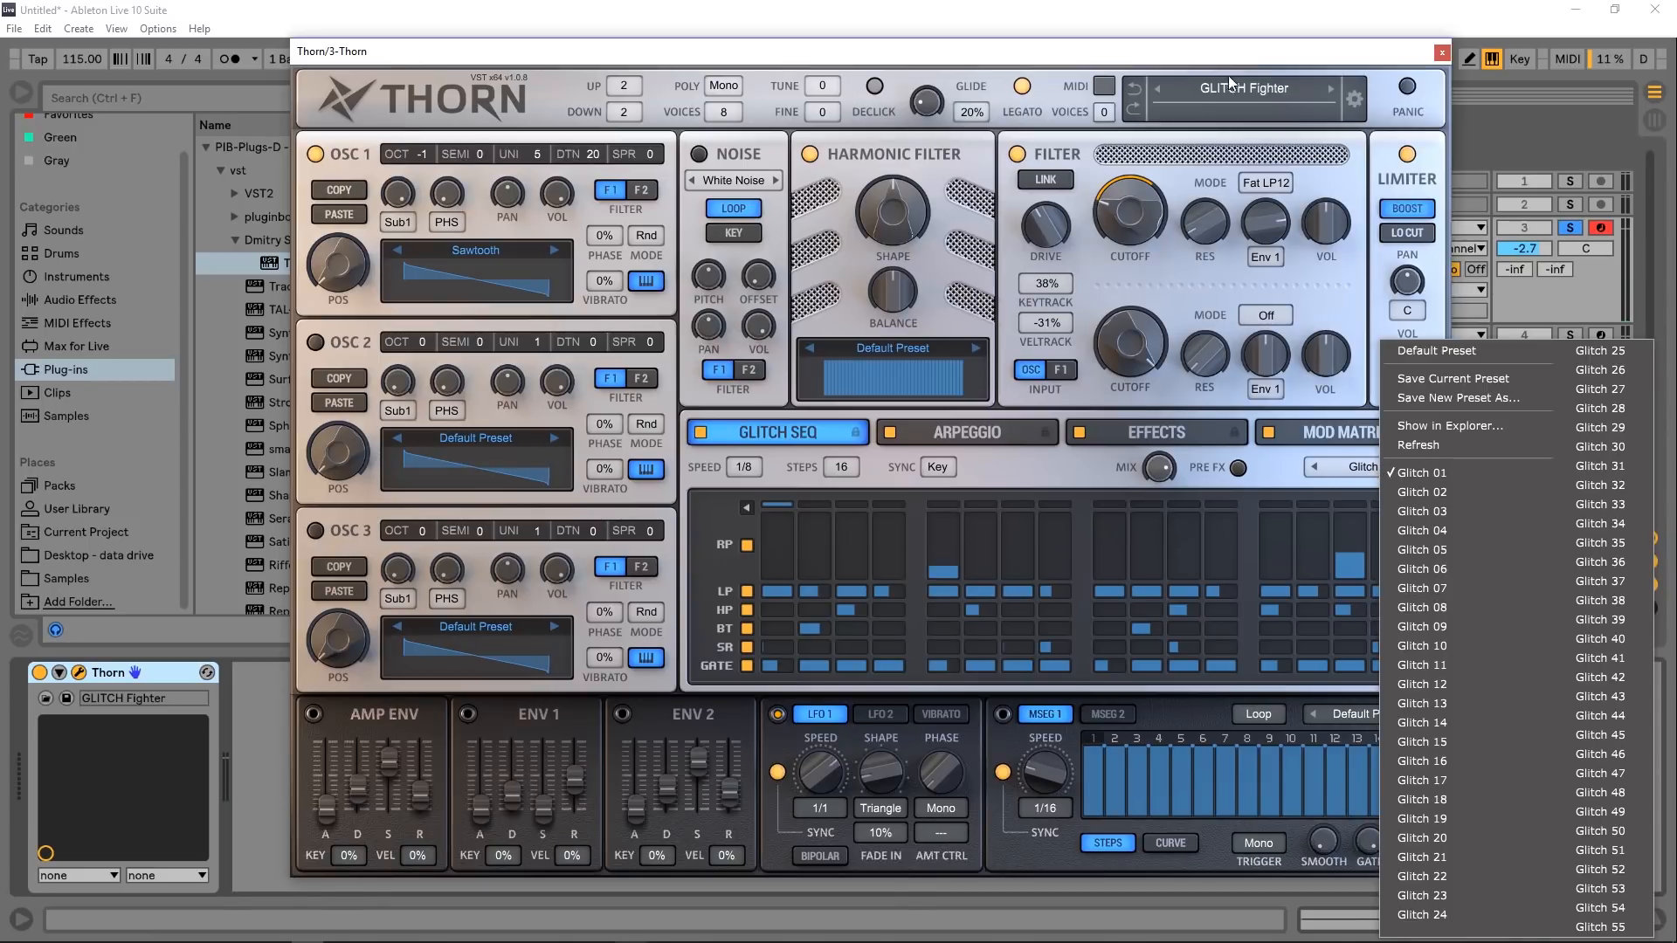
pyautogui.moveTo(906, 573)
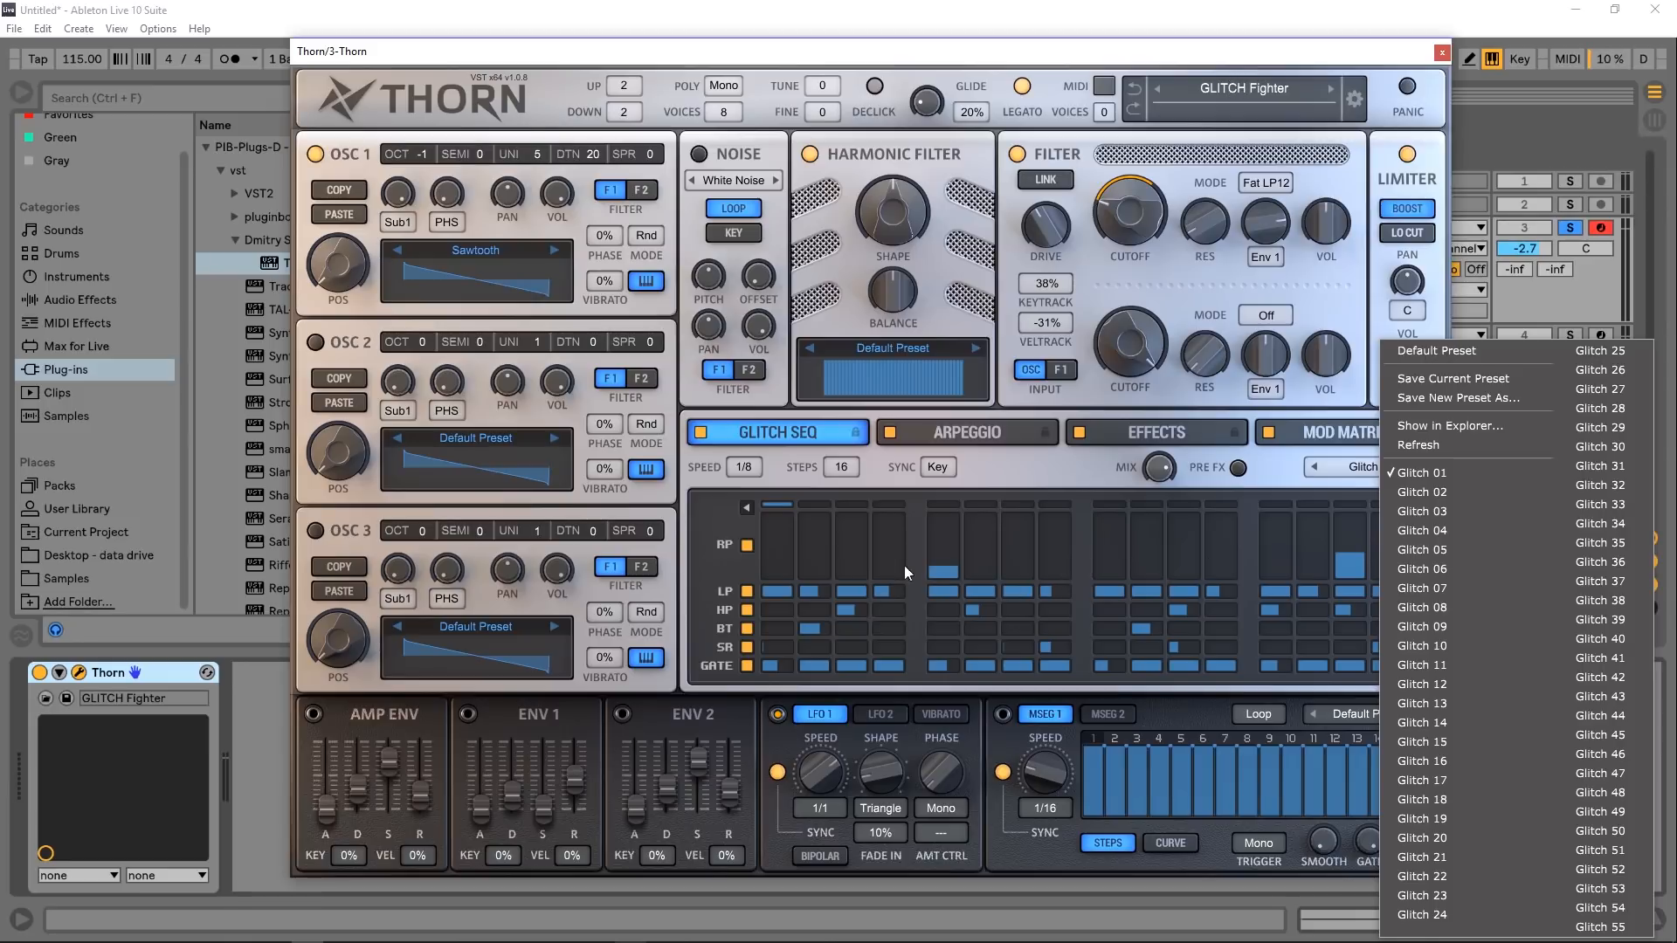
pyautogui.click(1422, 684)
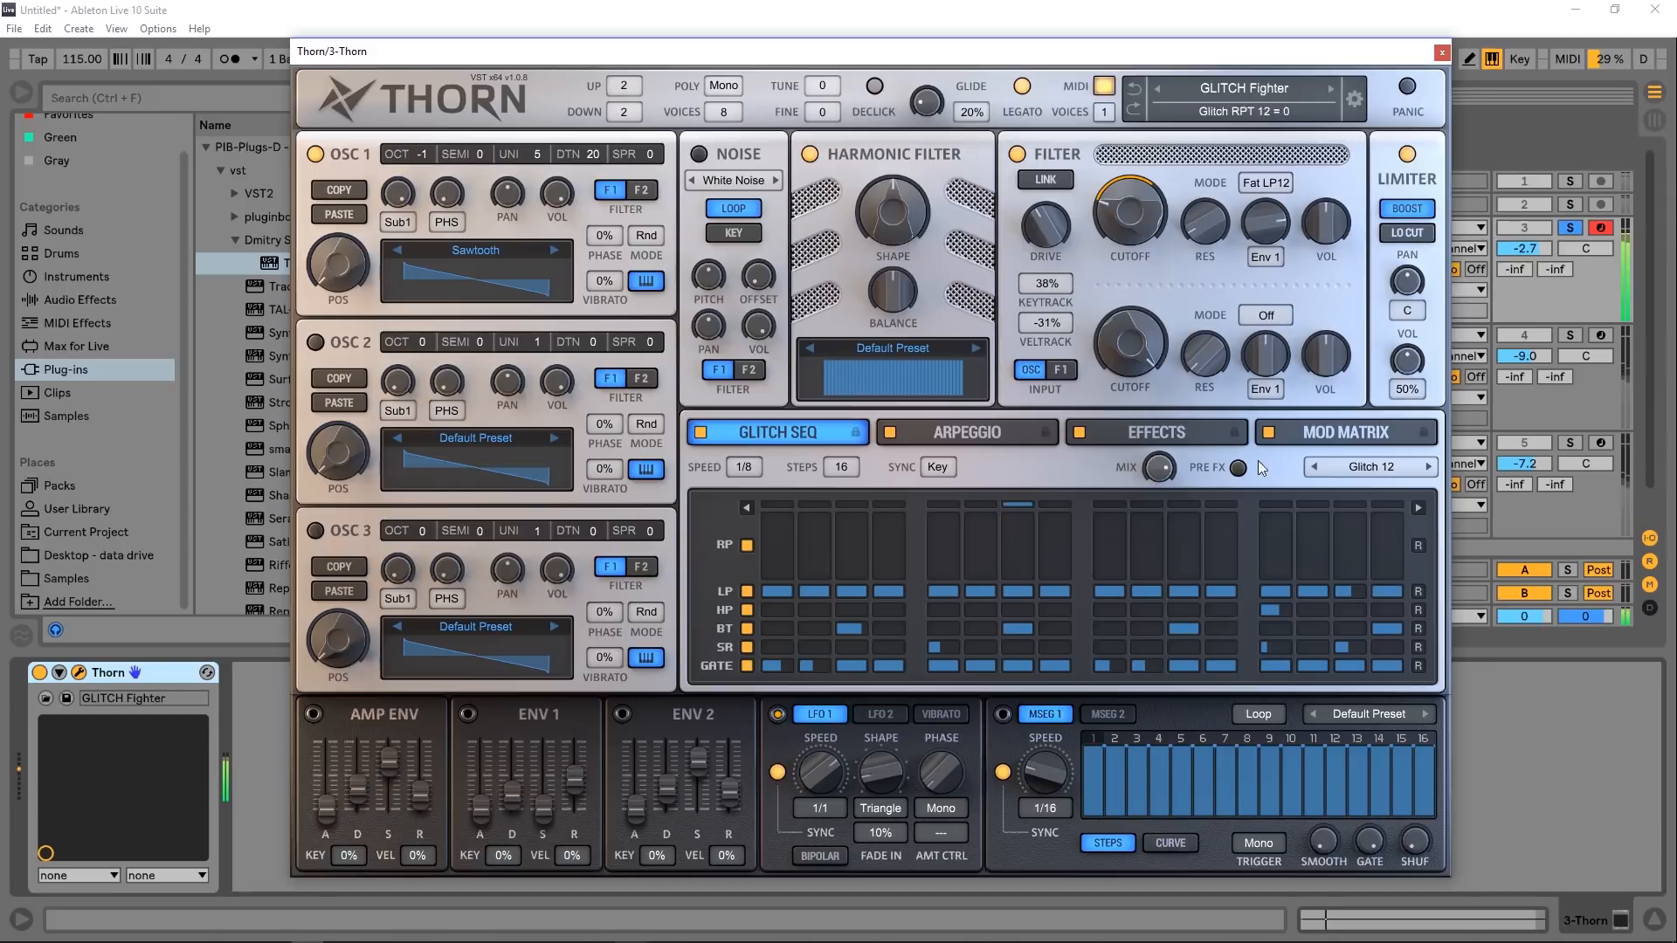
pyautogui.click(1424, 466)
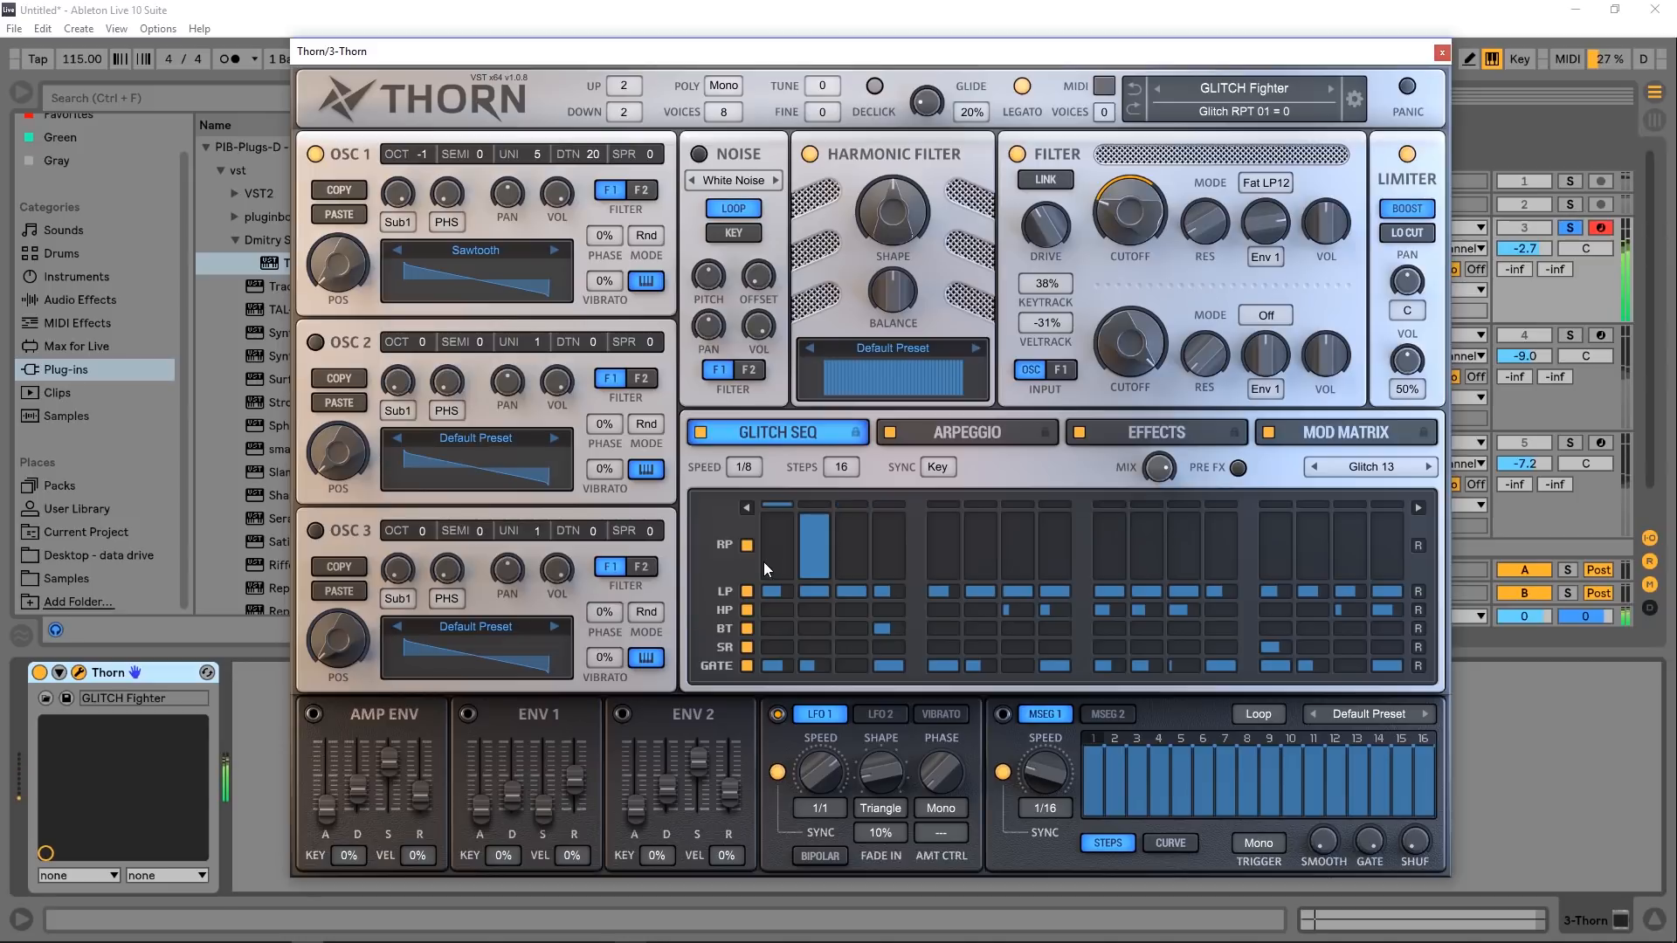
# Step: Draw repeat amounts across the RP row steps and set global Tune to 12
pyautogui.click(747, 545)
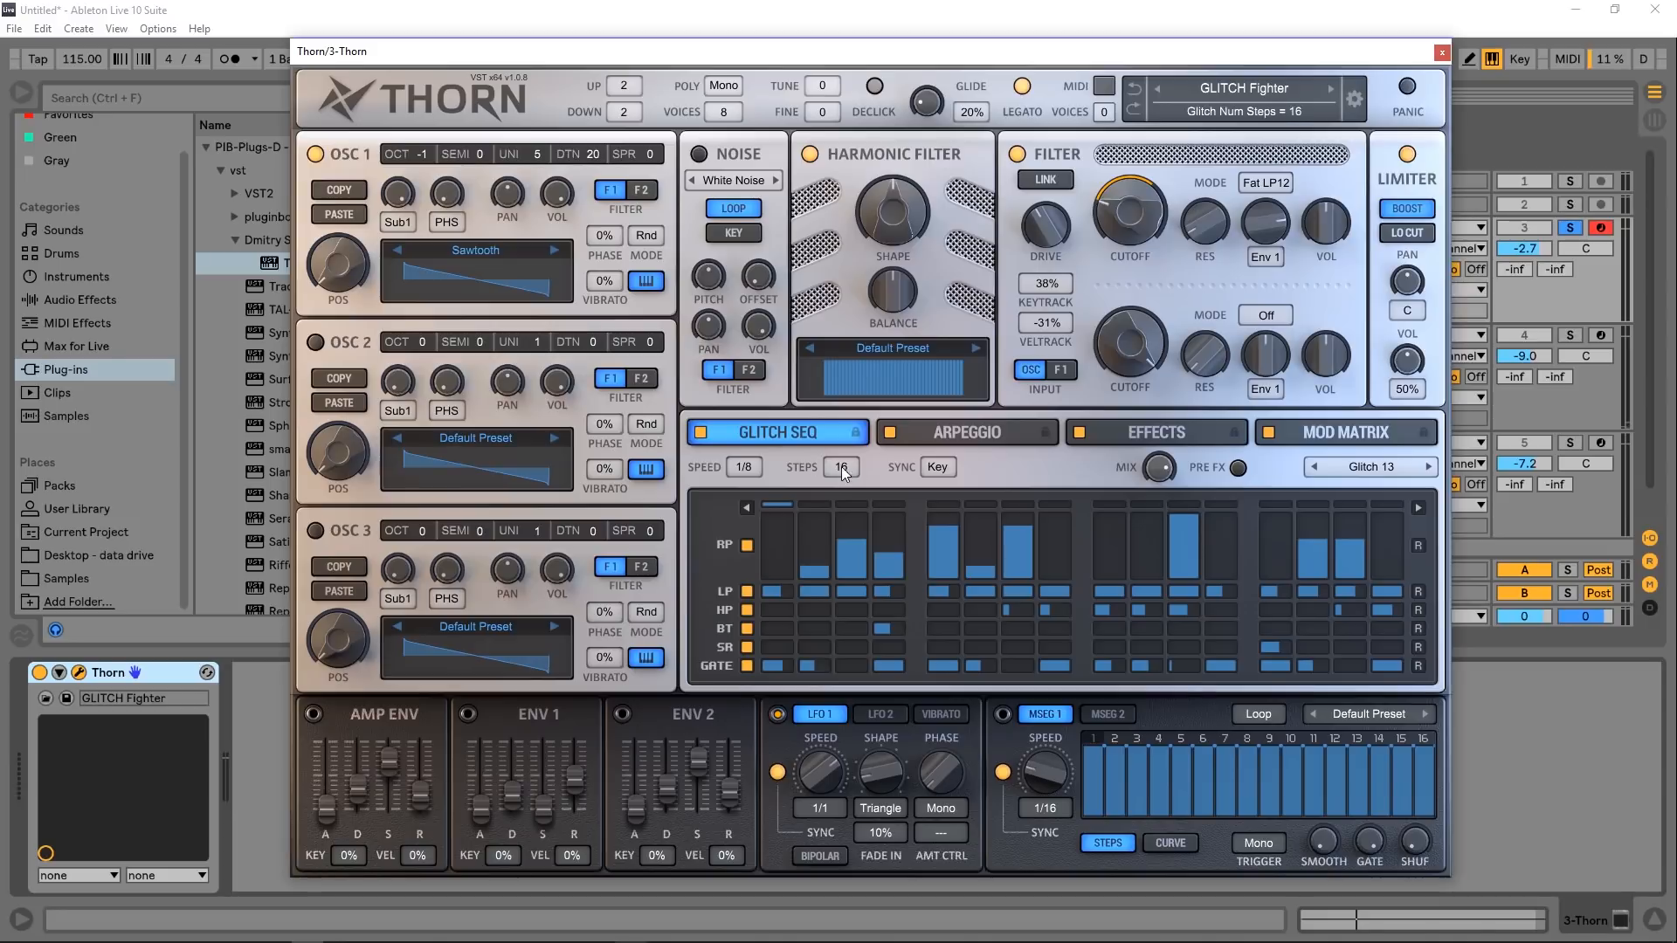
pyautogui.click(937, 466)
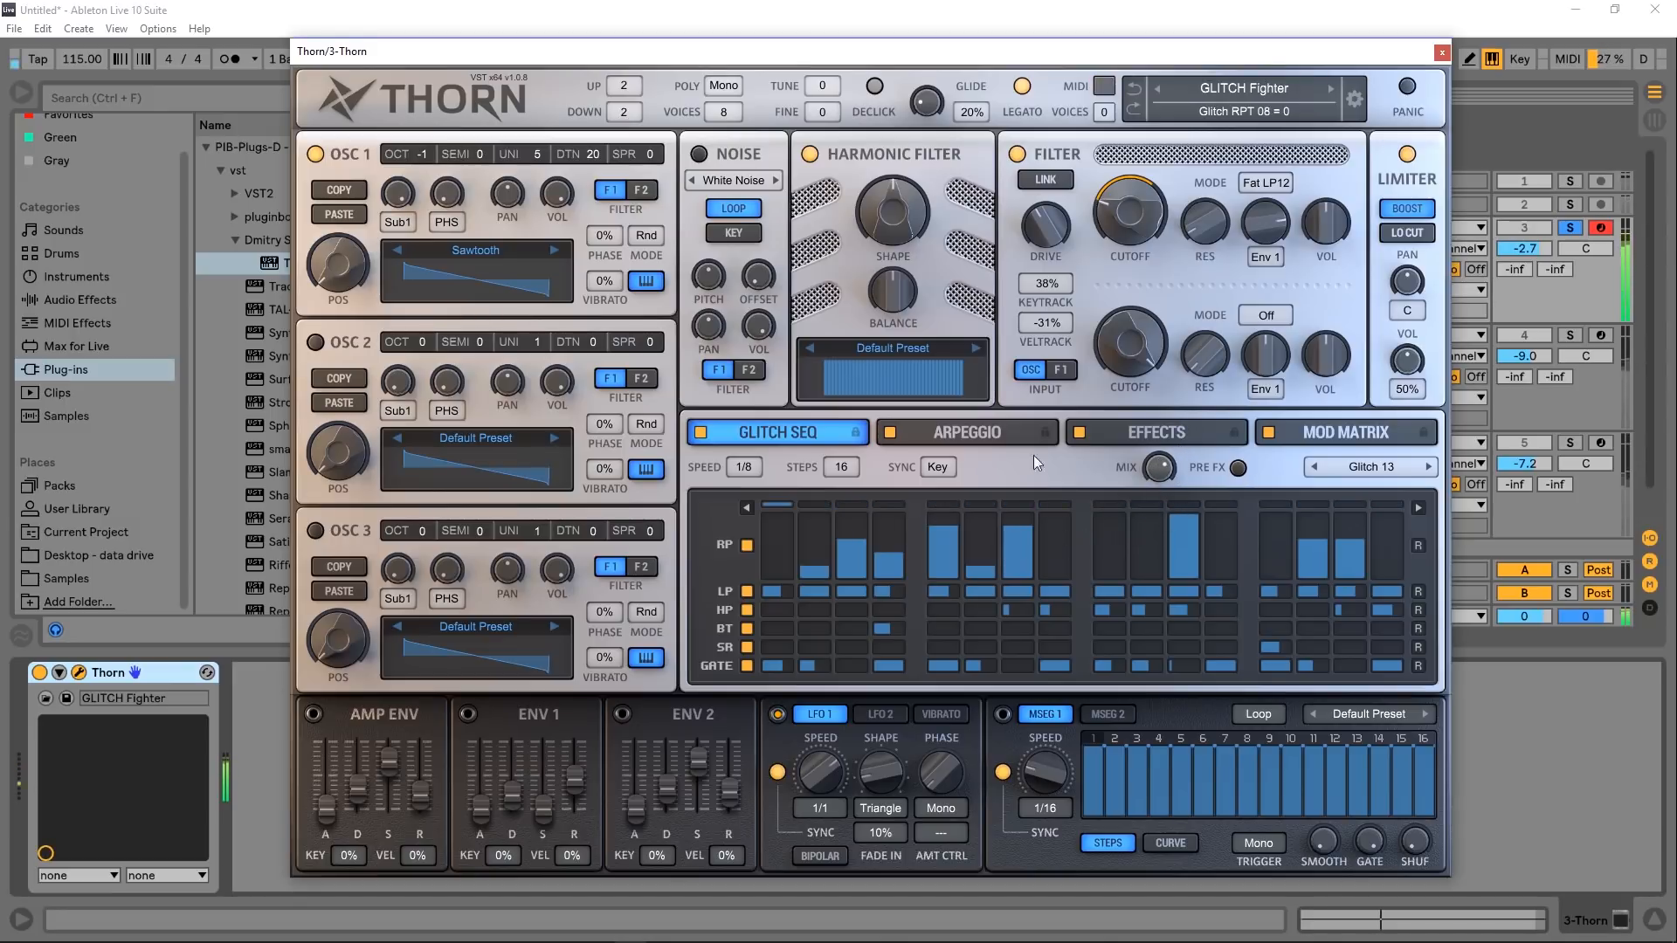
pyautogui.click(1237, 467)
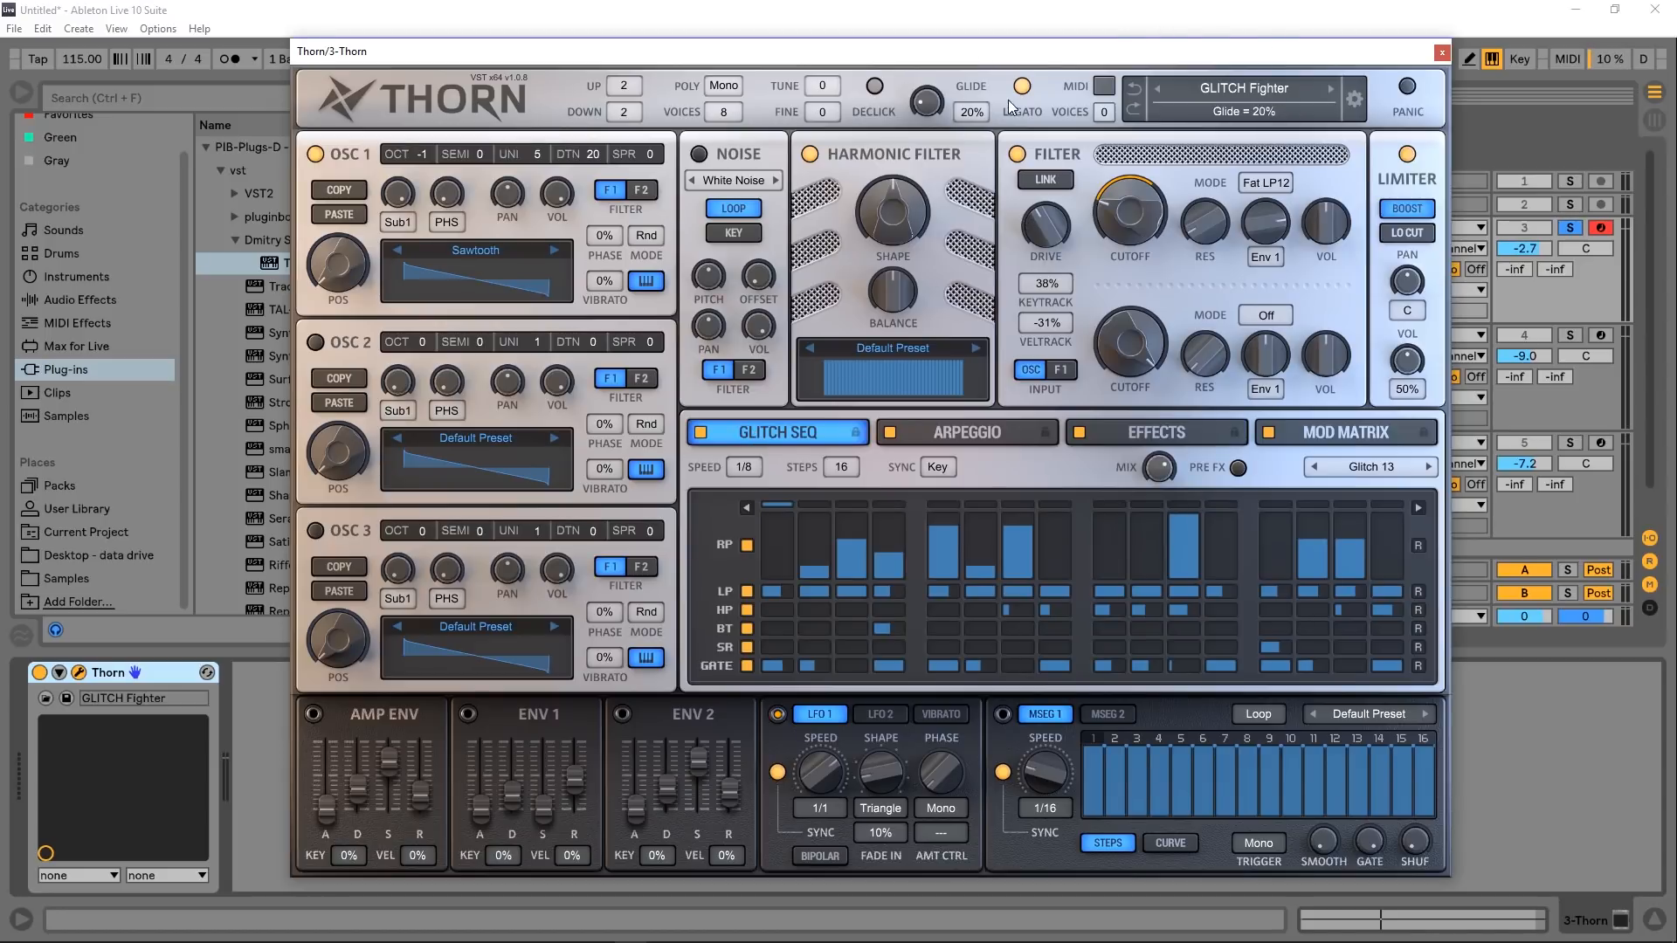
pyautogui.click(824, 86)
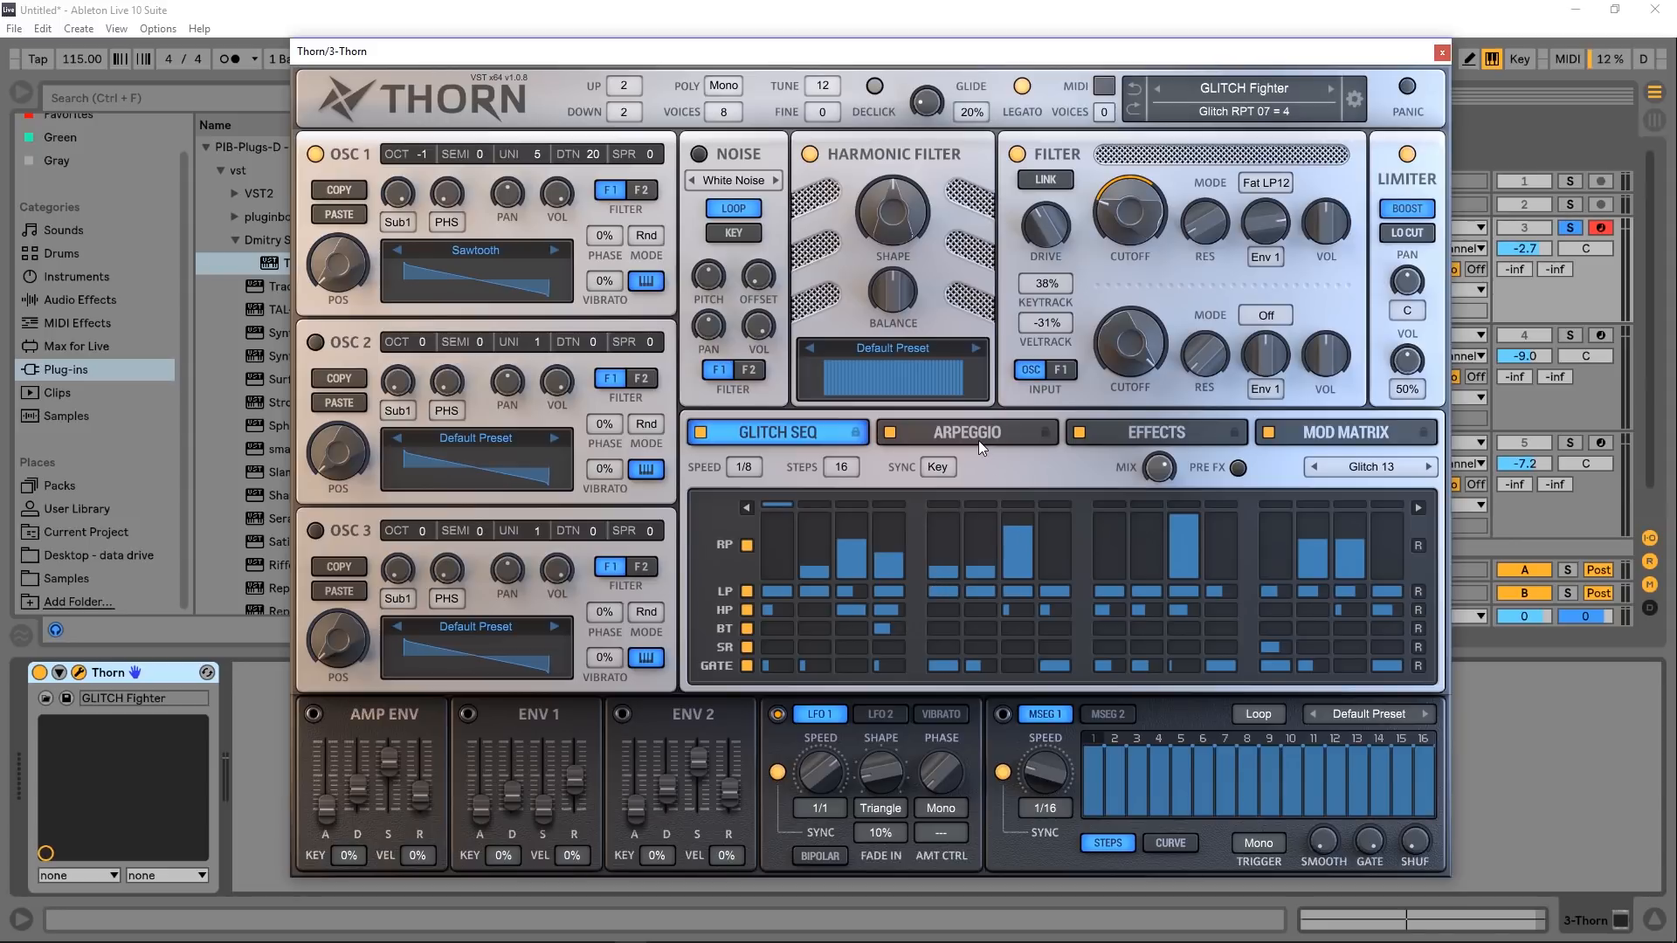
# Step: Show the arpeggiator section, set Speed to 1/8 and turn off the glitch sequencer
pyautogui.click(968, 432)
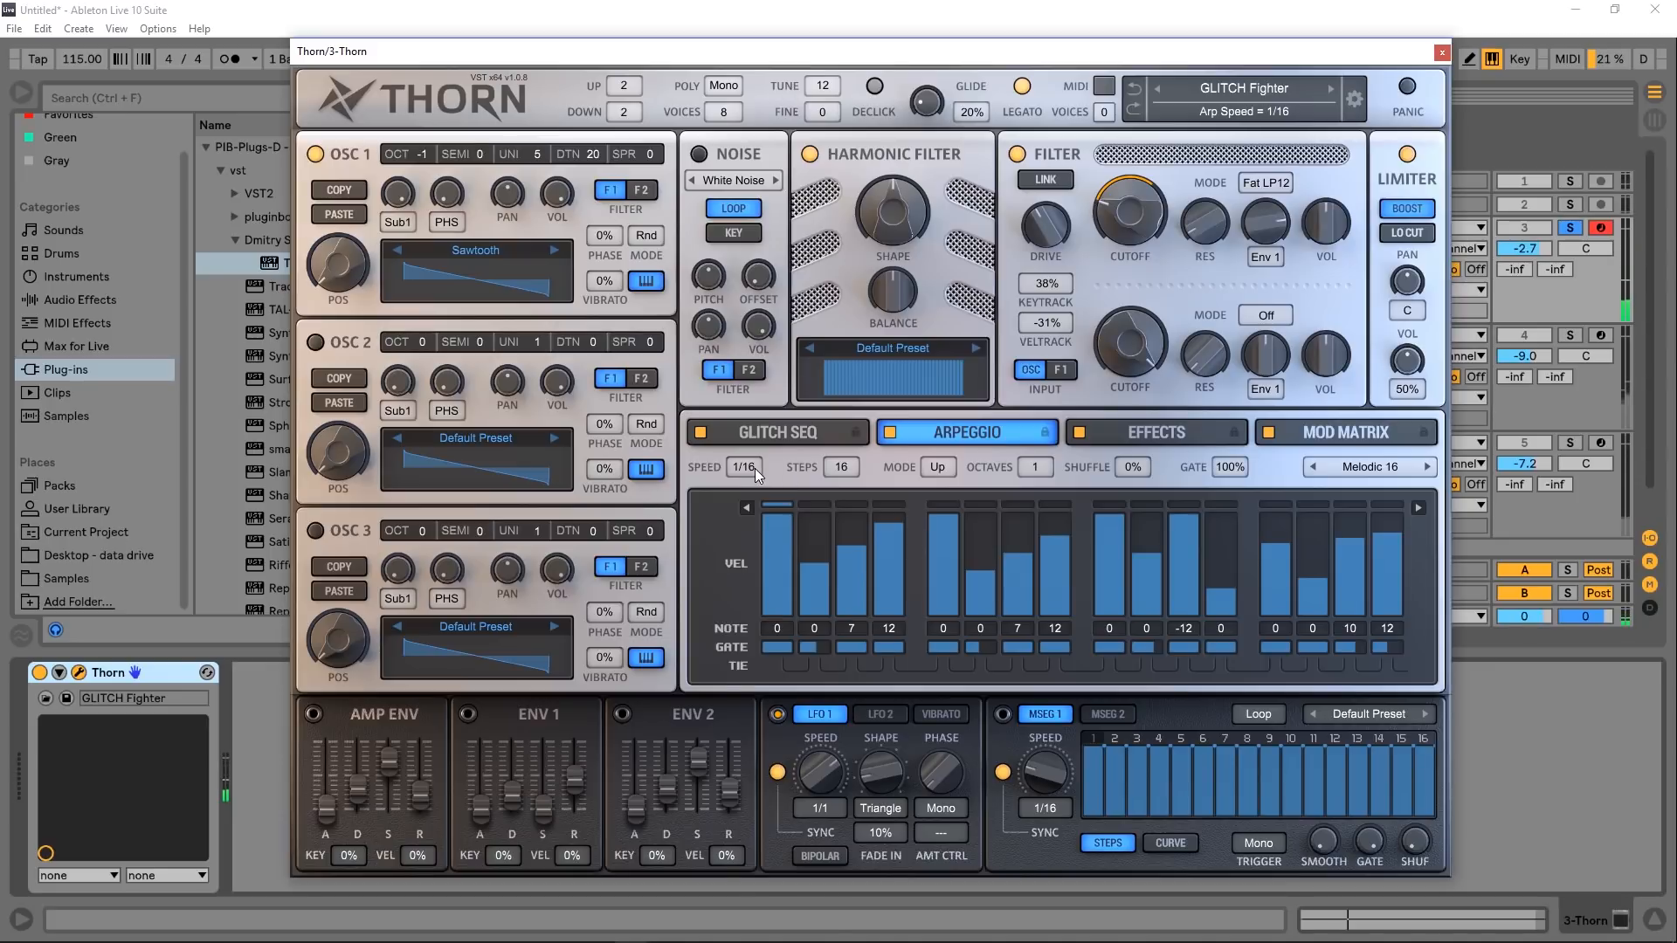
pyautogui.click(743, 468)
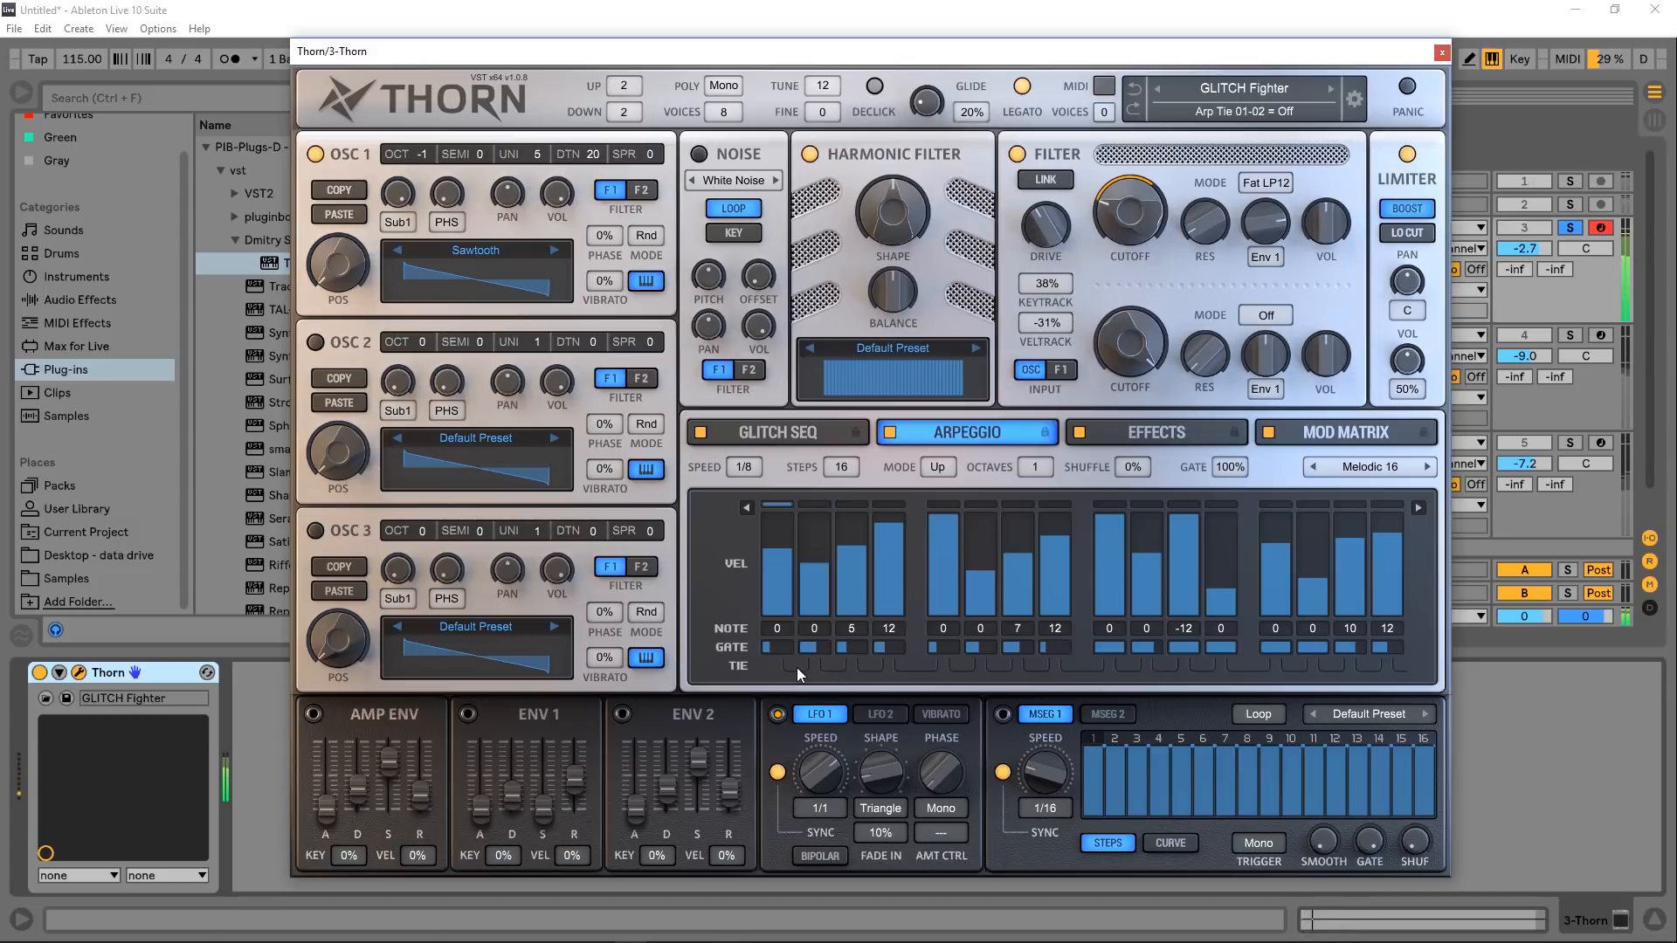
pyautogui.click(789, 667)
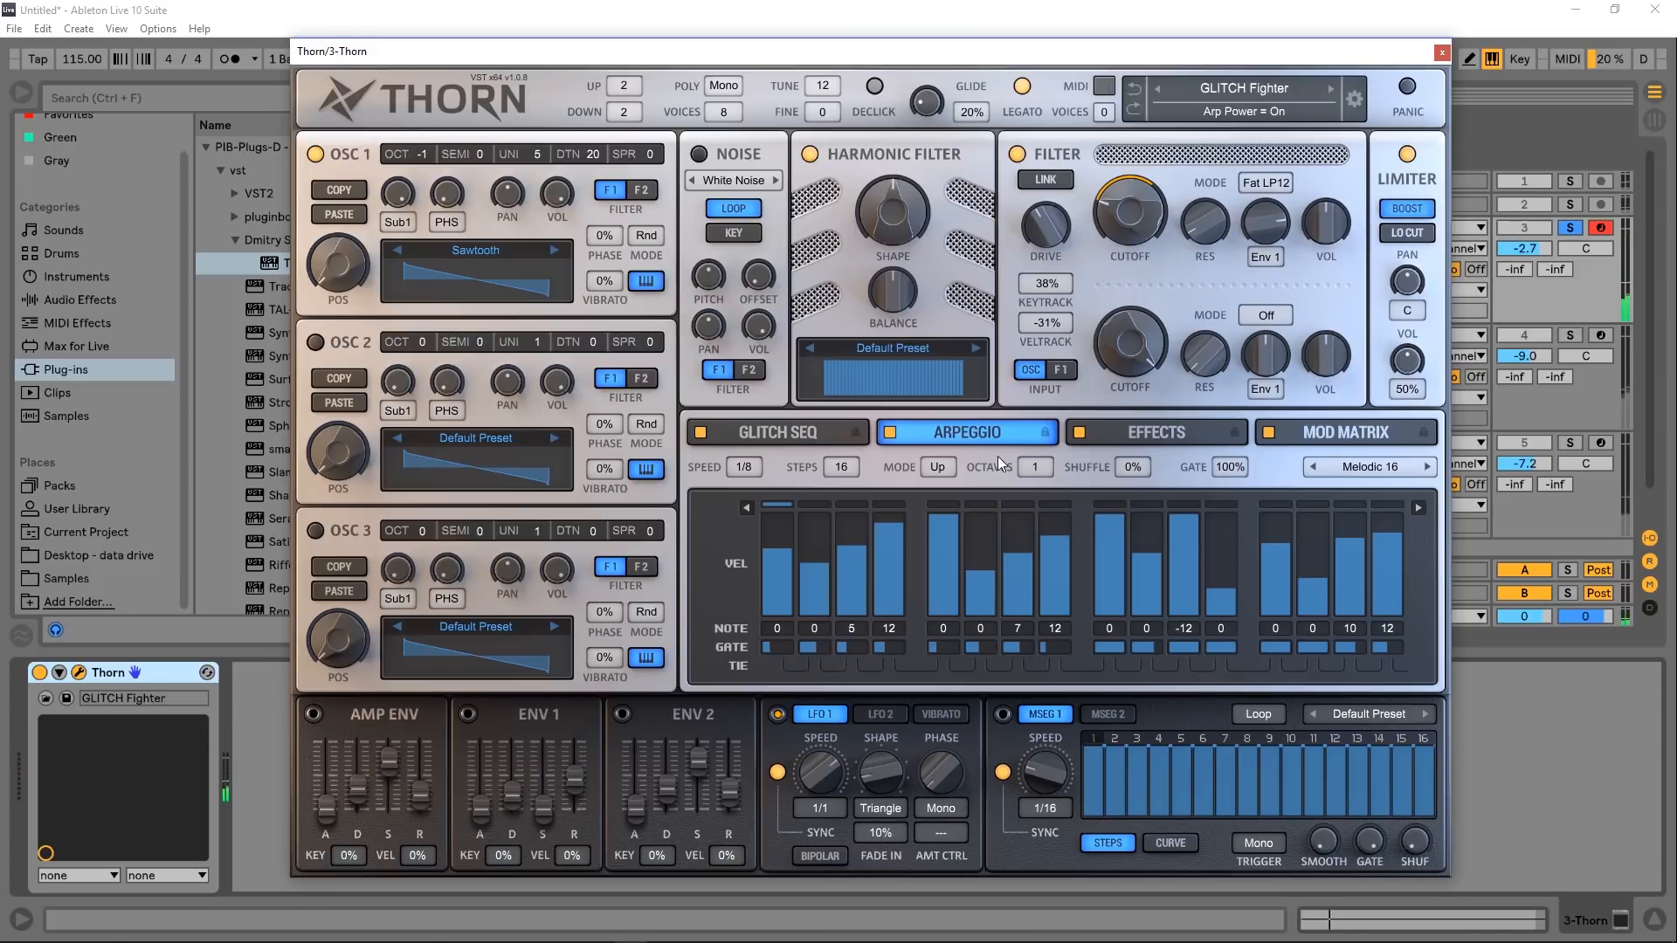
pyautogui.click(937, 467)
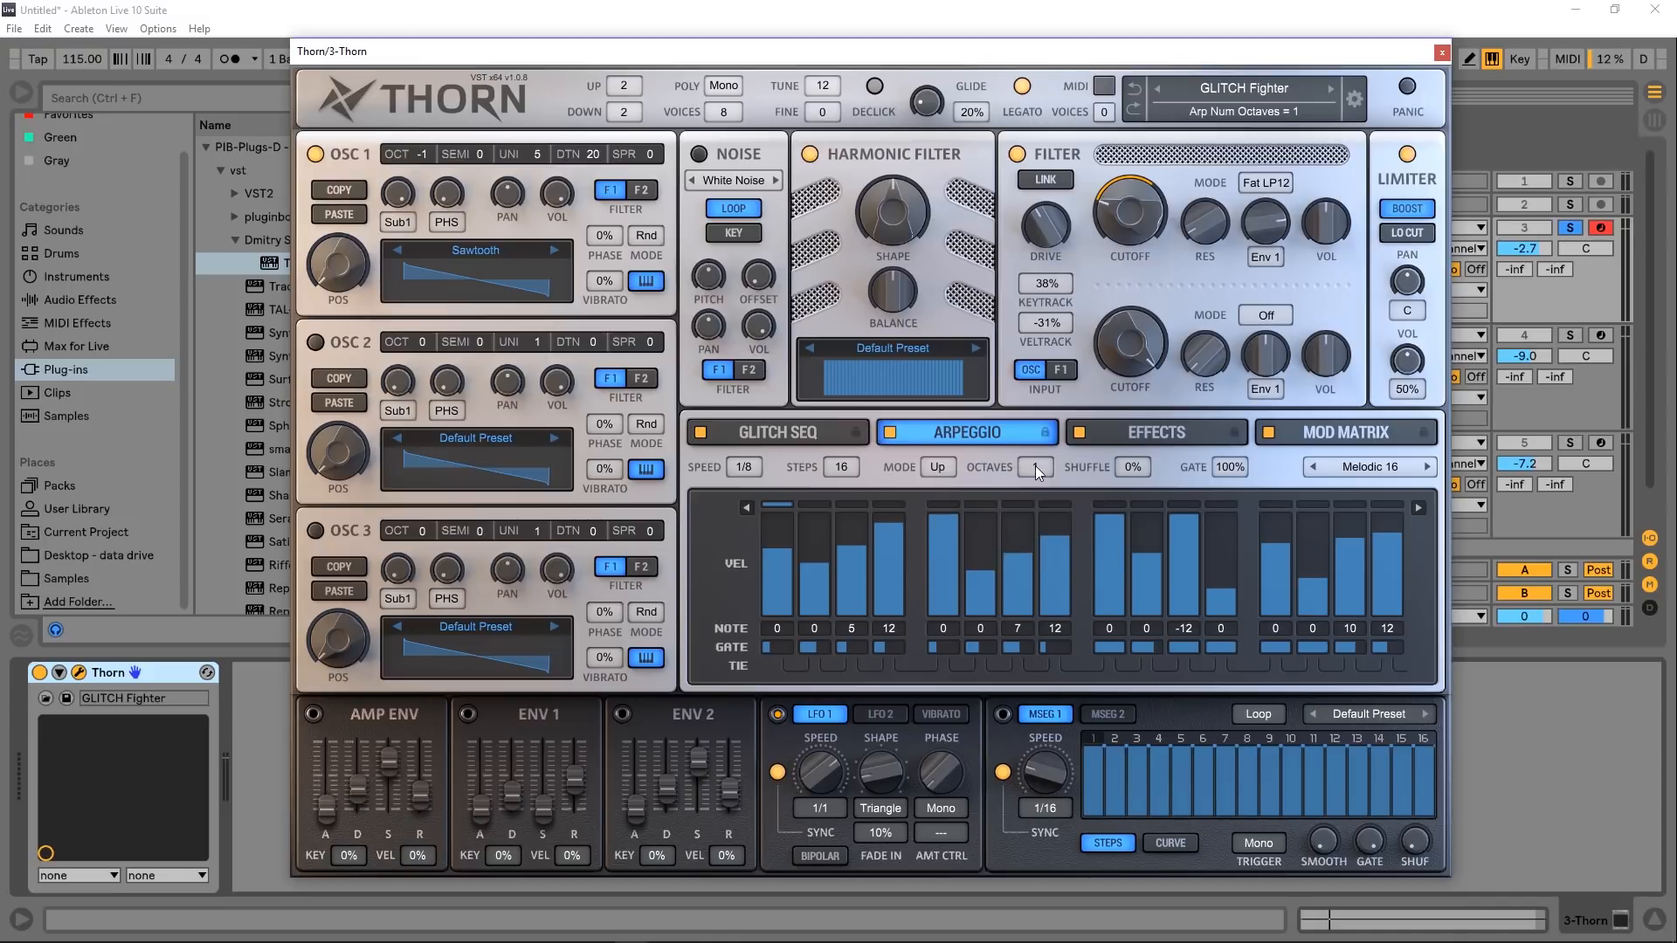
# Step: Keep arpeggio Octaves at 1, raise Shuffle to 9%, and switch to the Melodic 17 pattern
pyautogui.click(1035, 466)
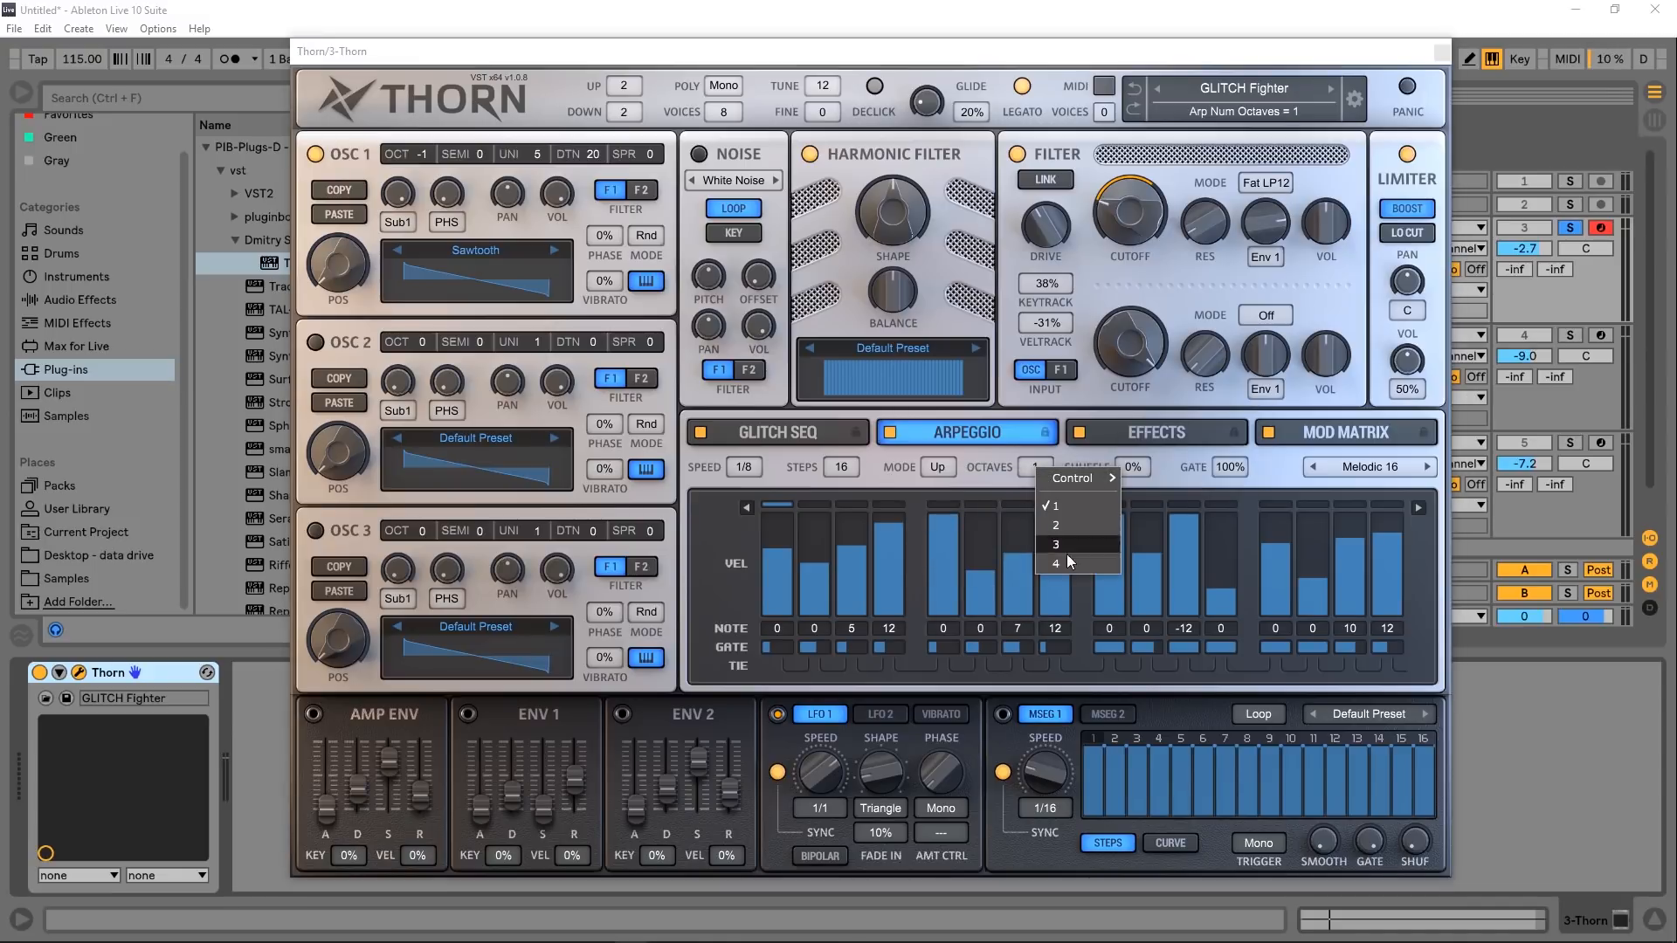
pyautogui.click(1054, 504)
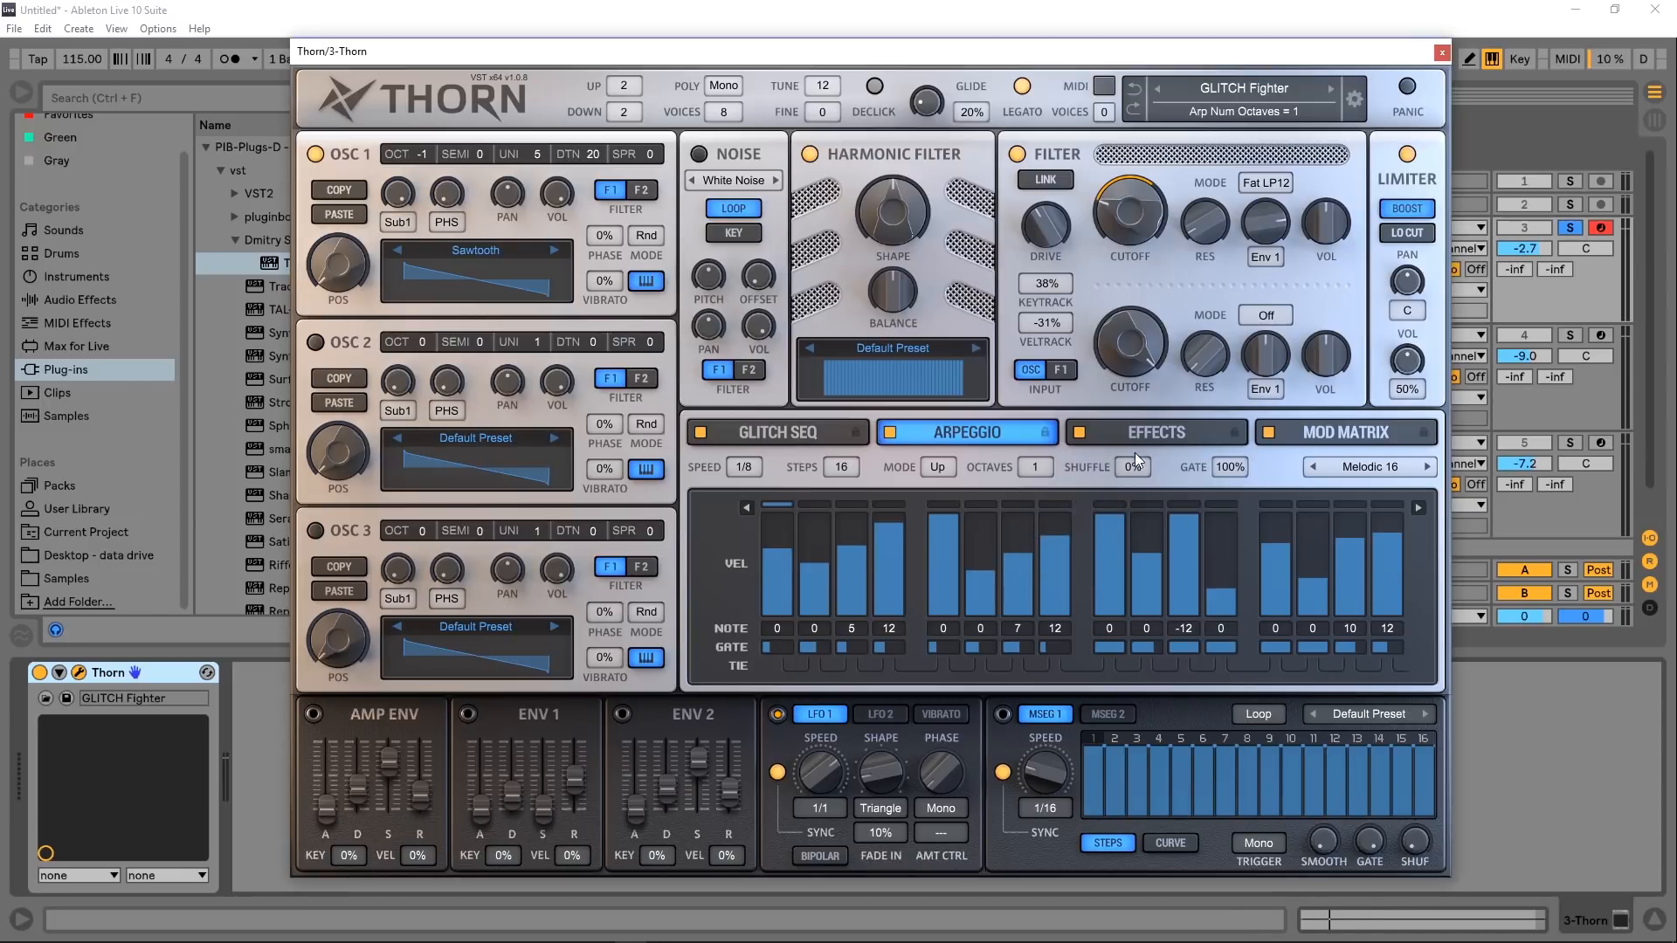
pyautogui.moveTo(1132, 467); pyautogui.dragTo(1132, 449)
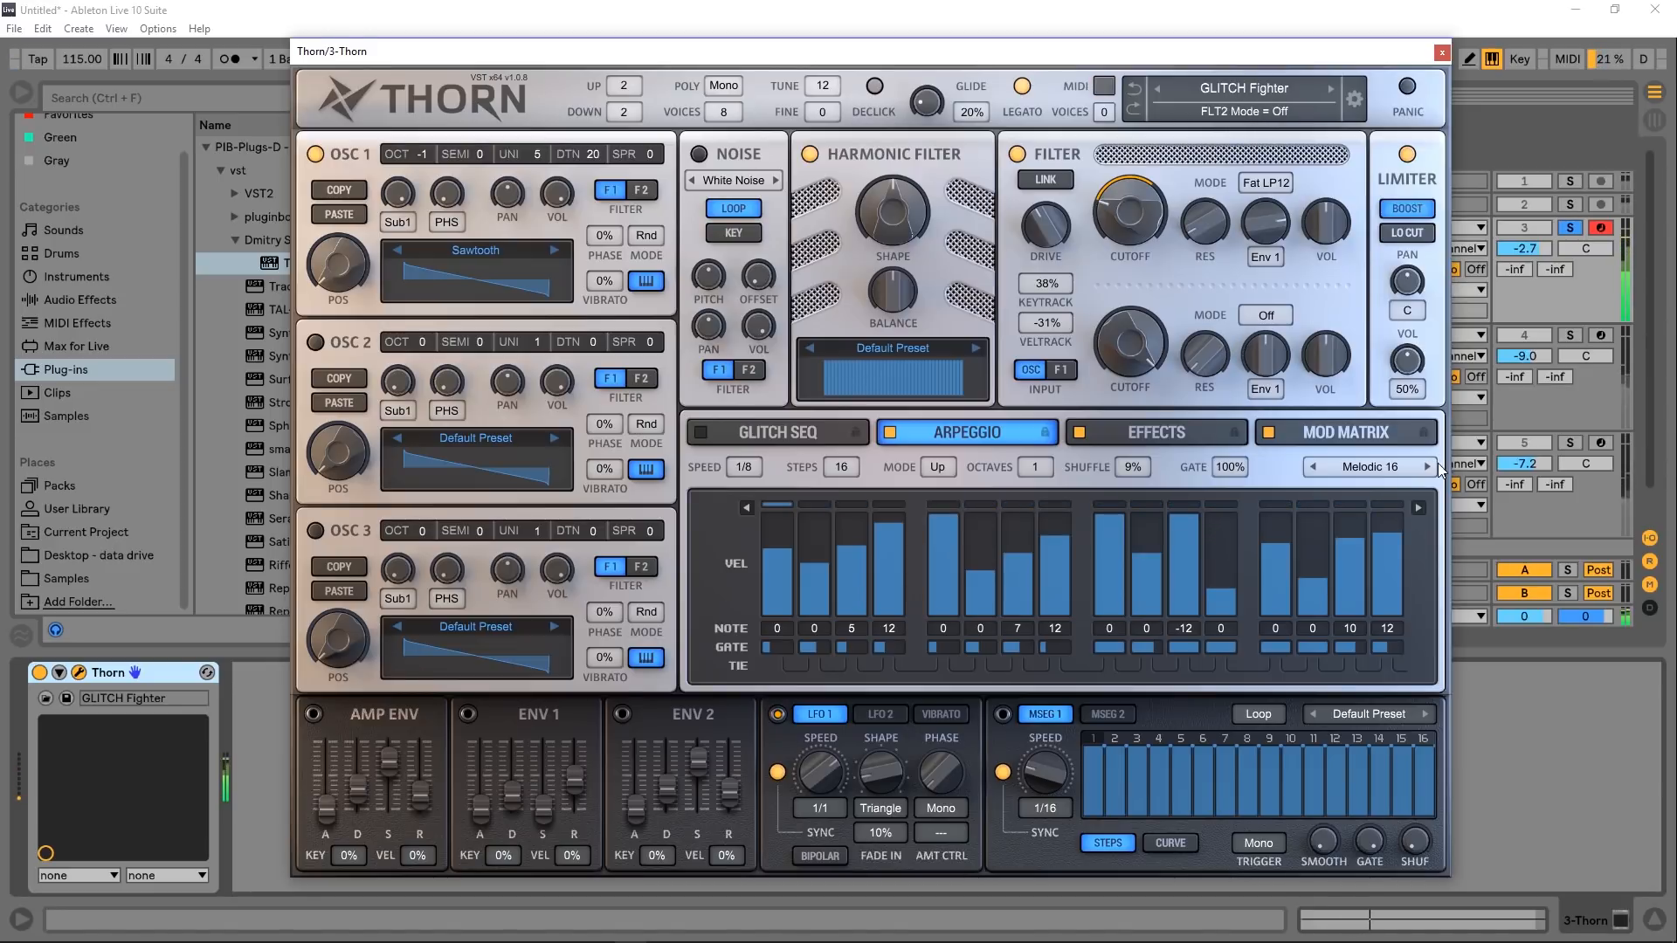
pyautogui.click(1417, 466)
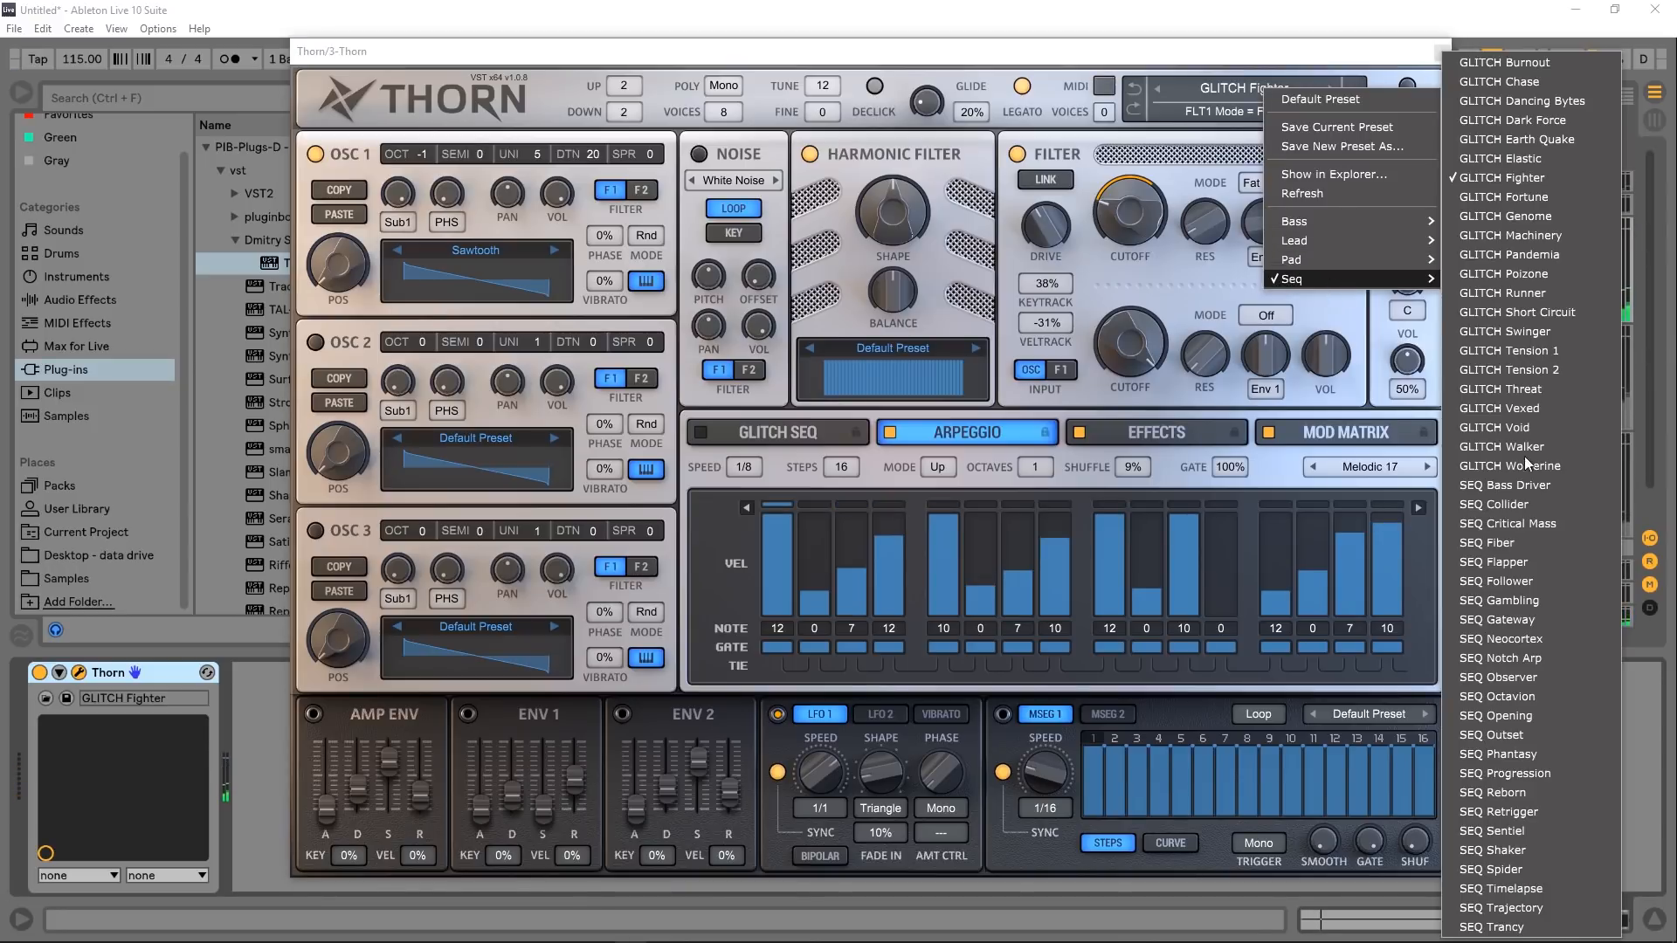
# Step: Load the SEQ Notch Arp preset and show the Distortion, Lo-Fi and Chorus effects page
pyautogui.click(1500, 658)
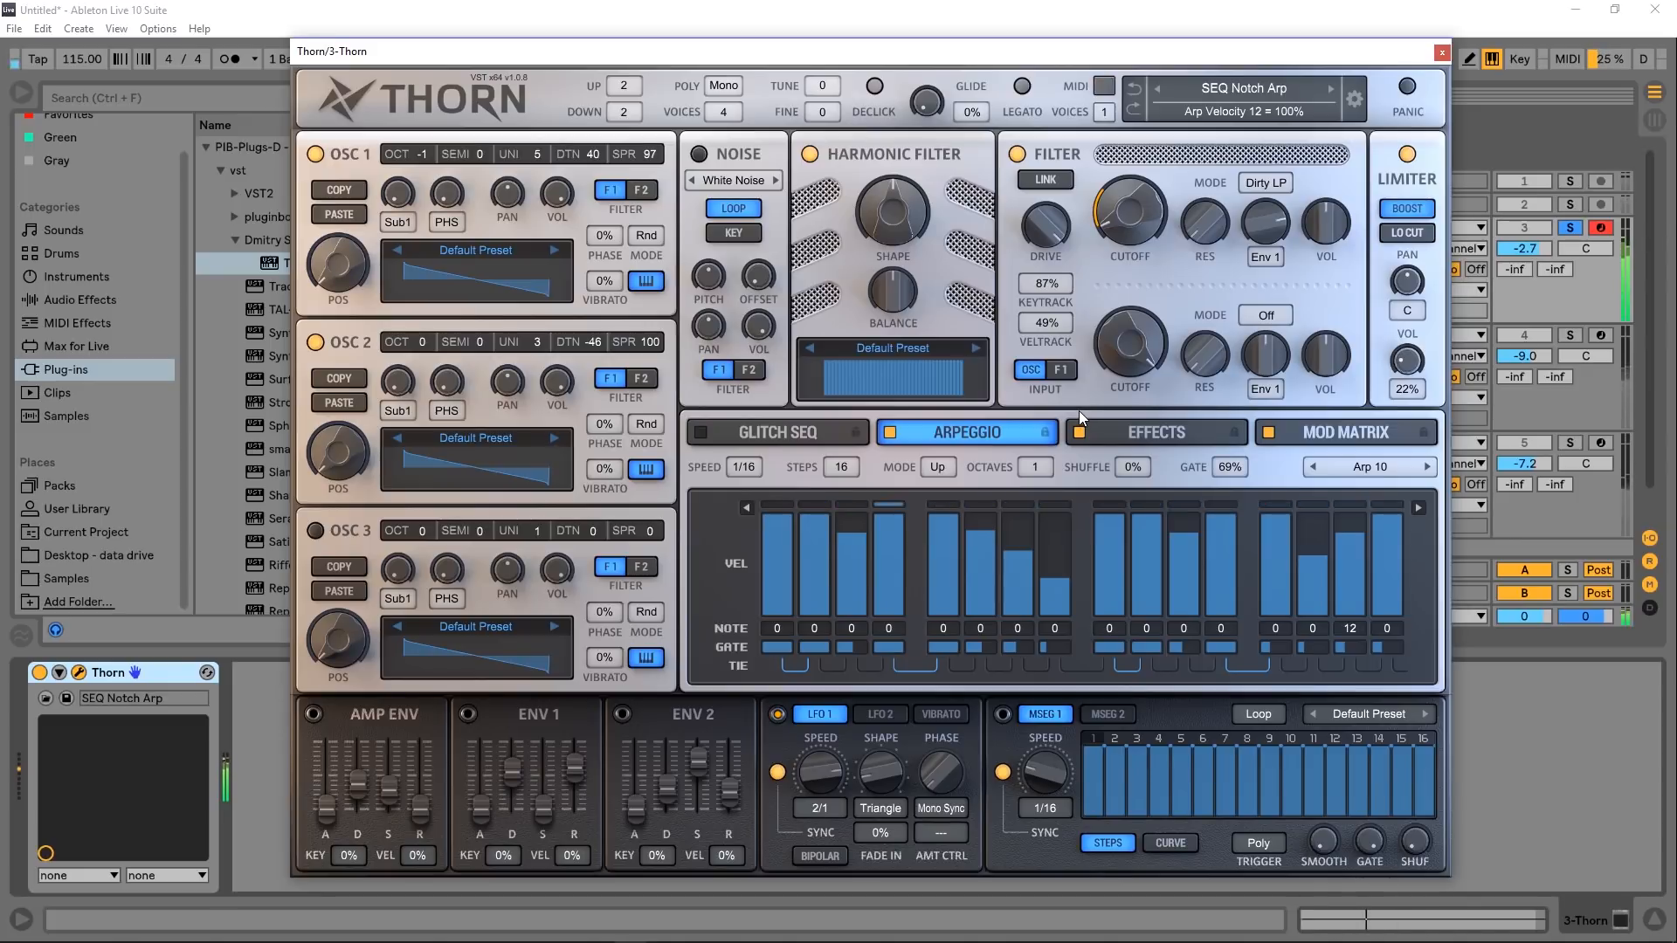
pyautogui.click(1156, 433)
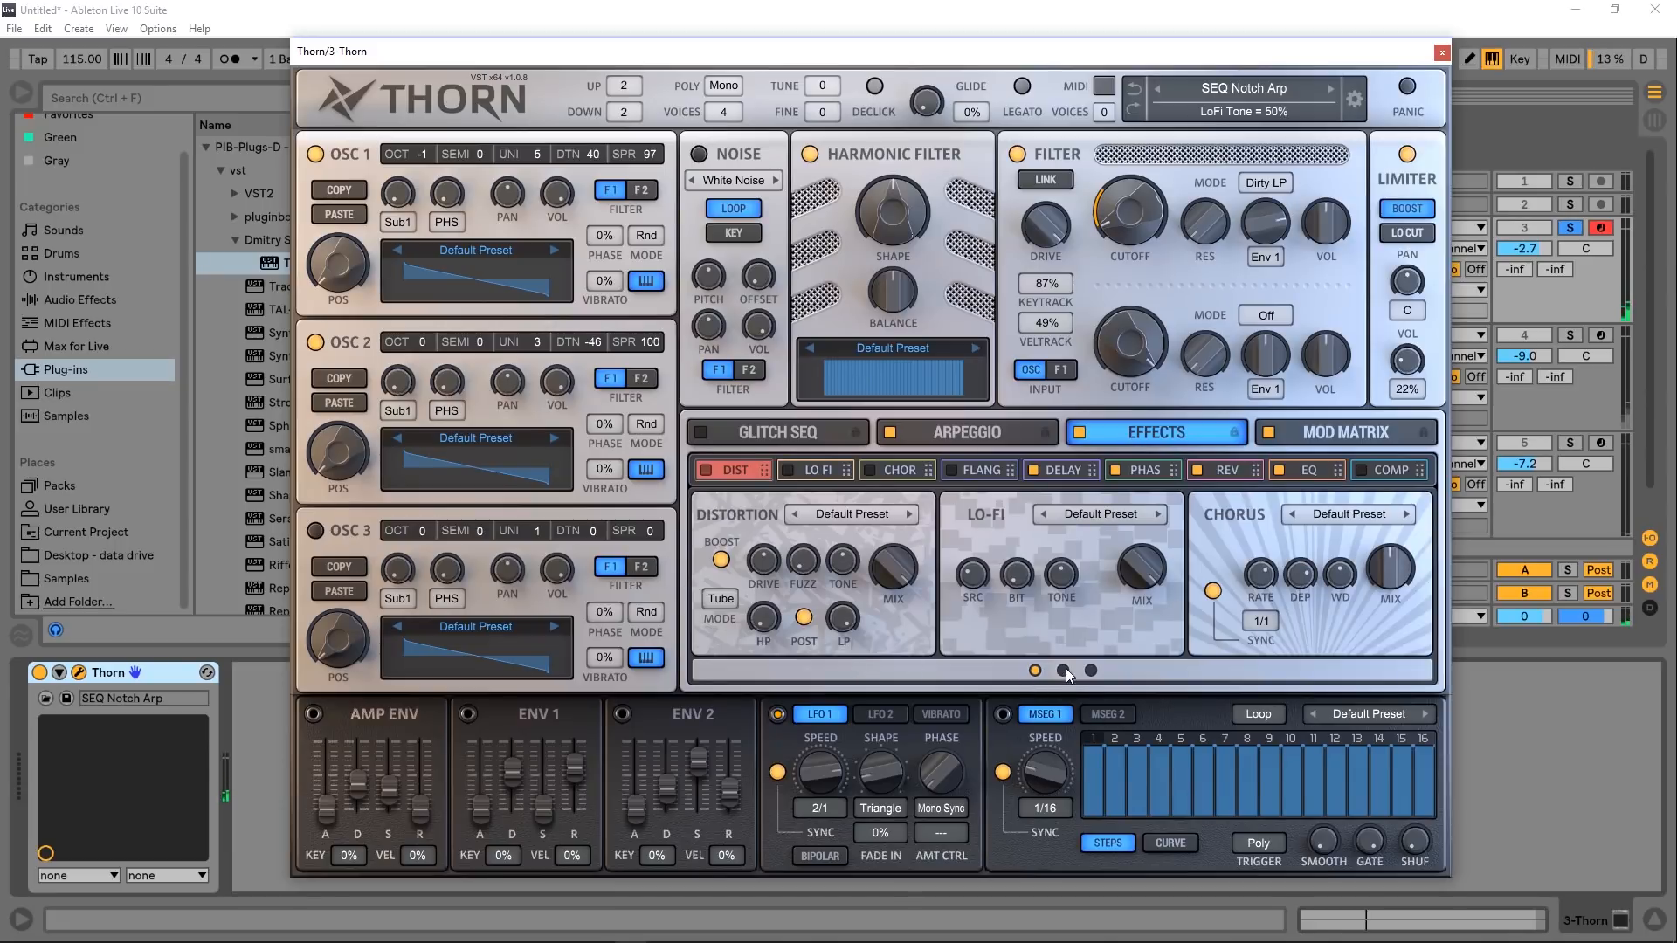
# Step: Turn on the Lo-Fi and Chorus effects and adjust a Chorus parameter
pyautogui.click(1091, 670)
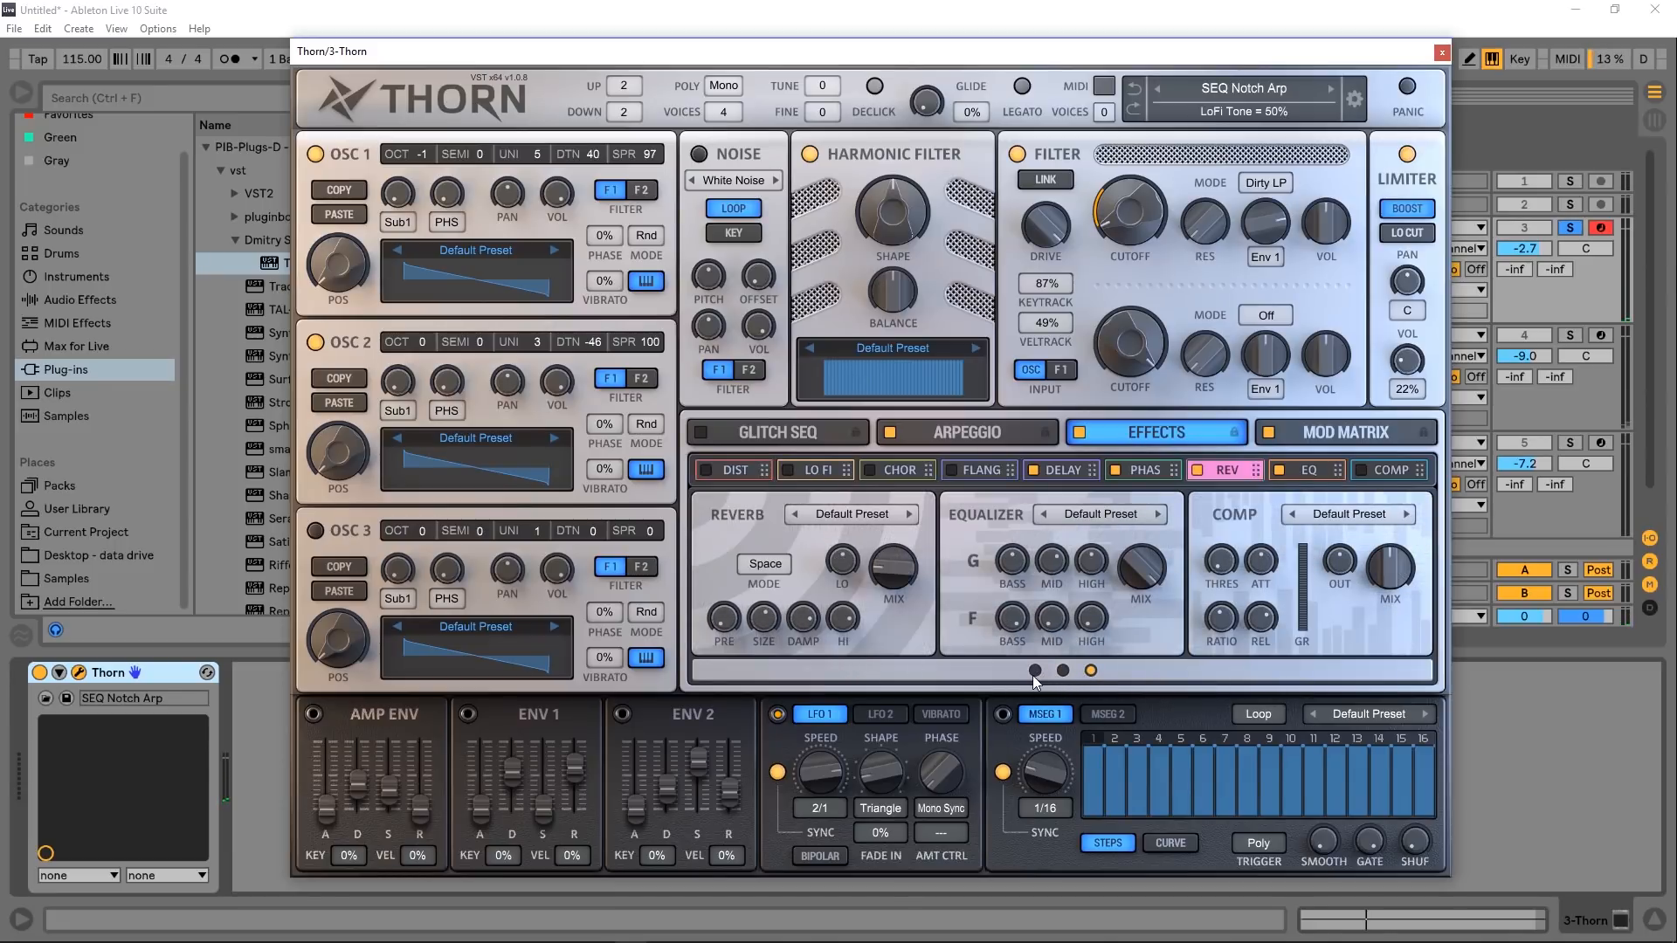
pyautogui.click(815, 469)
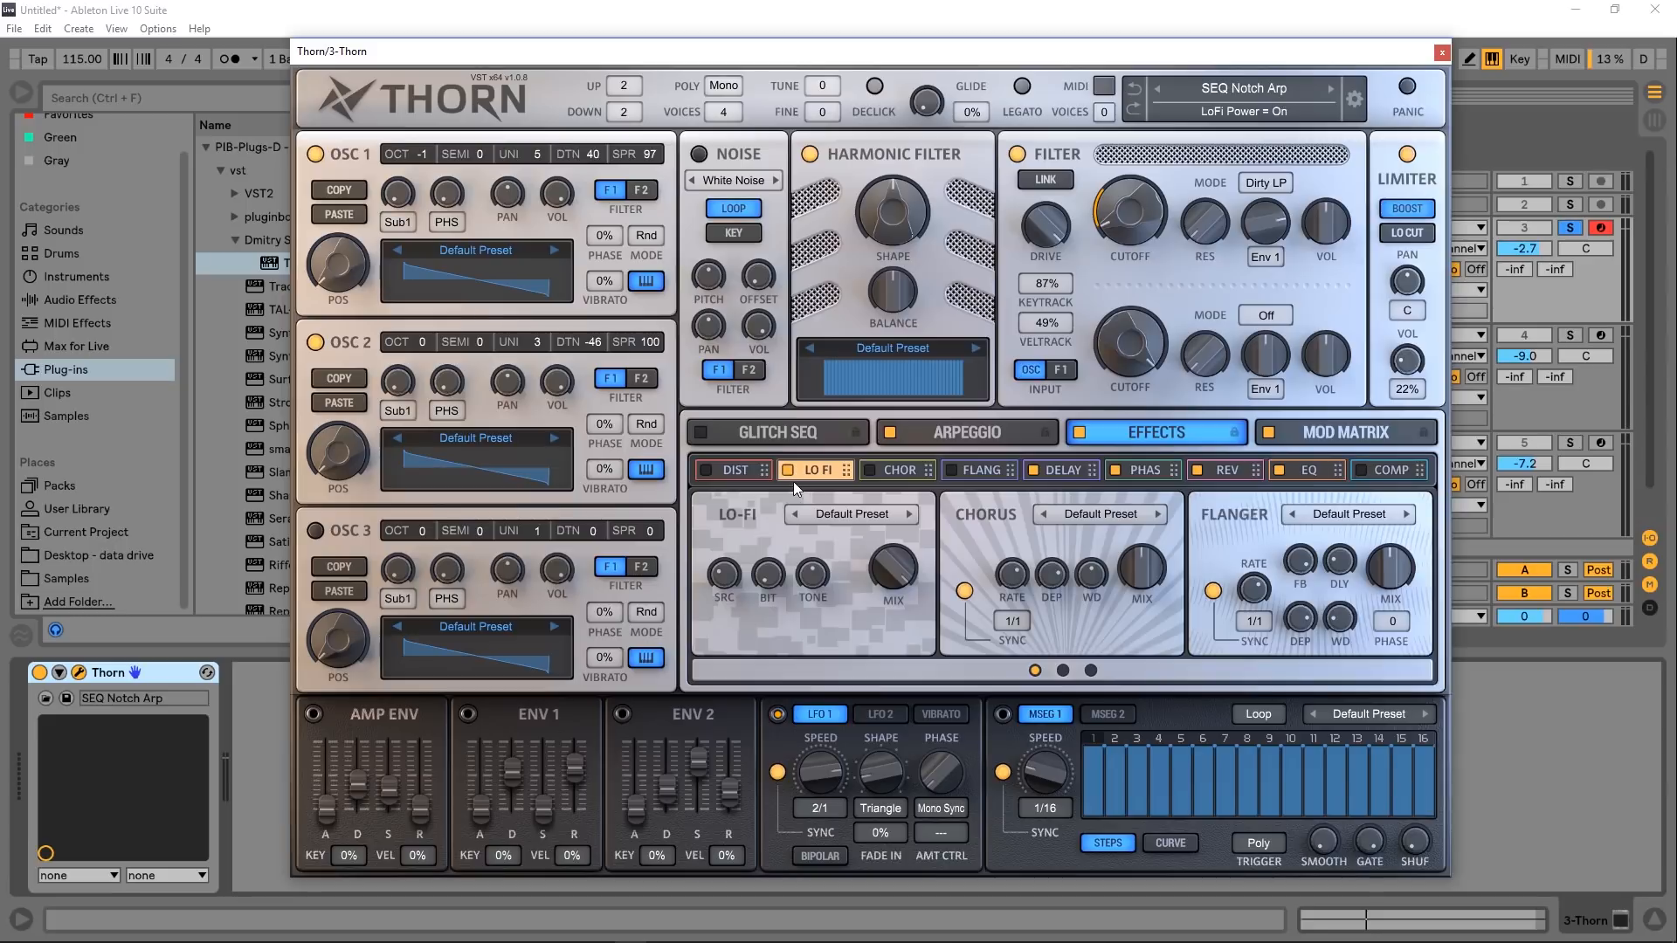
pyautogui.click(788, 470)
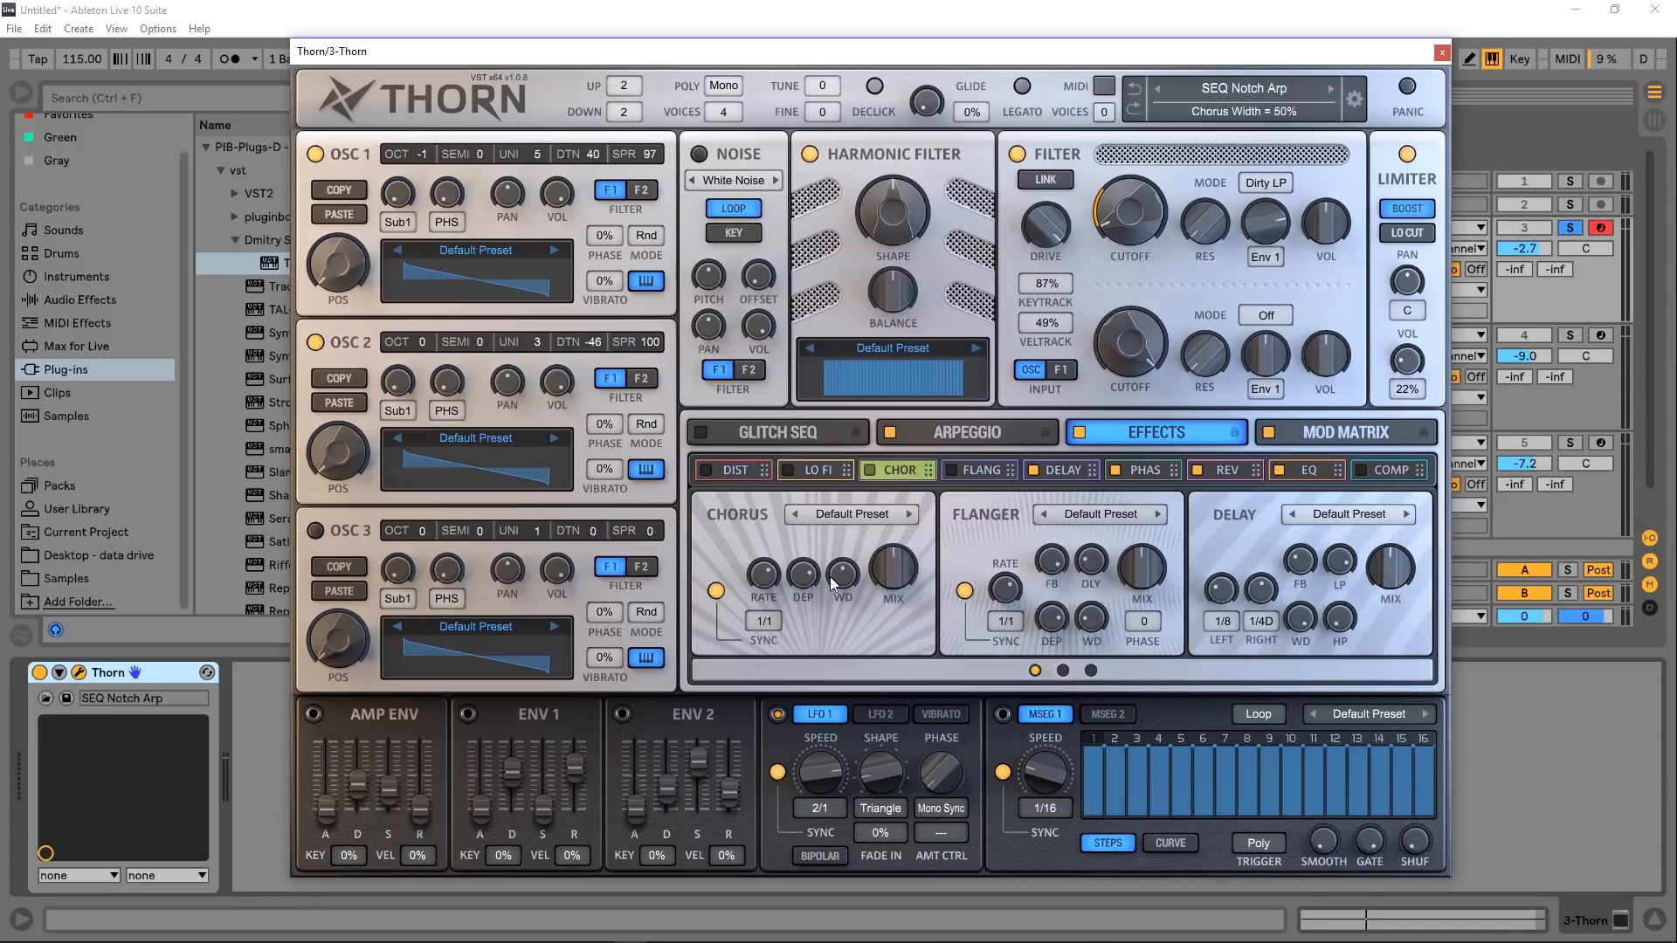
pyautogui.moveTo(803, 569); pyautogui.dragTo(803, 545)
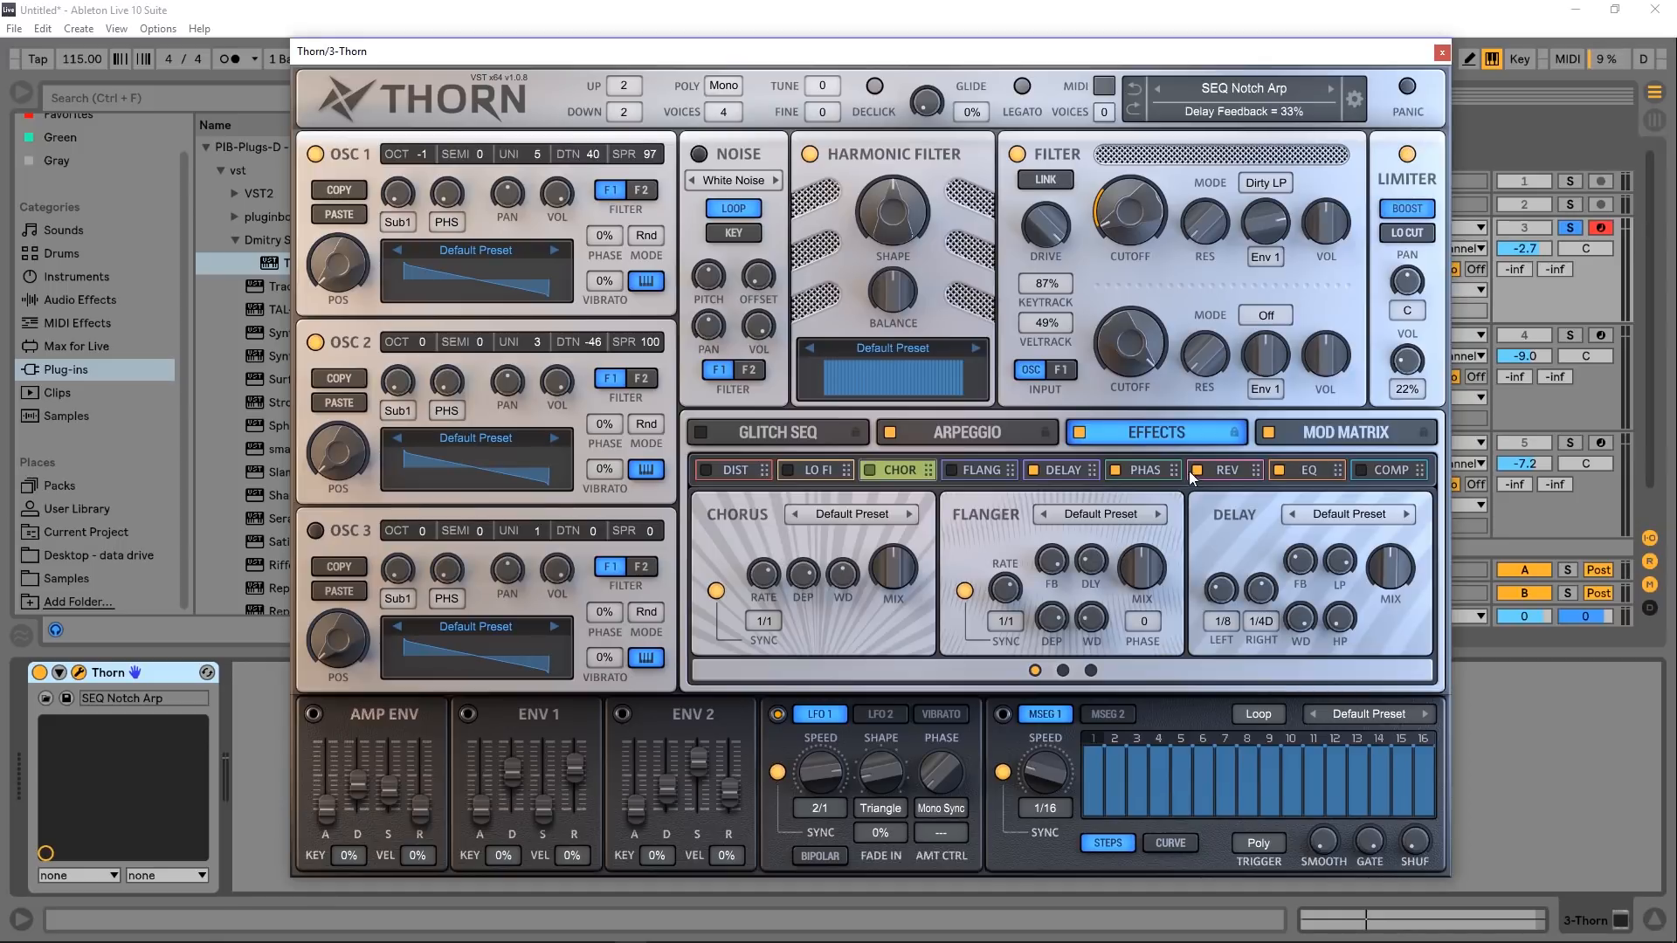
# Step: Place the delay before the chorus in the chain and show the mod matrix
pyautogui.click(1225, 470)
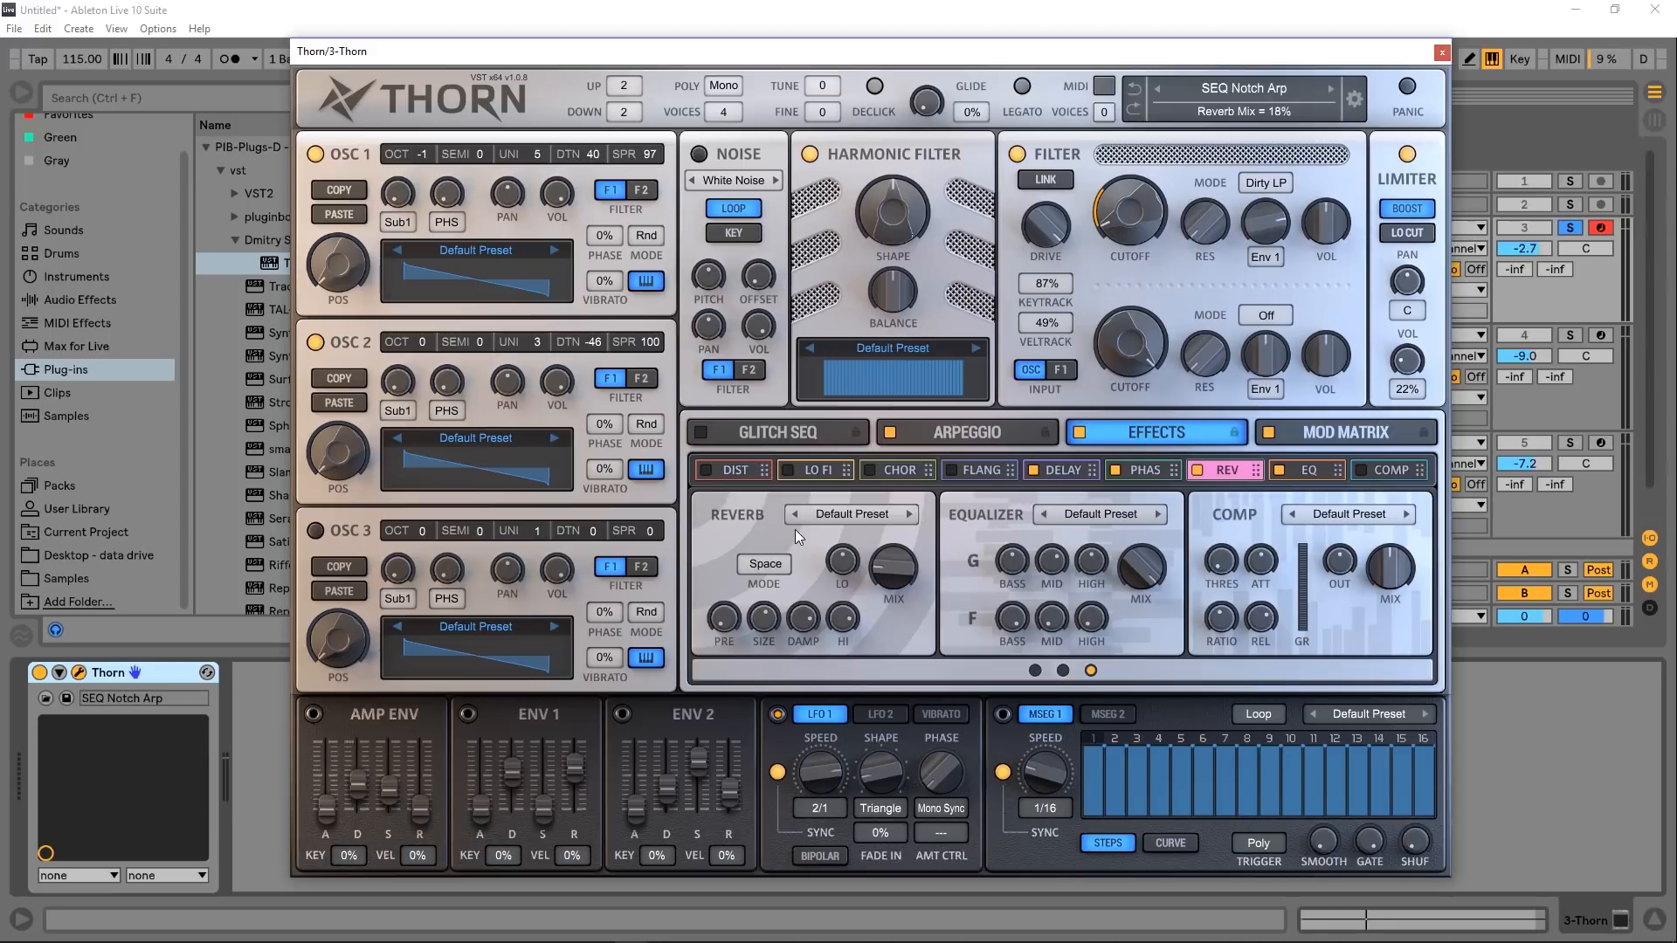
pyautogui.click(984, 470)
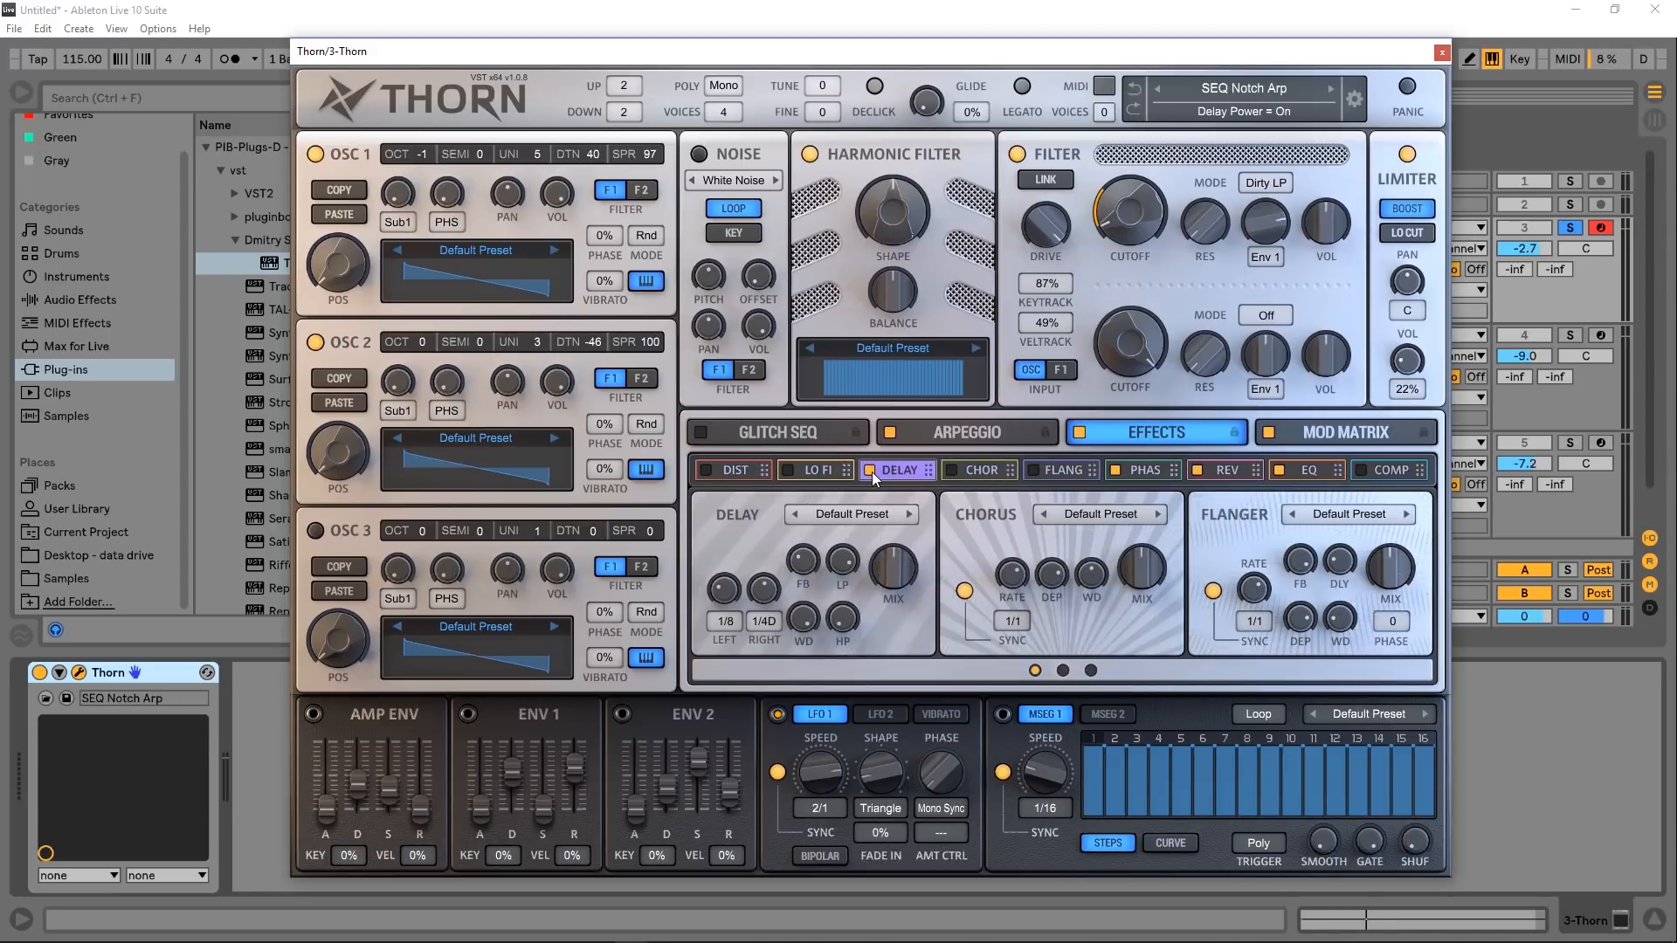
pyautogui.click(1344, 432)
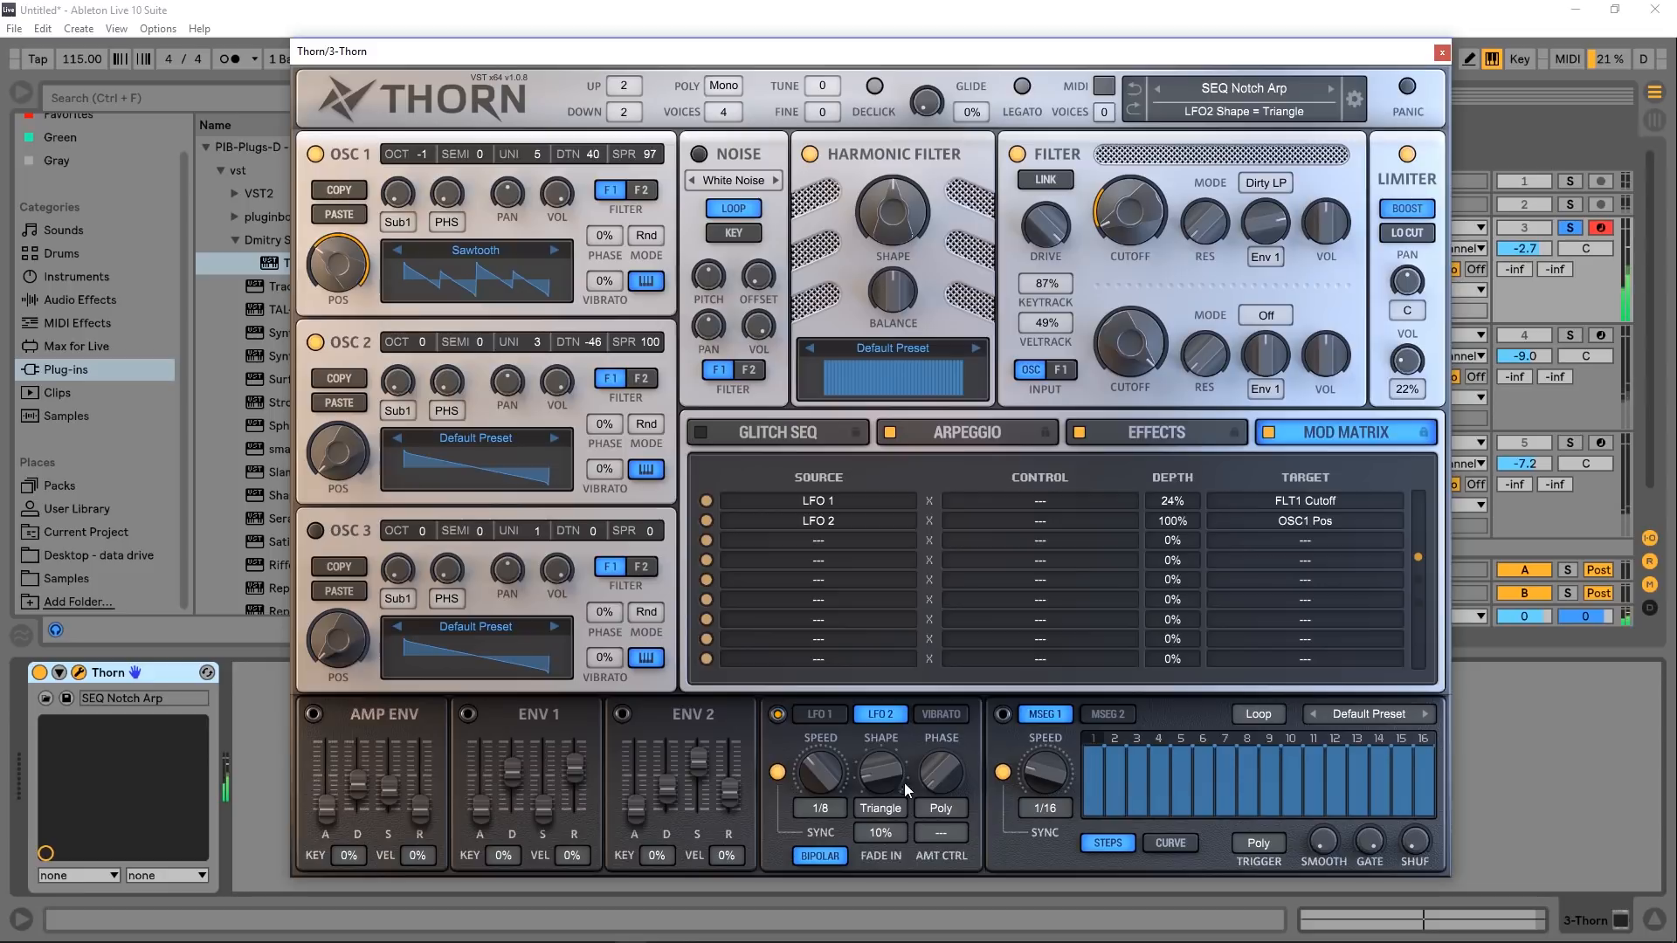
# Step: Change LFO 2's shape, set its OSC1 Pos depth to 49%, and load the PLUCK Guitar preset
pyautogui.click(880, 773)
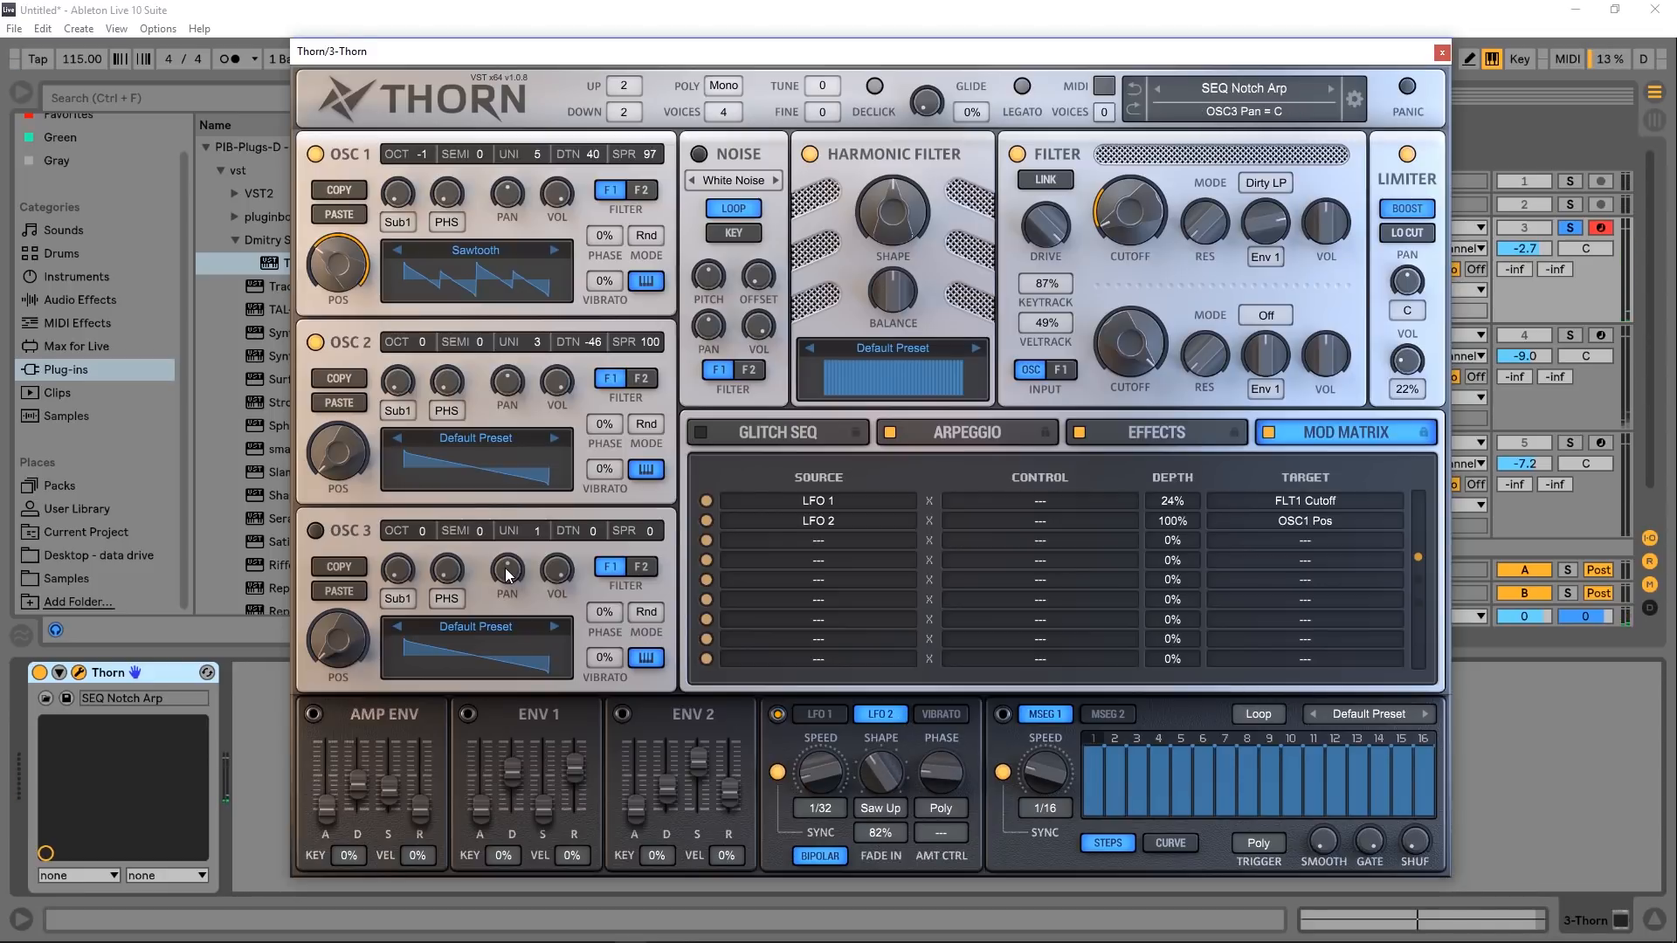
pyautogui.rightClick(508, 575)
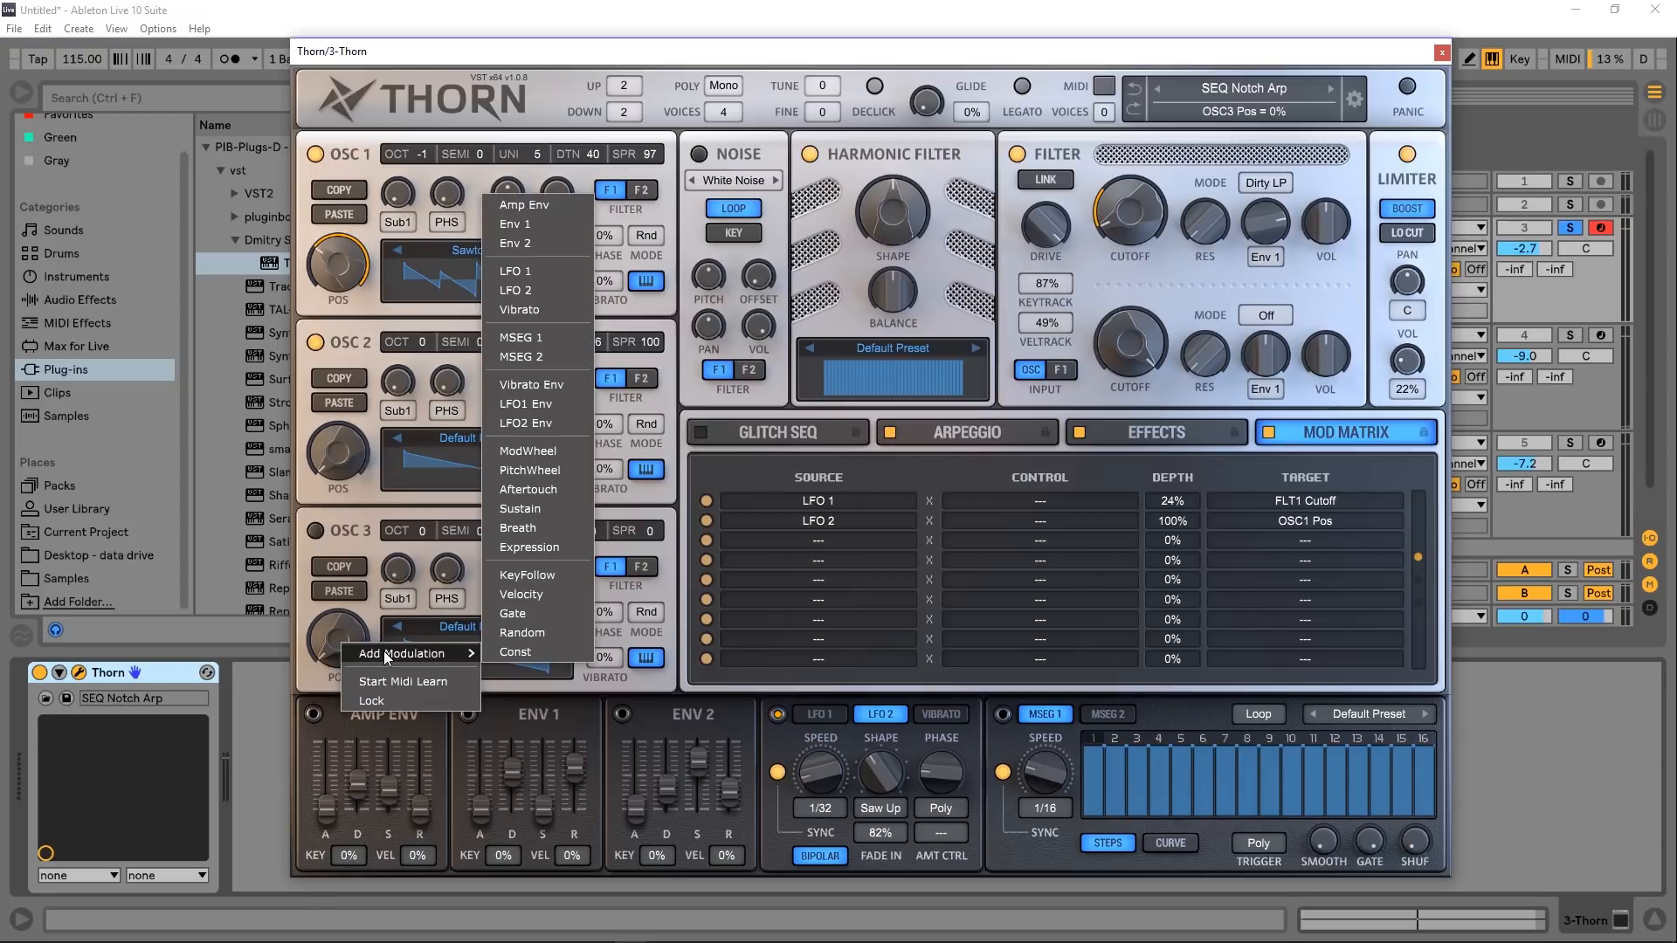
pyautogui.moveTo(526, 338)
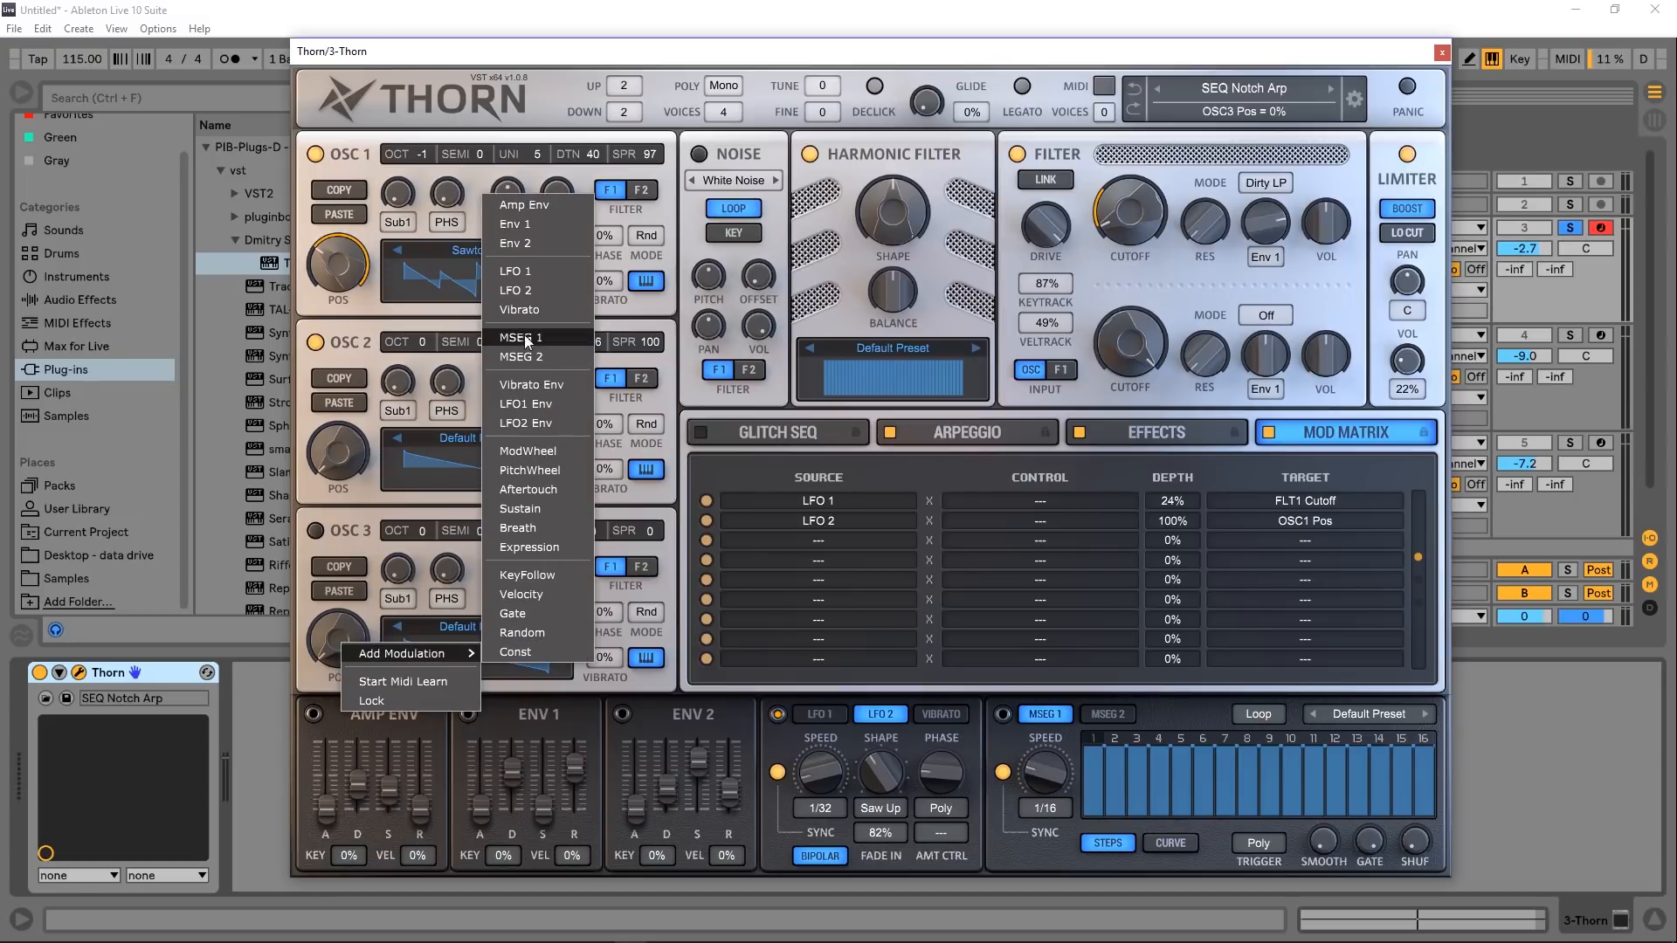
pyautogui.moveTo(909, 523)
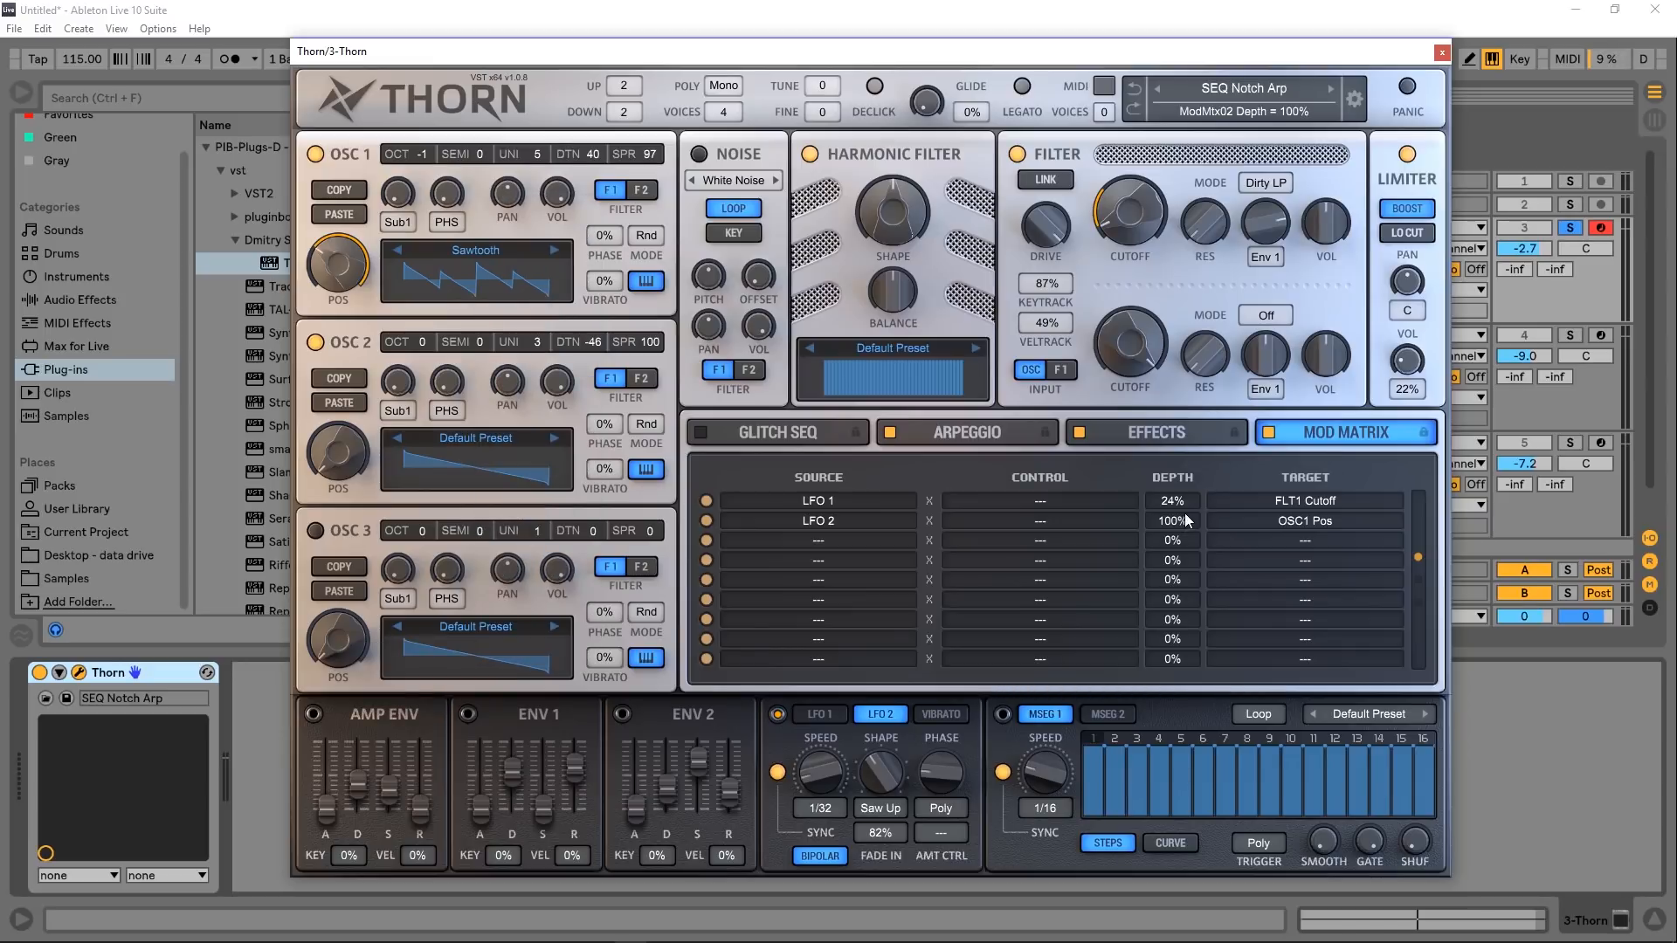
pyautogui.moveTo(1172, 520); pyautogui.dragTo(1172, 529)
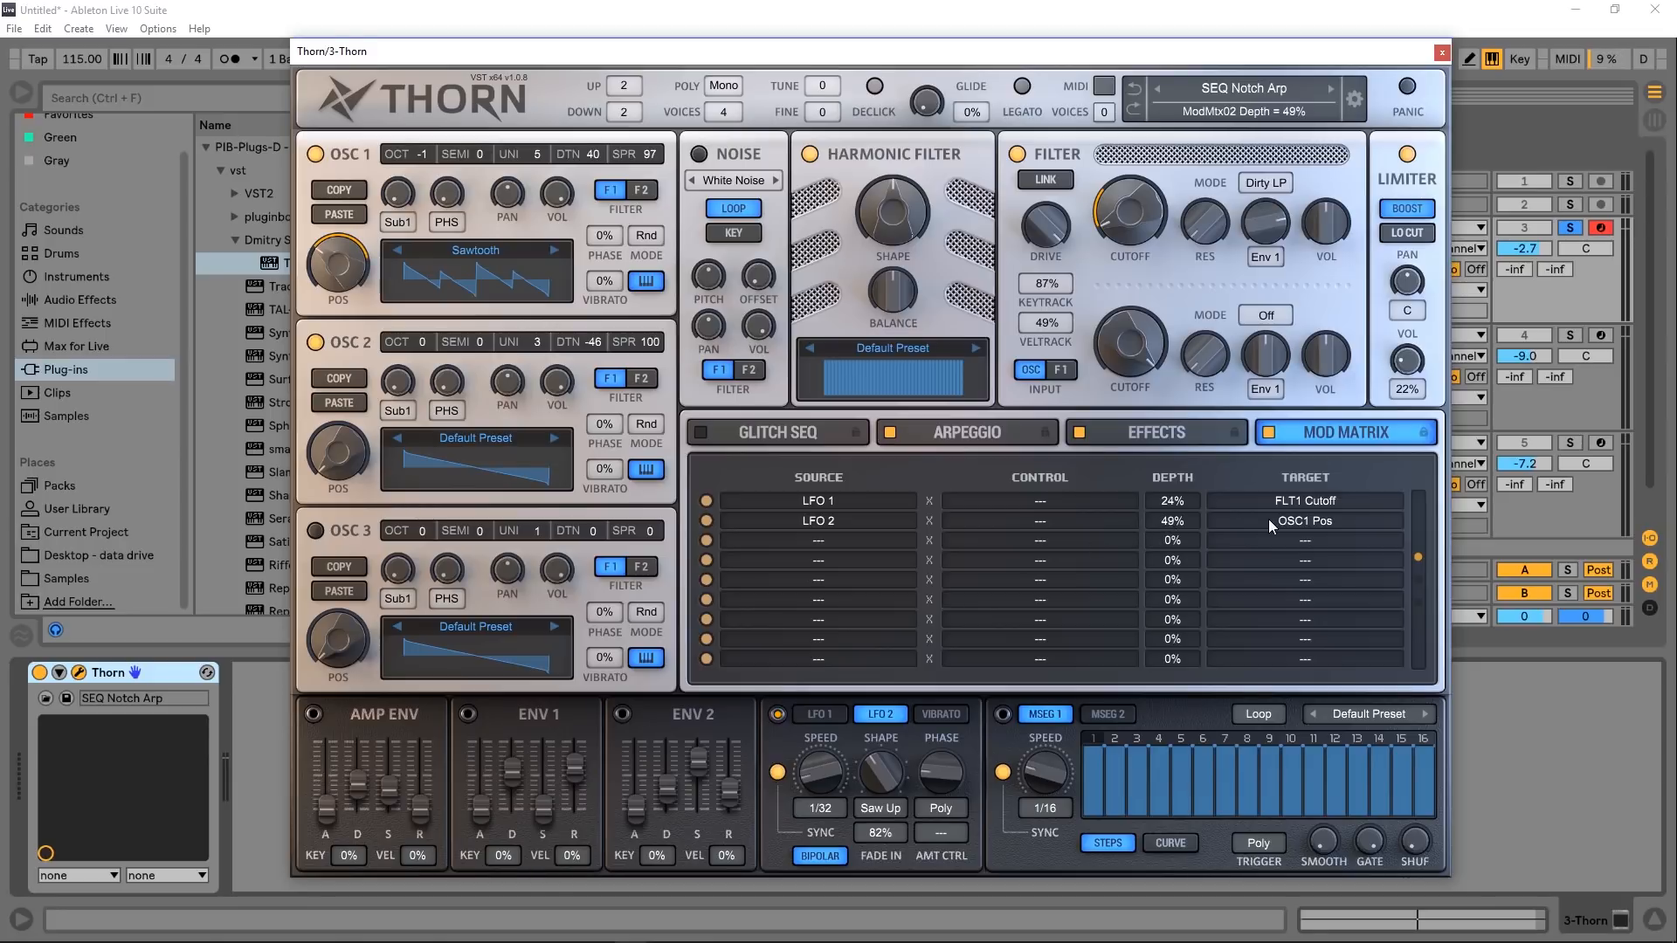
pyautogui.click(1304, 520)
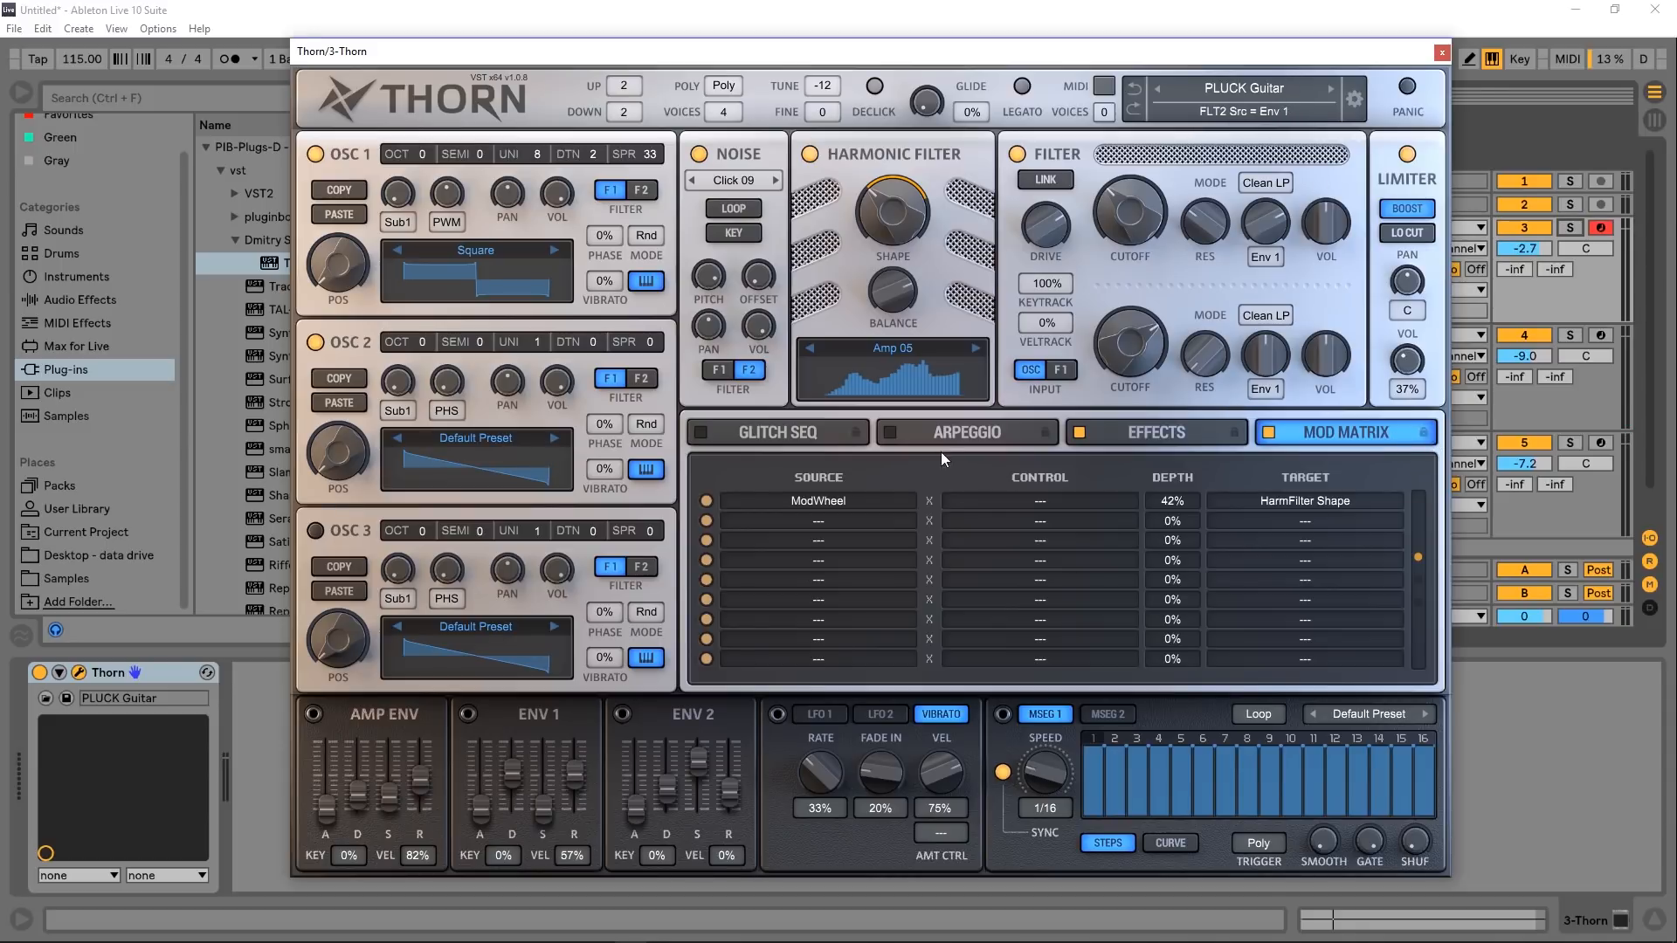
# Step: On the locked Arp 01 arpeggiator page, step through pluck presets from PLUCK Island to PLUCK Knock
pyautogui.click(968, 432)
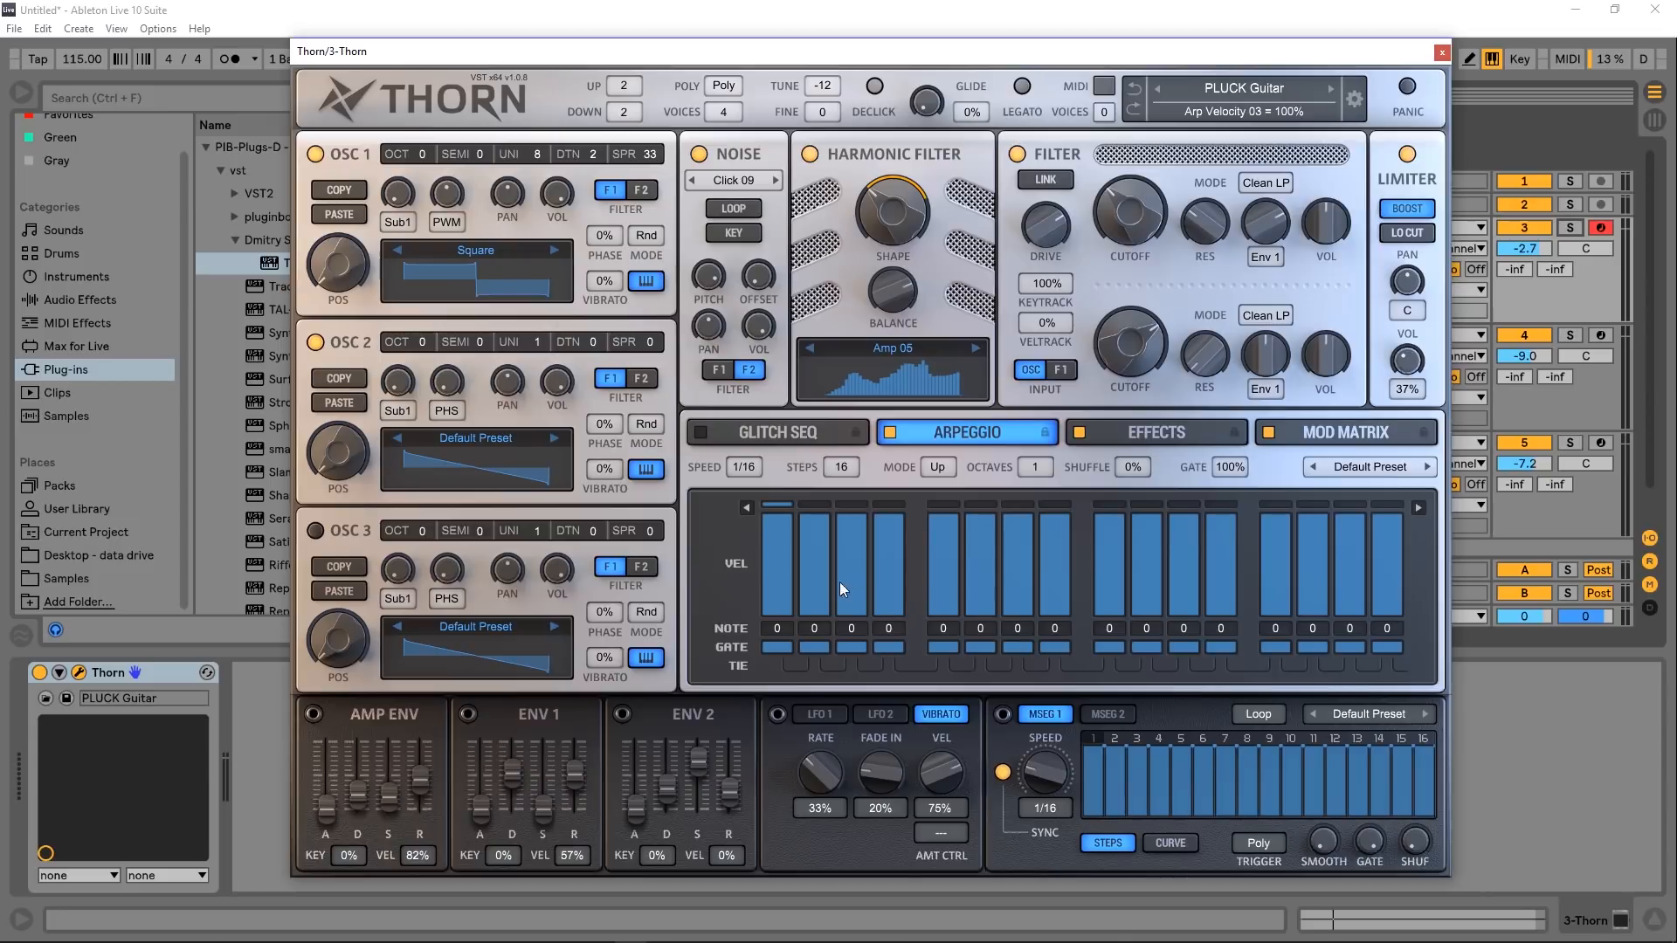
pyautogui.click(1426, 467)
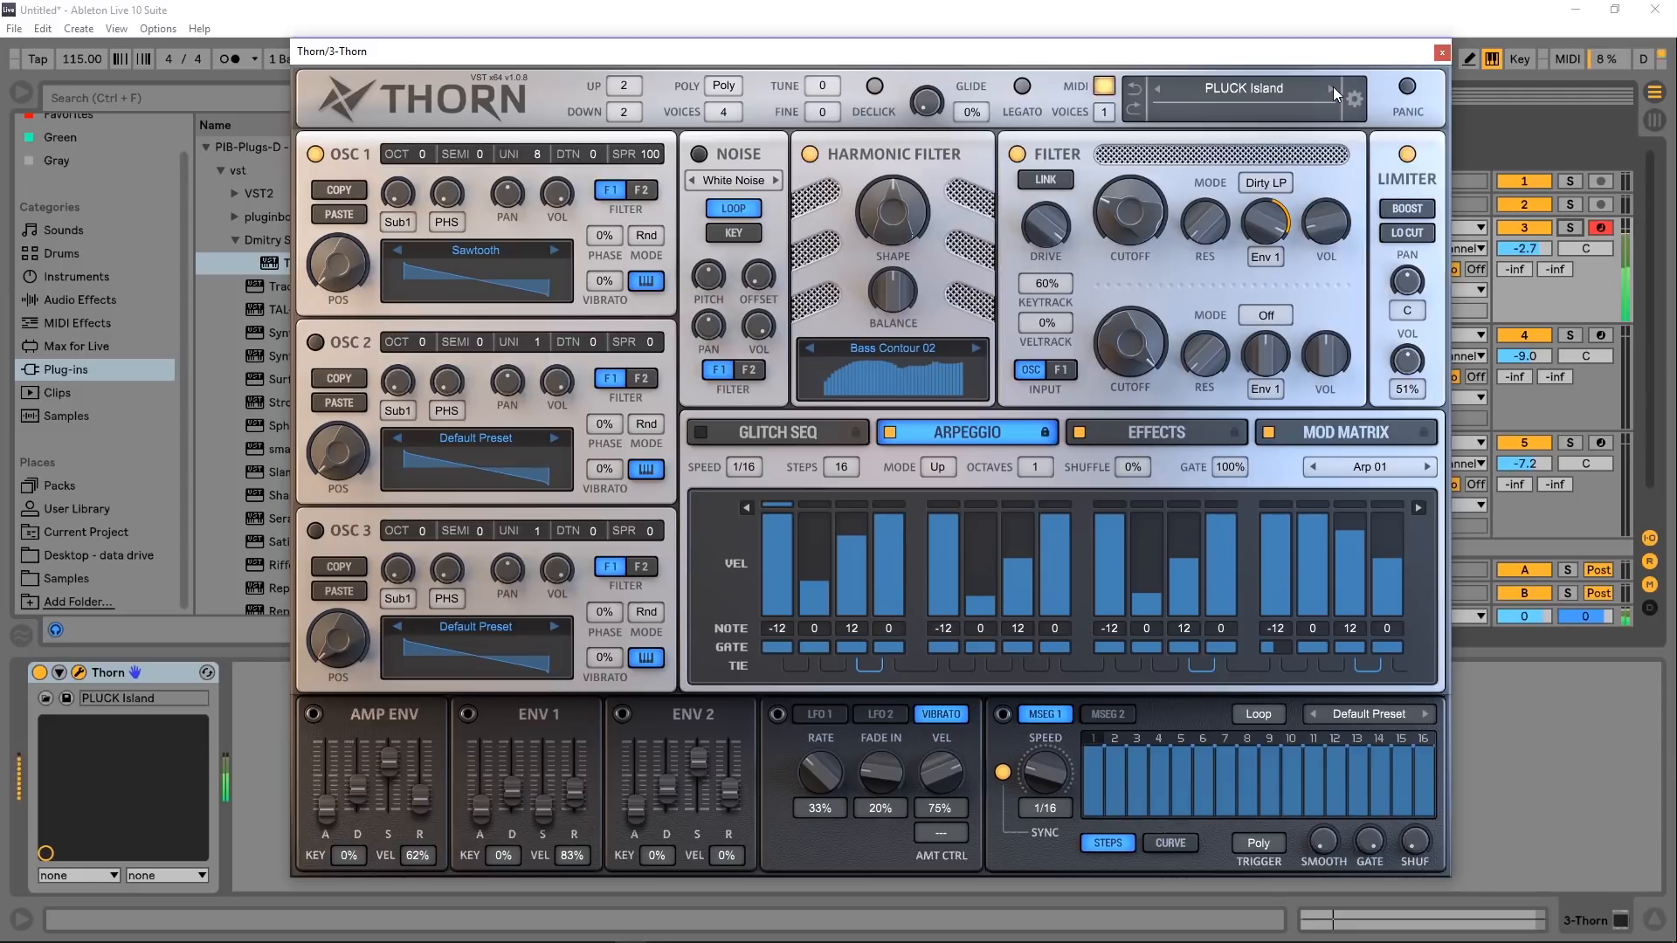
pyautogui.click(1334, 91)
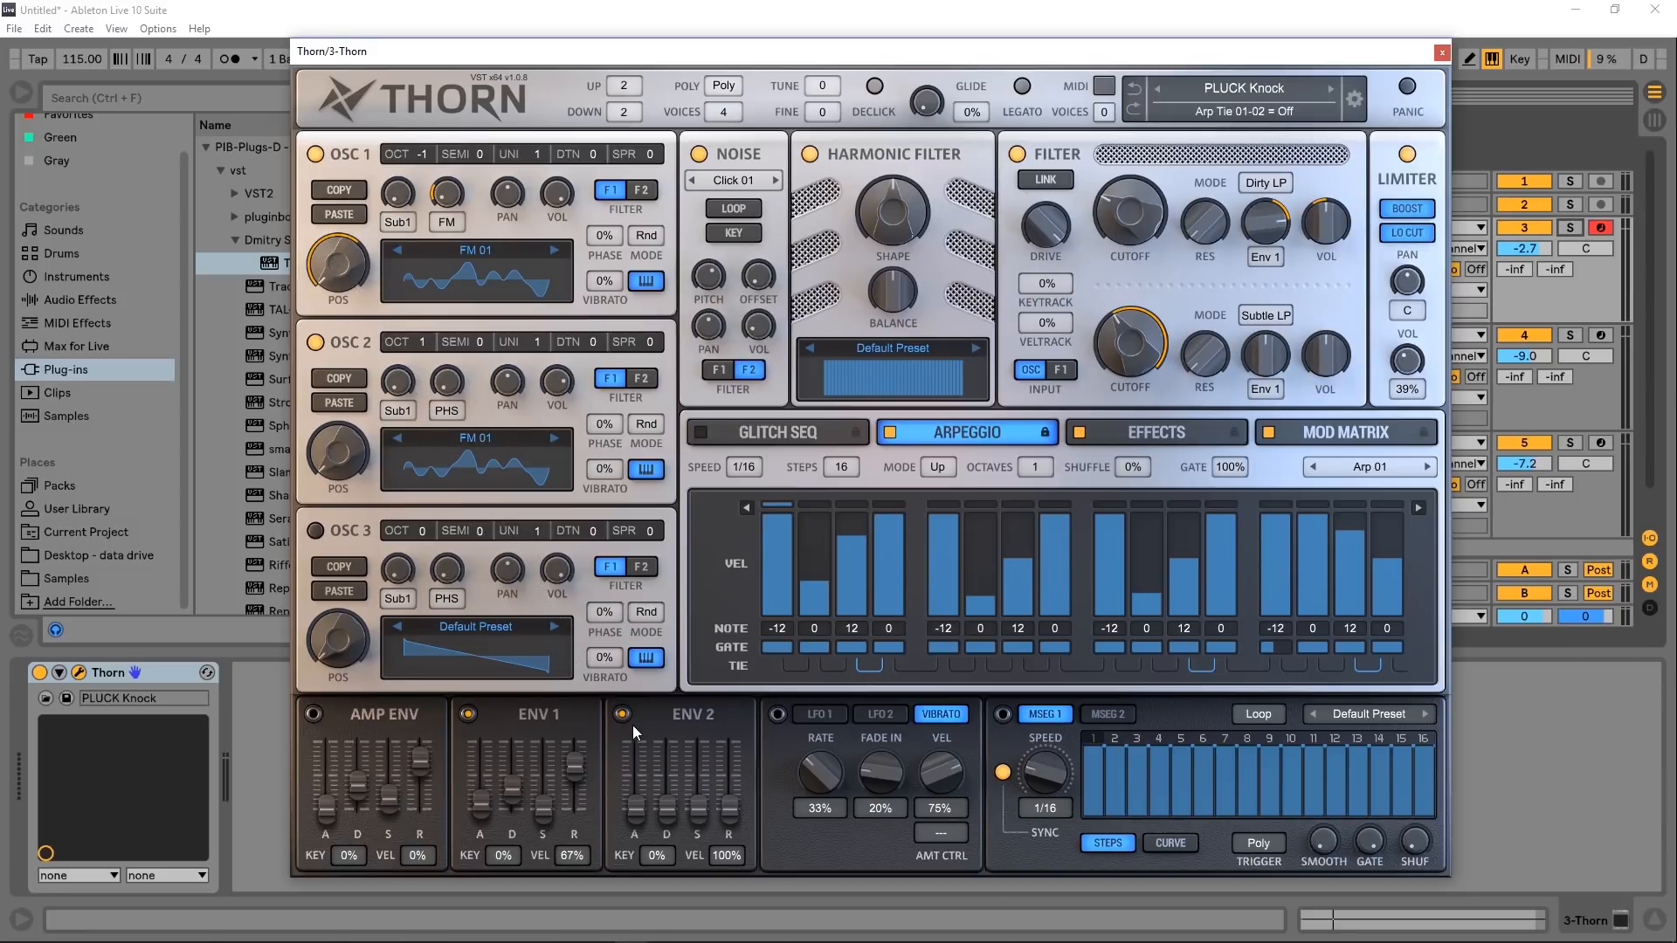
# Step: Load PLUCK Lonely and show MSEG 1 with the Curve 02 decaying shape at 1/8
pyautogui.click(617, 713)
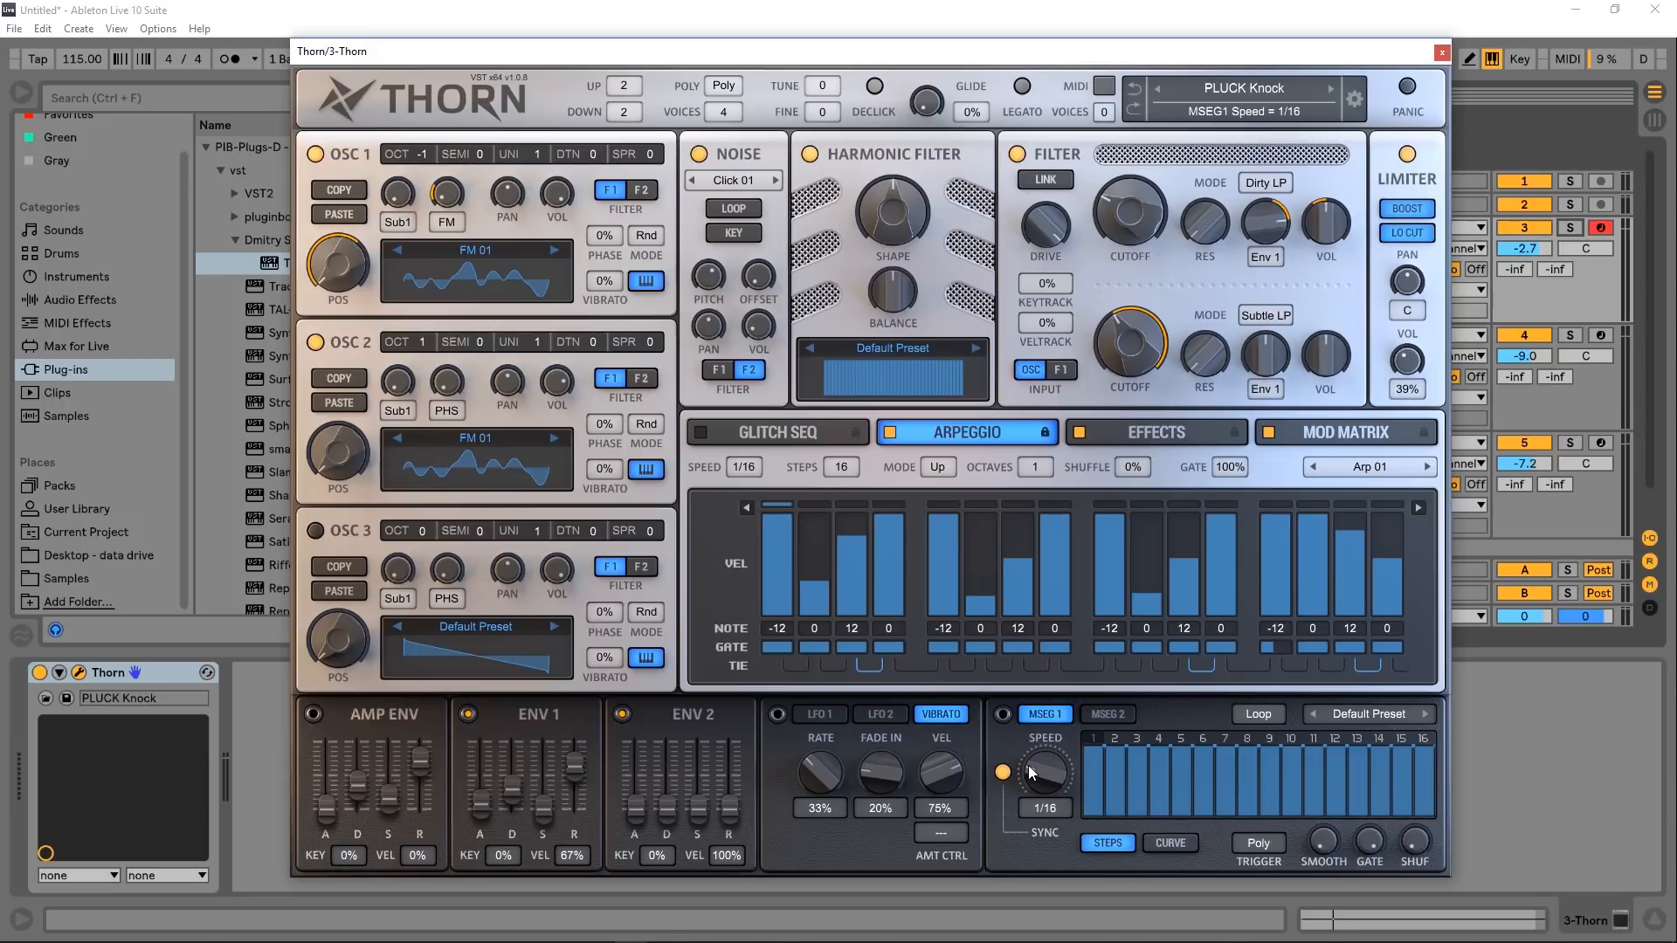
pyautogui.moveTo(1056, 723)
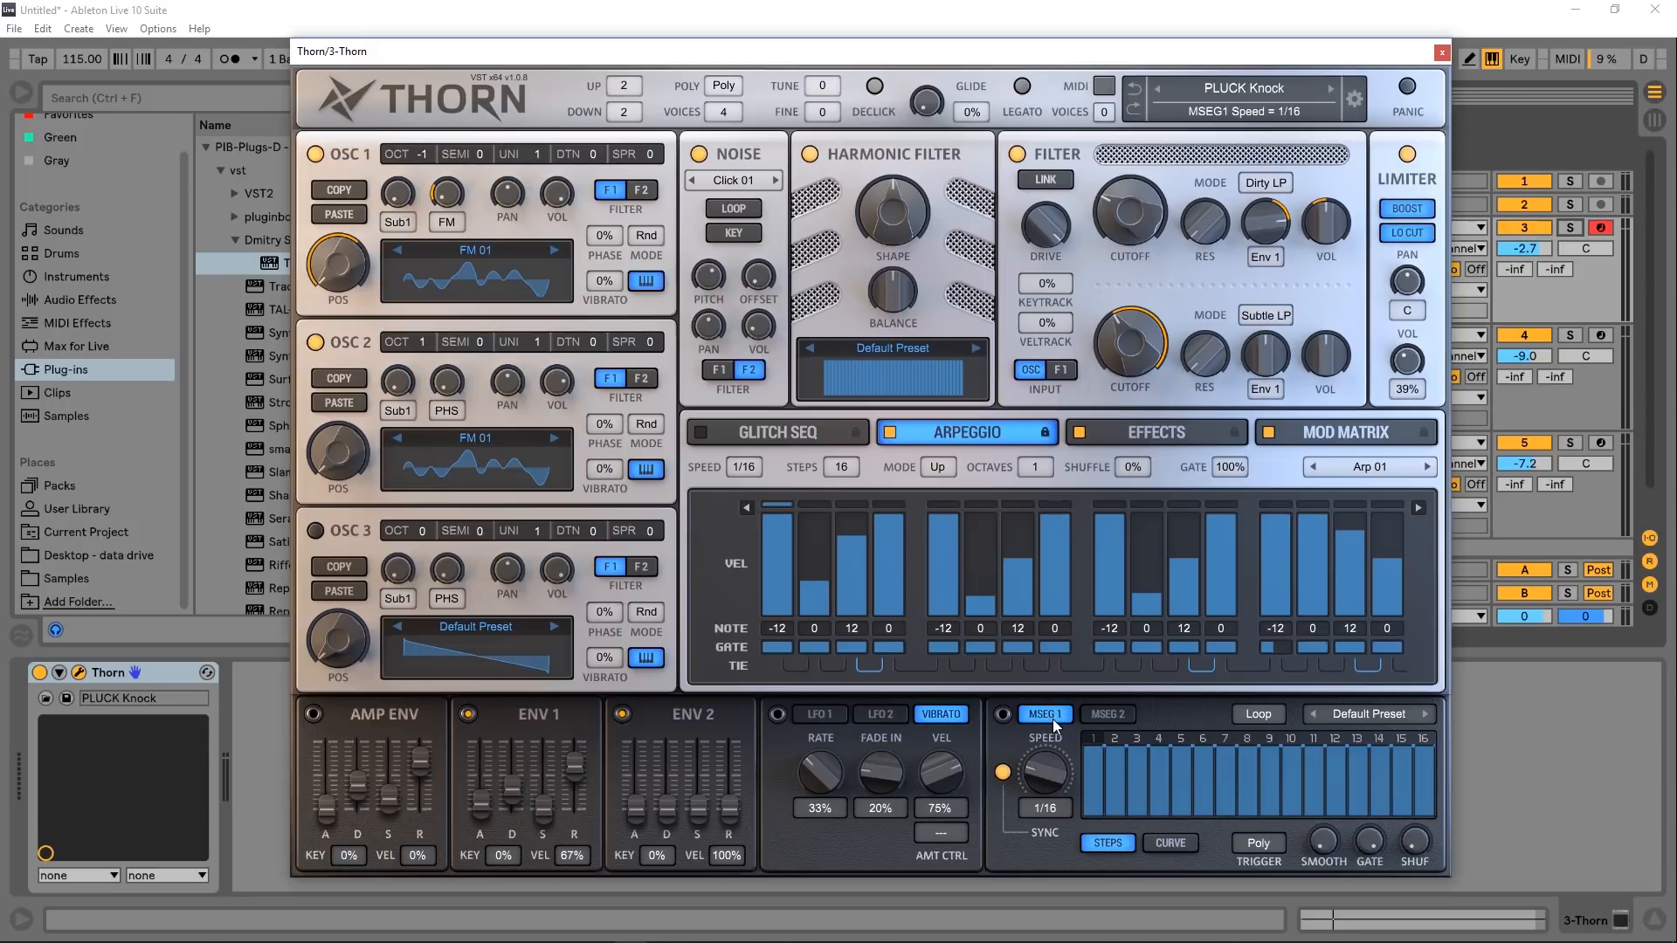
pyautogui.click(1358, 714)
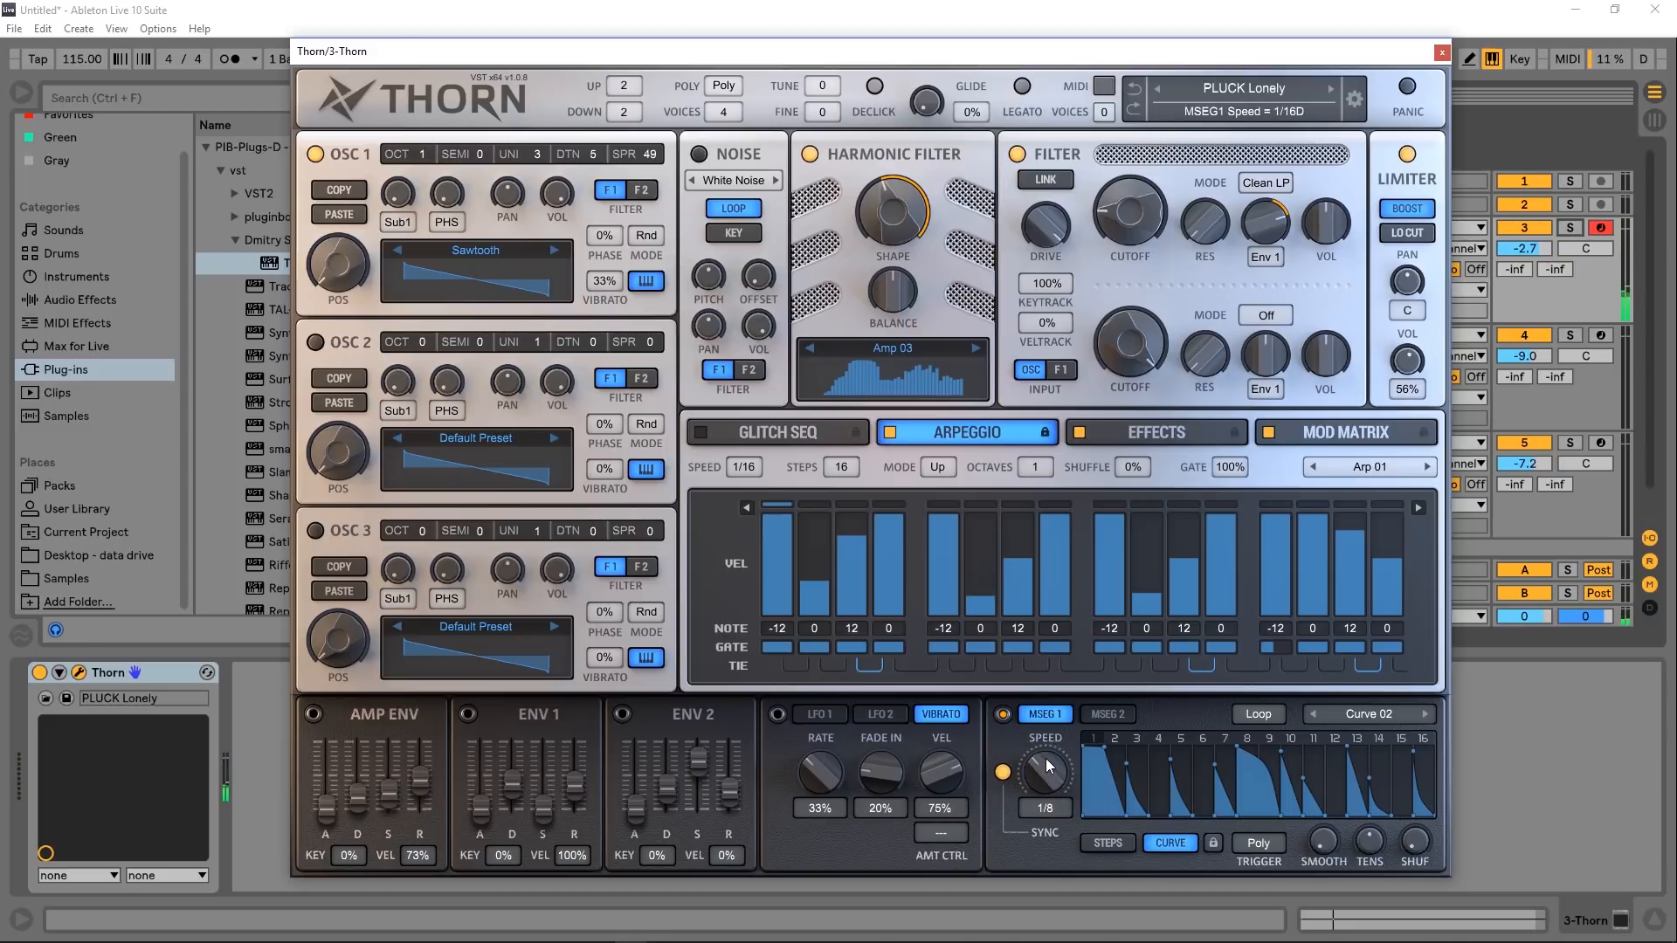
# Step: Set the MSEG 1 curve preset to Default Preset, leaving a nearly empty 1/16 curve
pyautogui.click(1170, 843)
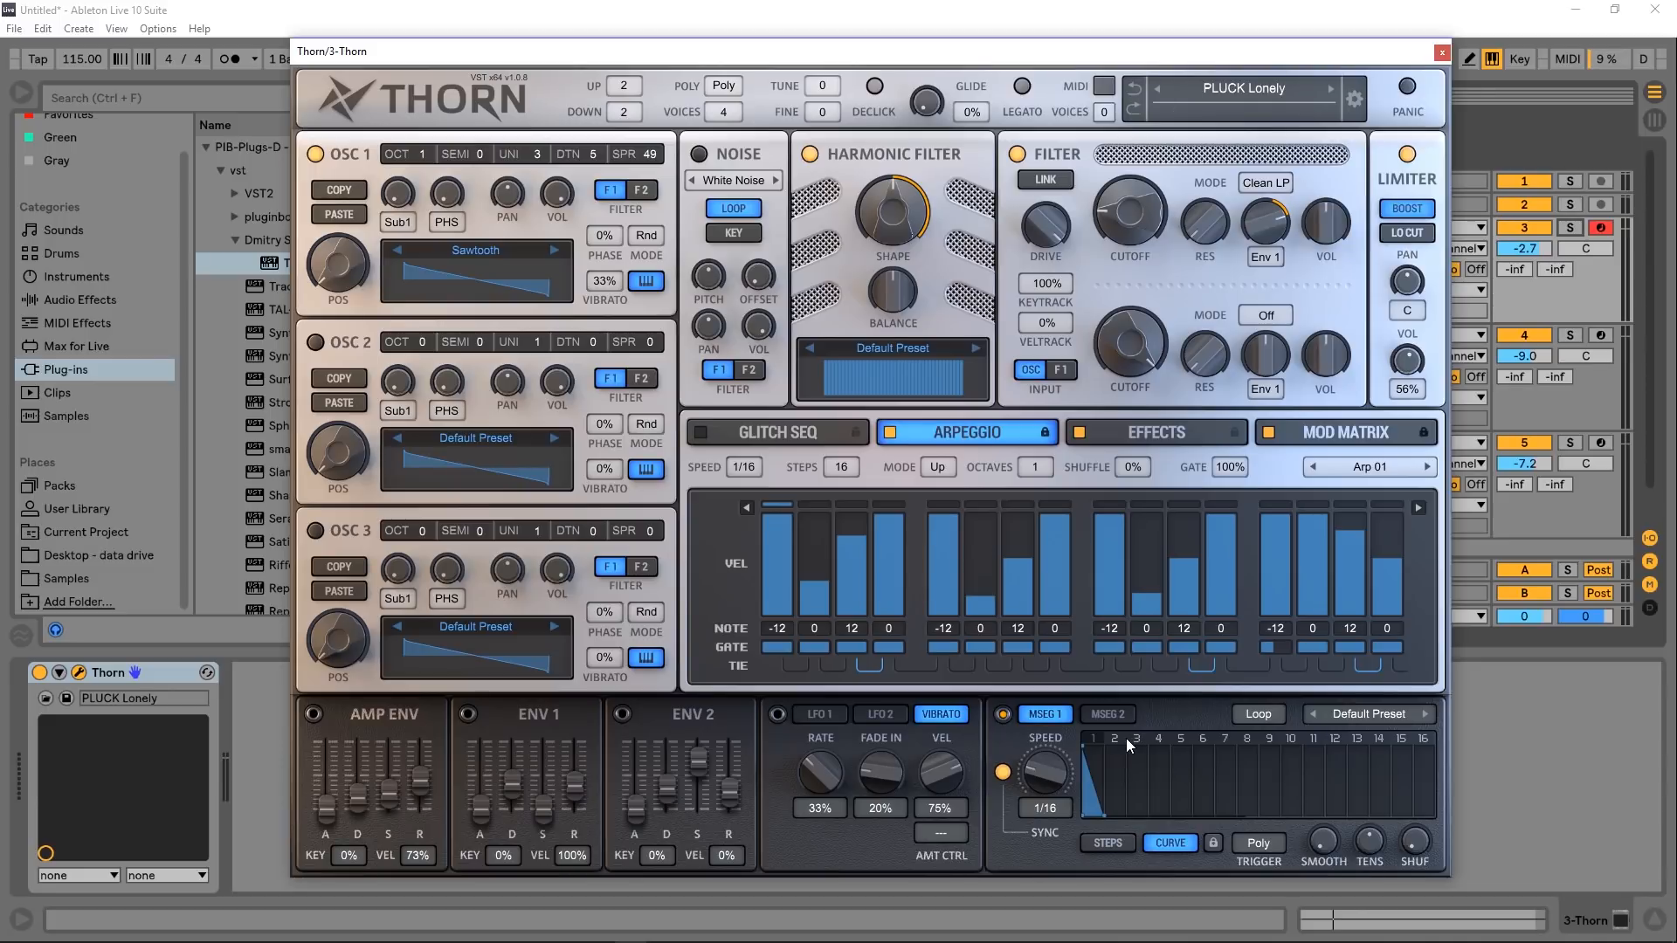
pyautogui.moveTo(1069, 732)
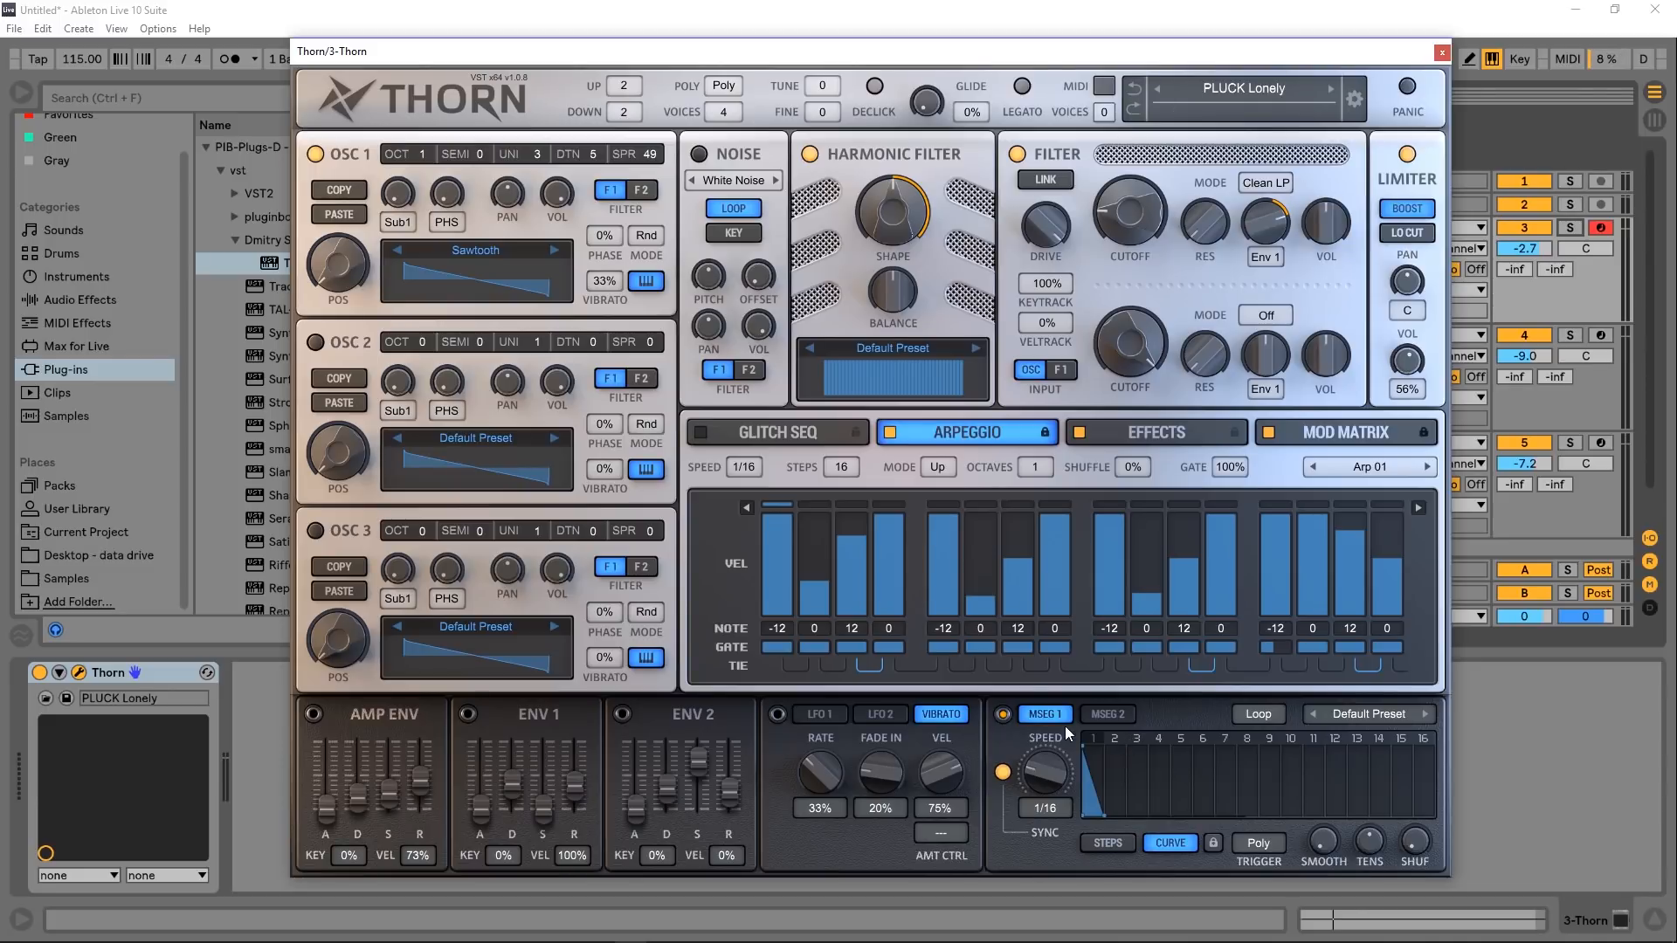